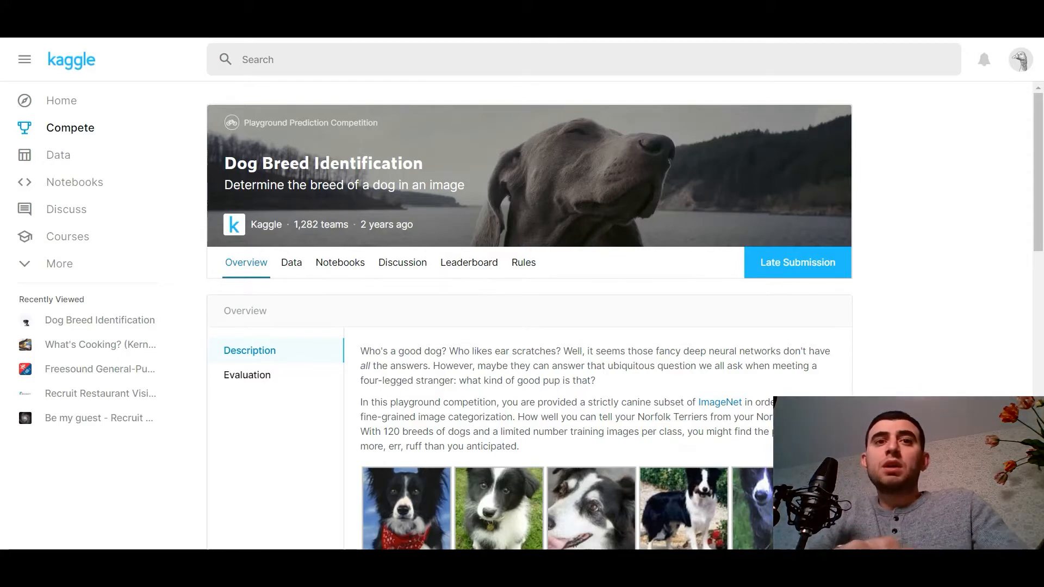
# Step: Scroll the Evaluation page to read the Multi Class Log Loss metric and CSV submission format
pyautogui.scroll(-3)
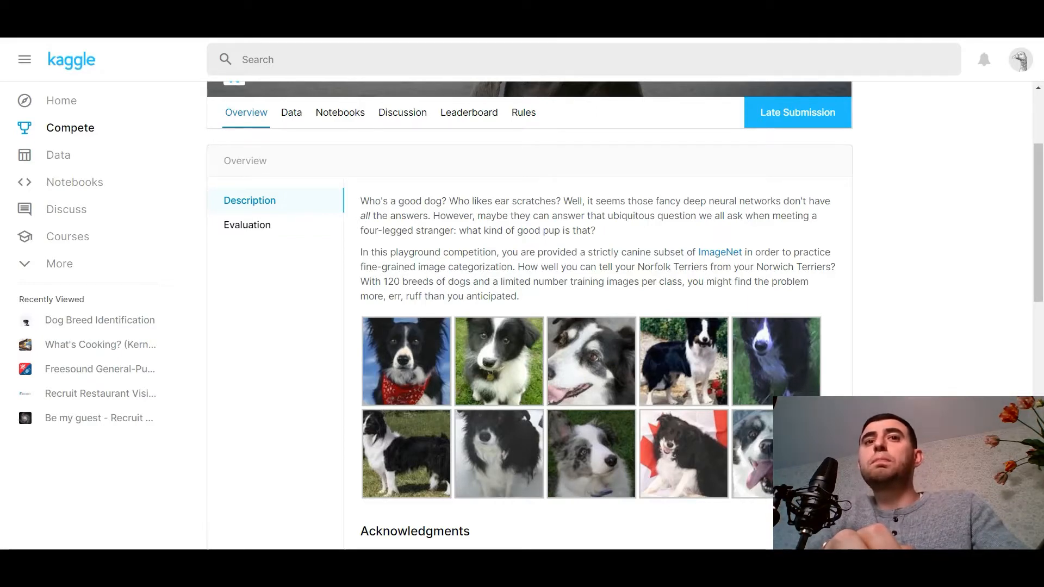
pyautogui.scroll(-3)
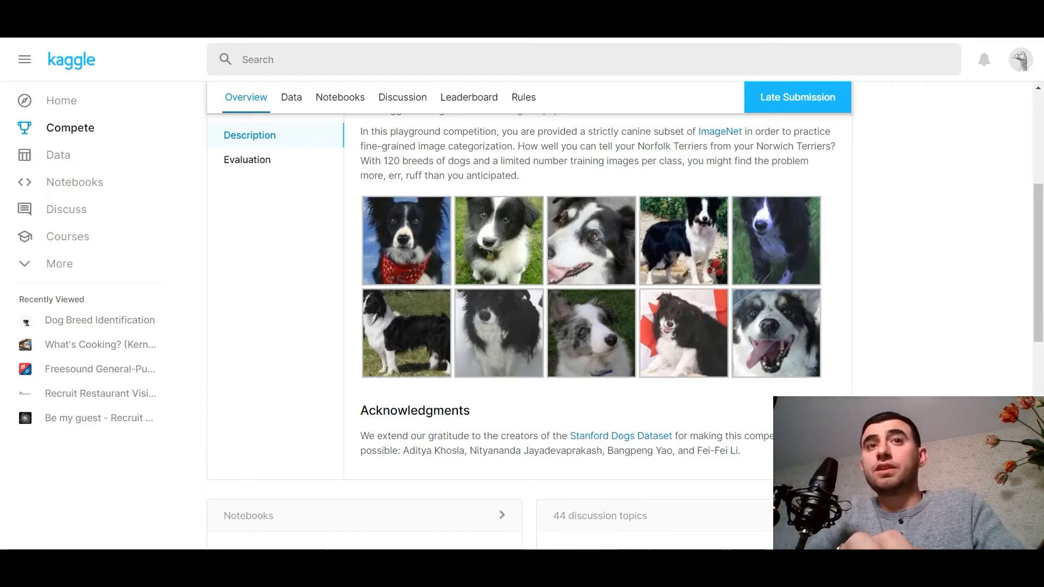
pyautogui.scroll(-3)
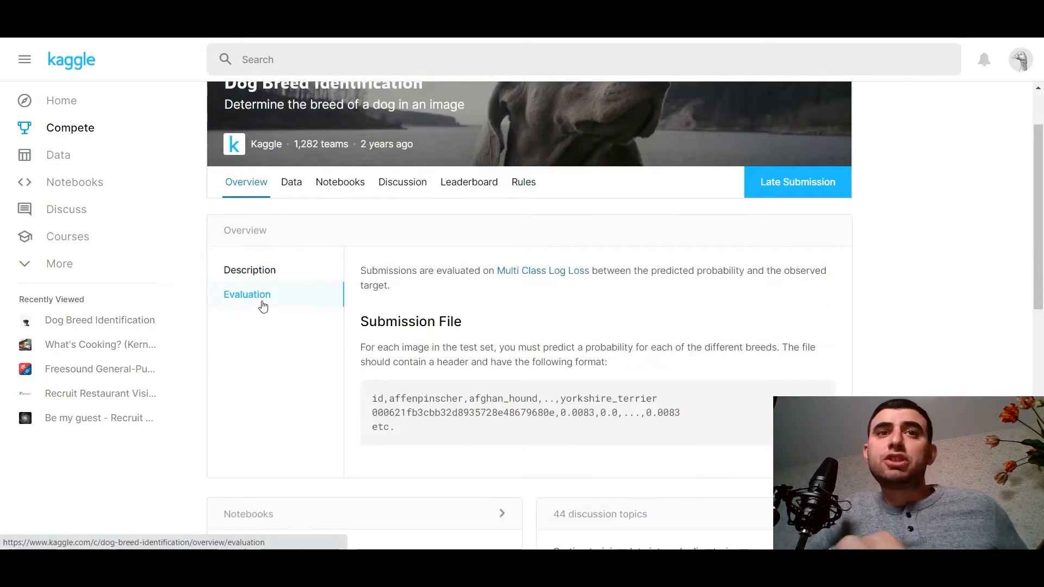
pyautogui.moveTo(521, 336)
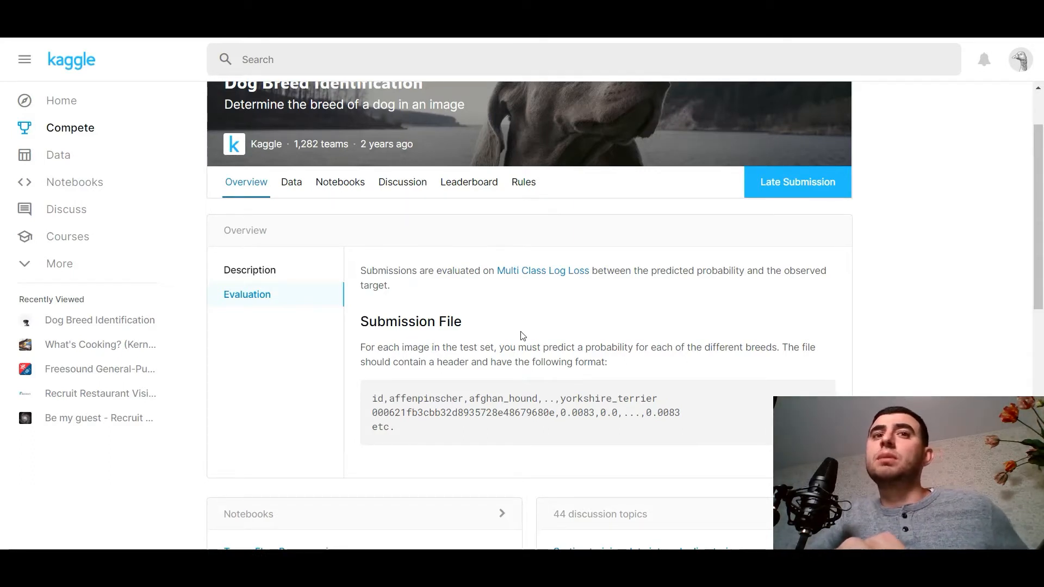
pyautogui.scroll(-3)
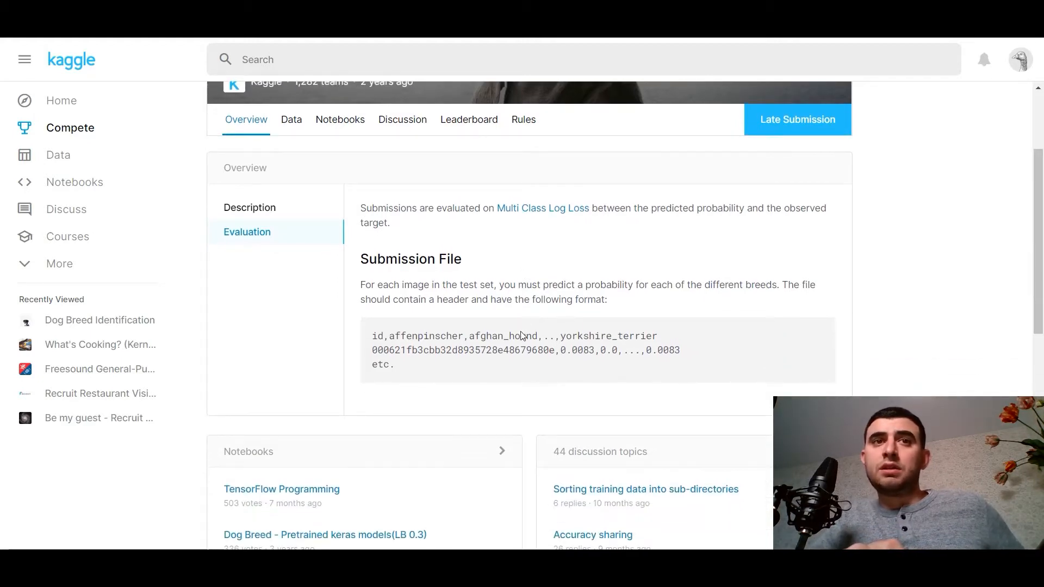
pyautogui.moveTo(482, 315)
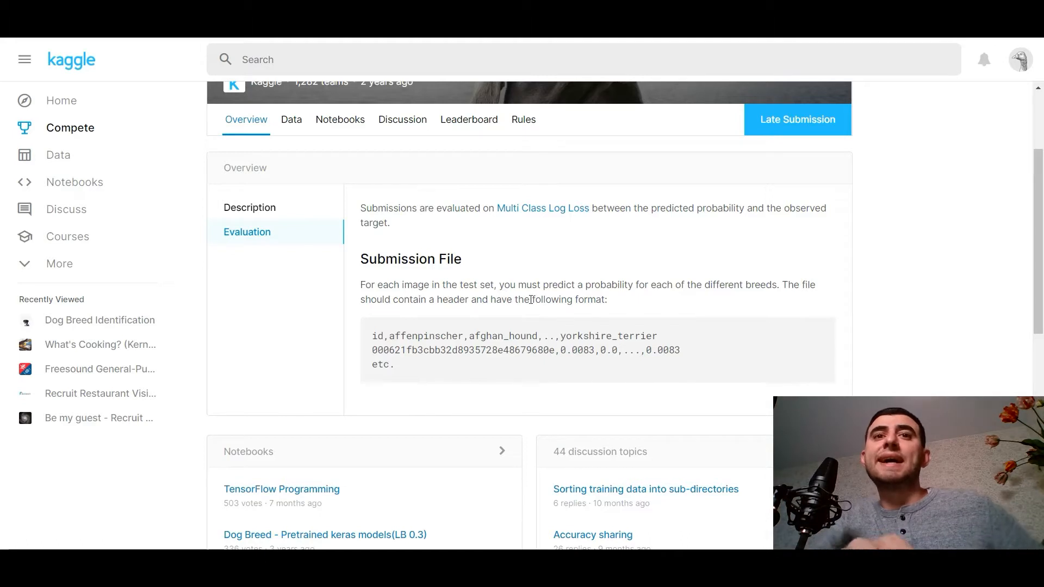
pyautogui.moveTo(635, 297)
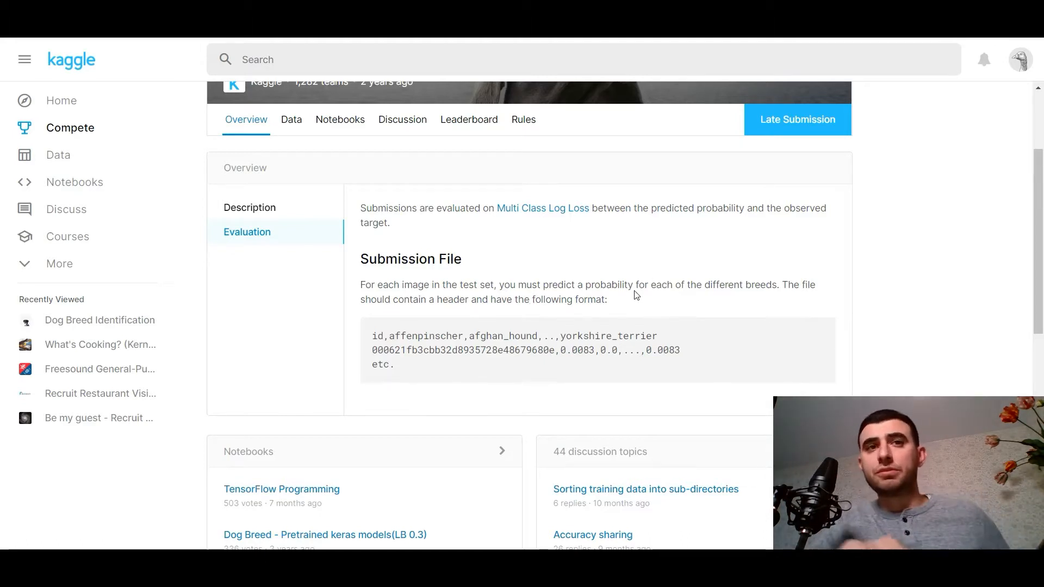
pyautogui.scroll(3)
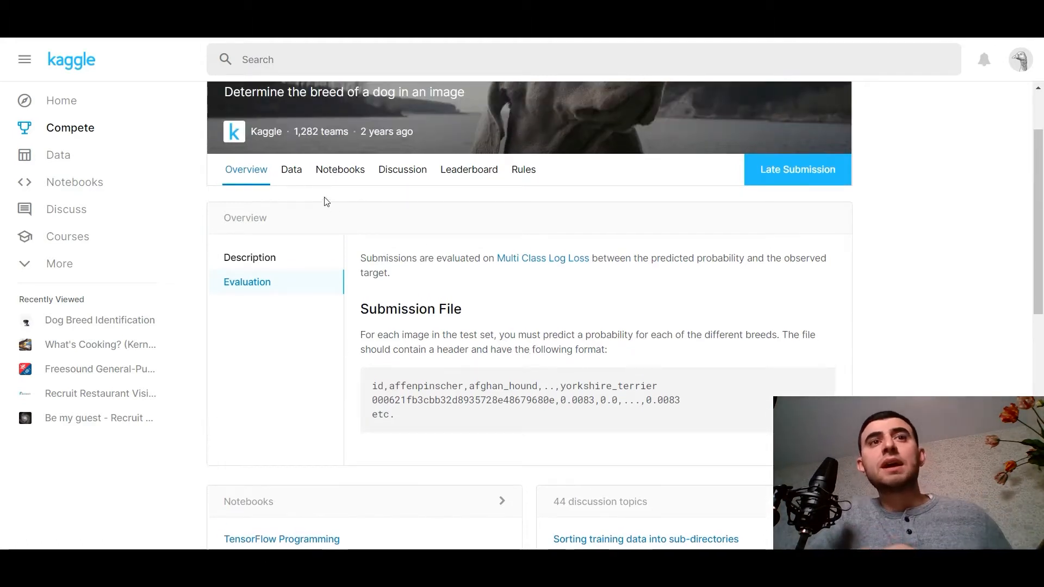
# Step: Open the Data tab and read the 120-breed list and file descriptions down to labels.csv
pyautogui.click(291, 169)
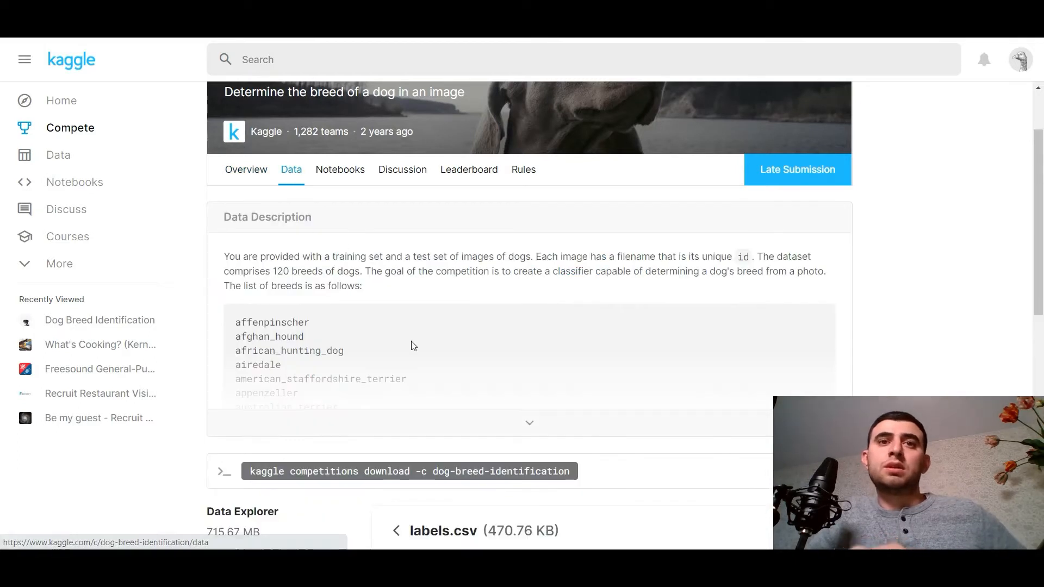
pyautogui.scroll(-3)
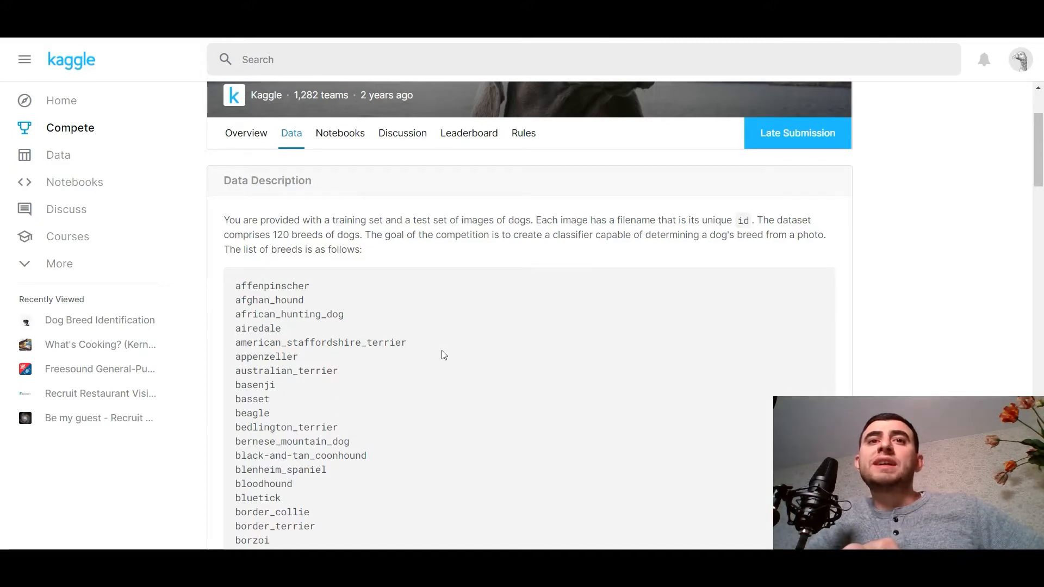
pyautogui.scroll(-3)
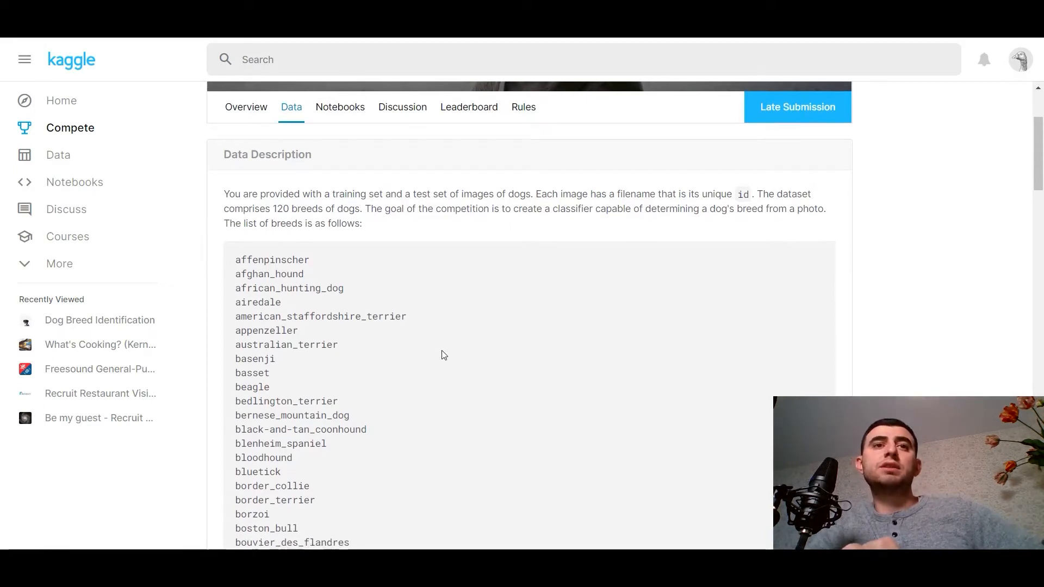
pyautogui.scroll(-3)
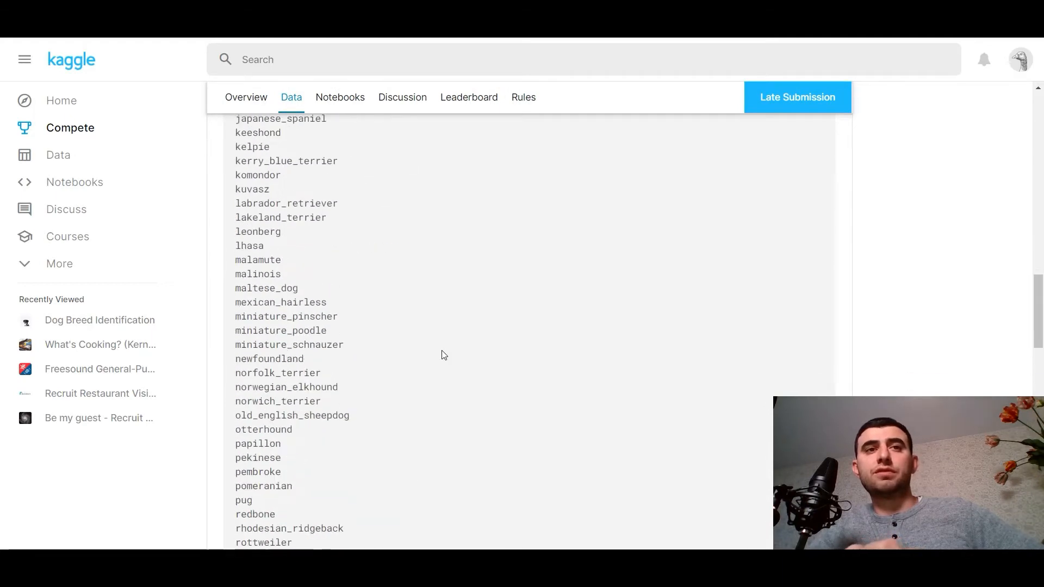
pyautogui.scroll(-3)
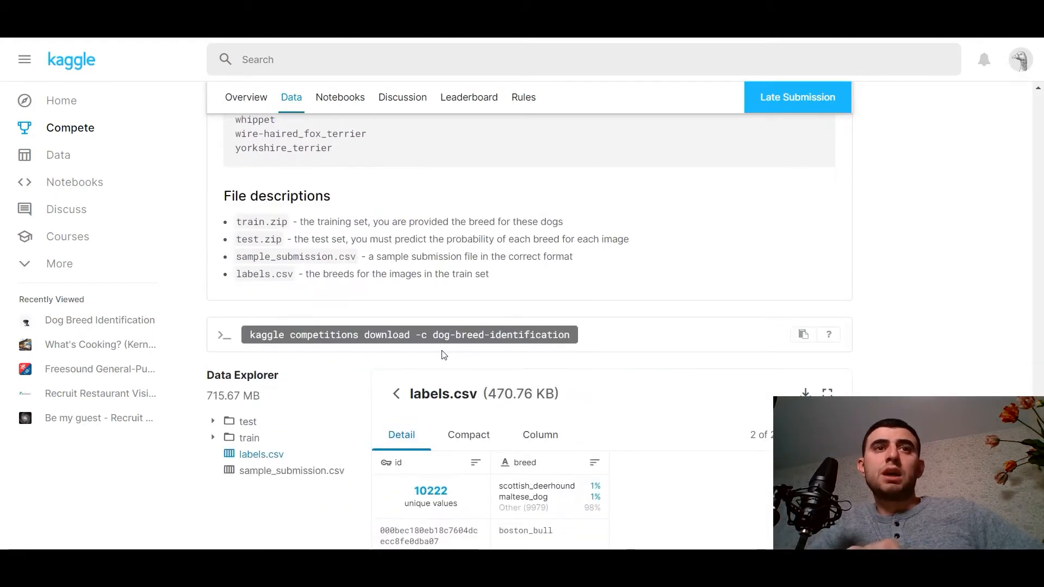
pyautogui.scroll(-3)
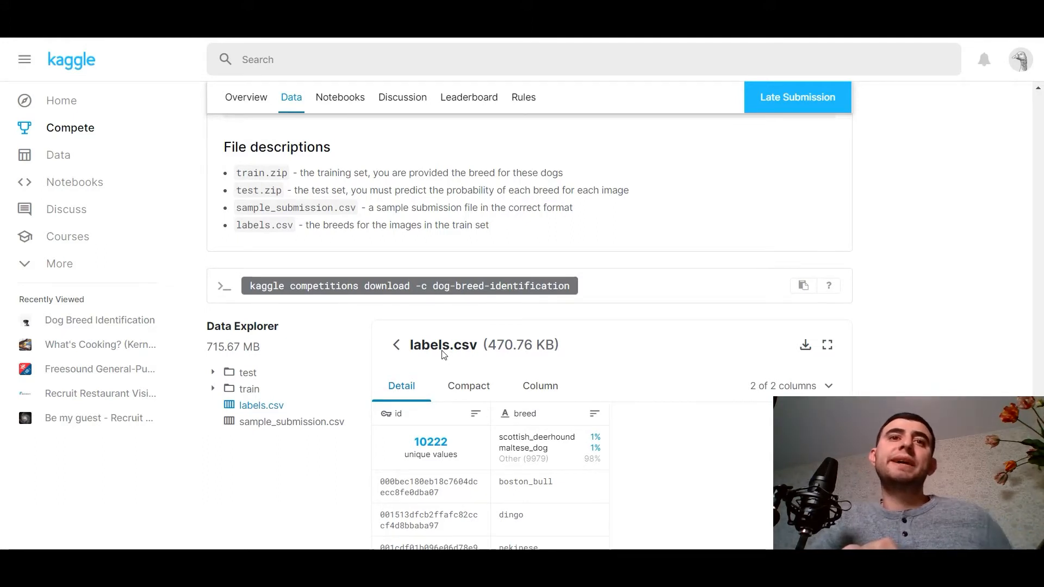
pyautogui.scroll(-3)
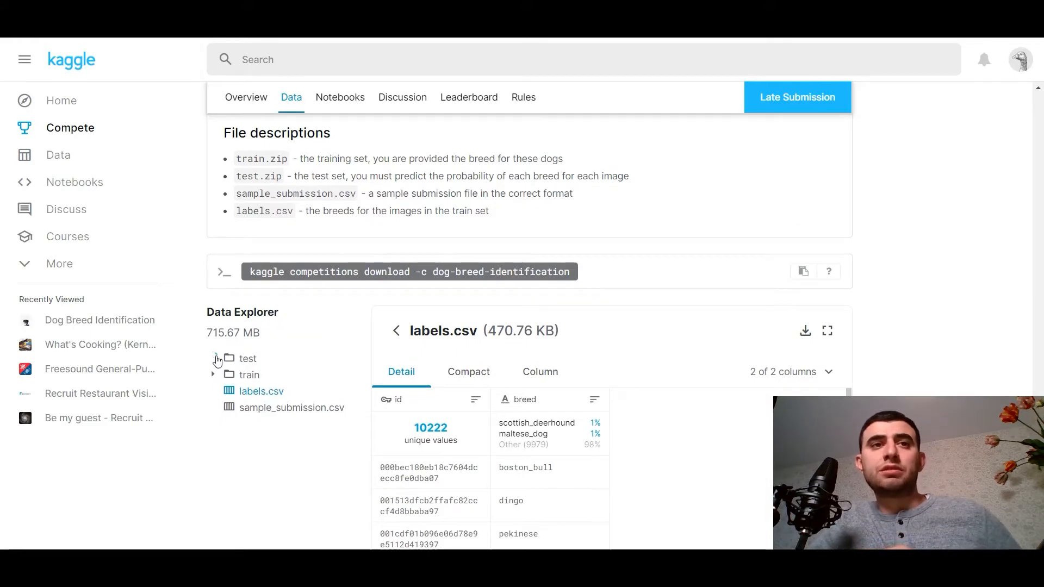
# Step: Expand the test folder, preview the long-haired dog and brown poodle photos, then a train image
pyautogui.click(213, 358)
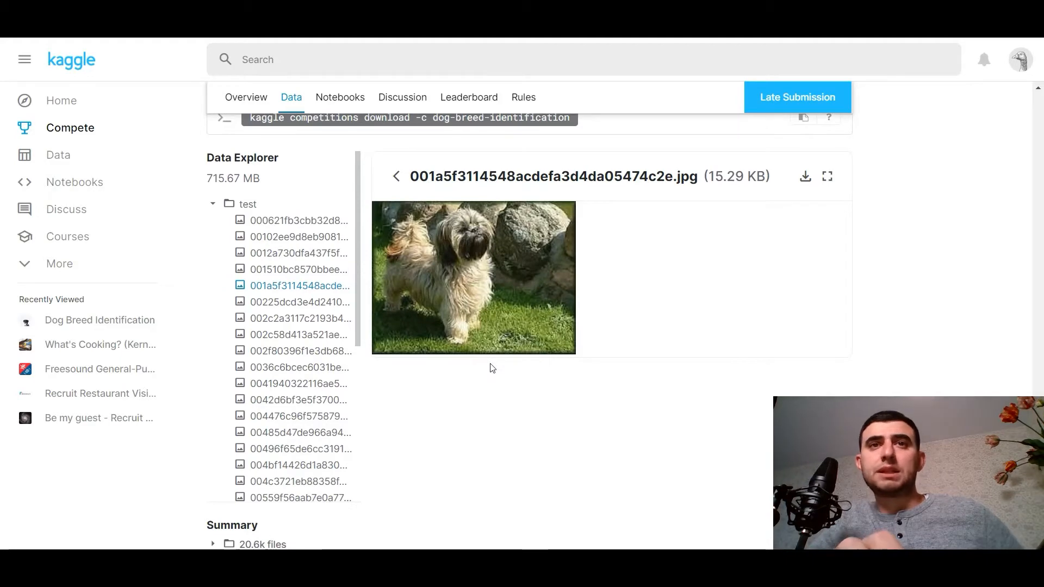
pyautogui.click(298, 383)
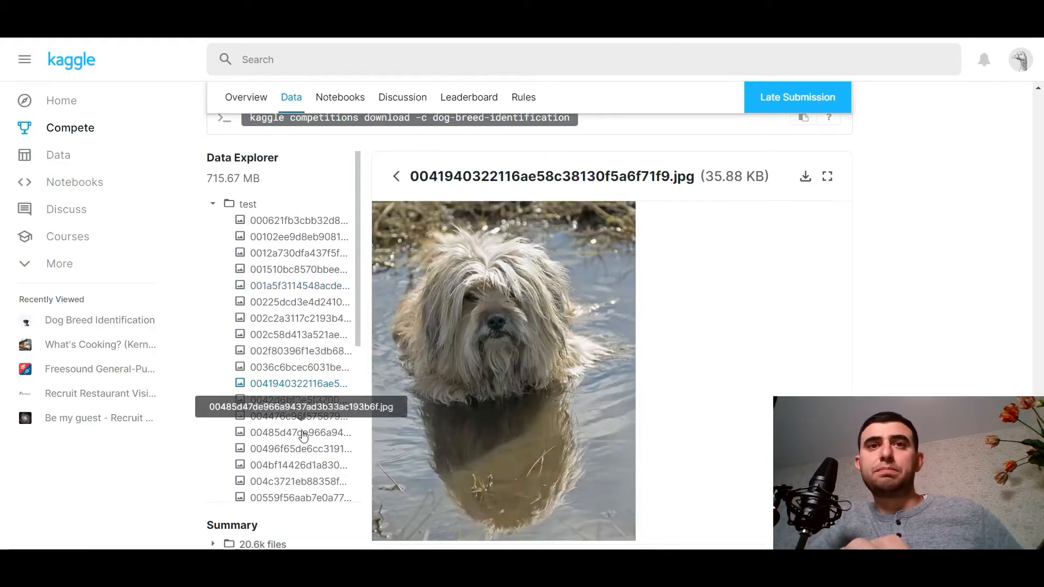
pyautogui.click(299, 302)
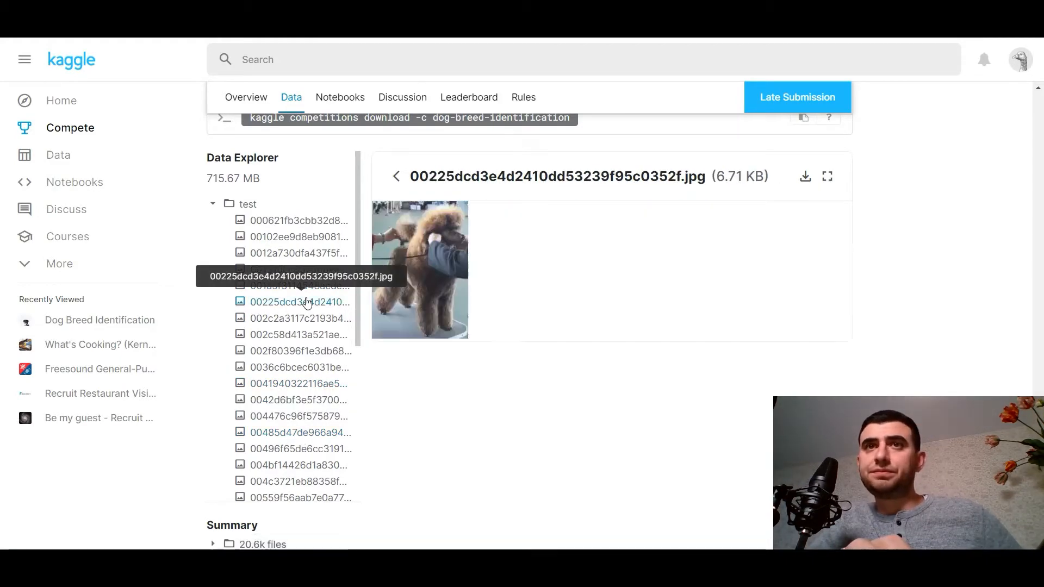
pyautogui.scroll(-3)
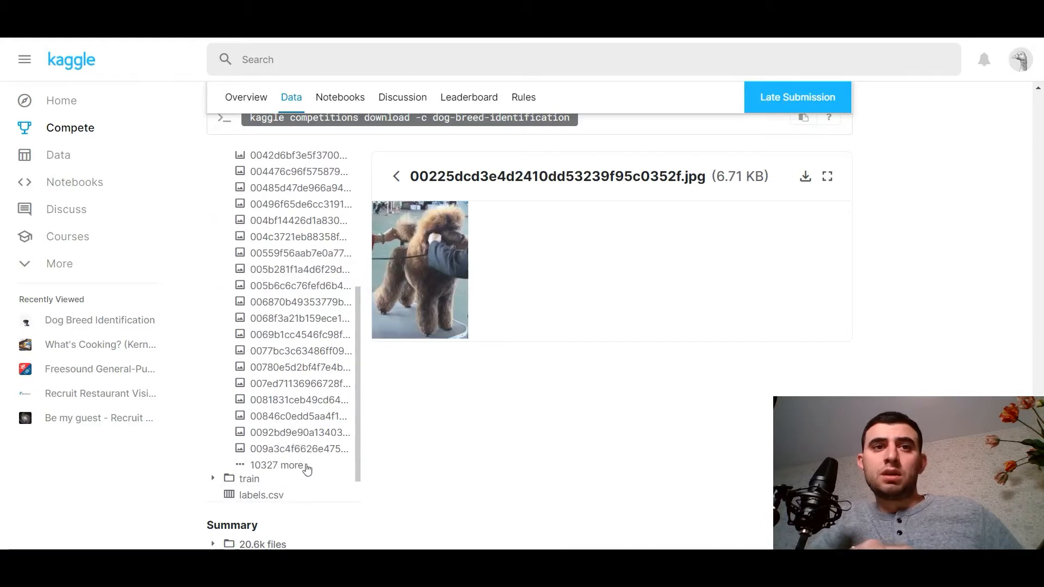
pyautogui.click(249, 478)
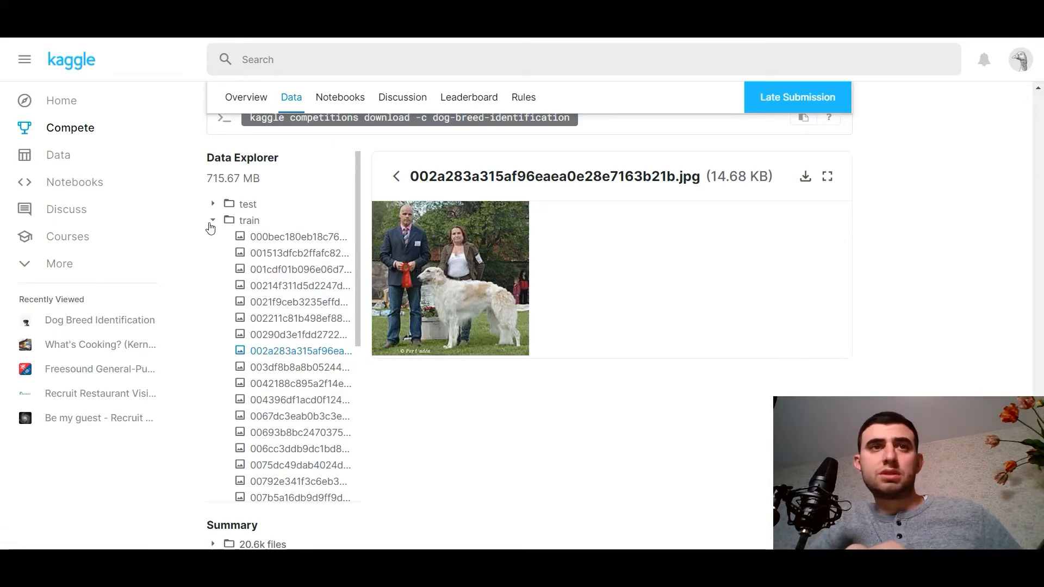
# Step: Collapse the train folder to return to the labels.csv id-and-breed preview
pyautogui.click(261, 236)
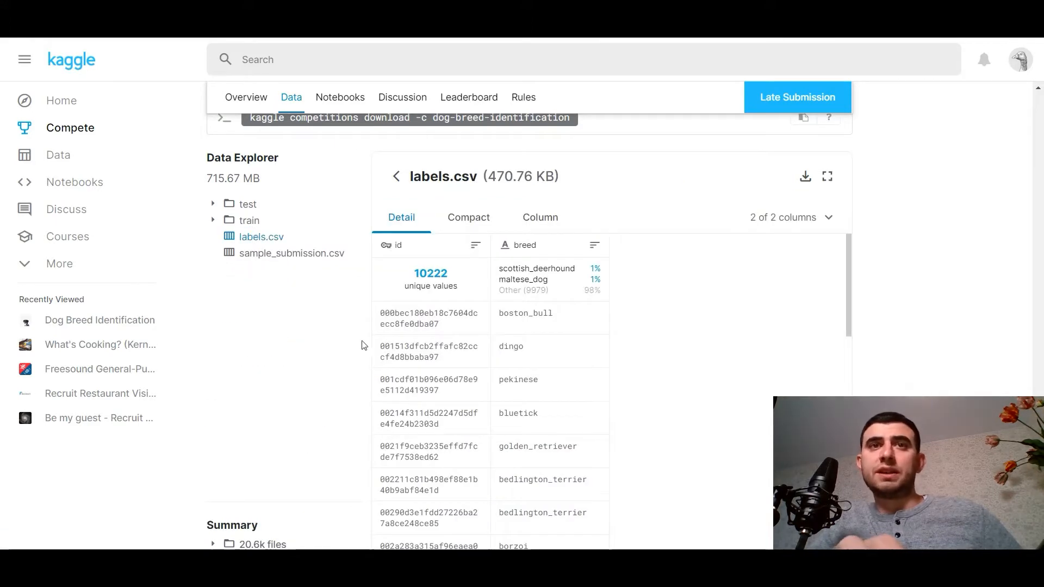
pyautogui.moveTo(469, 359)
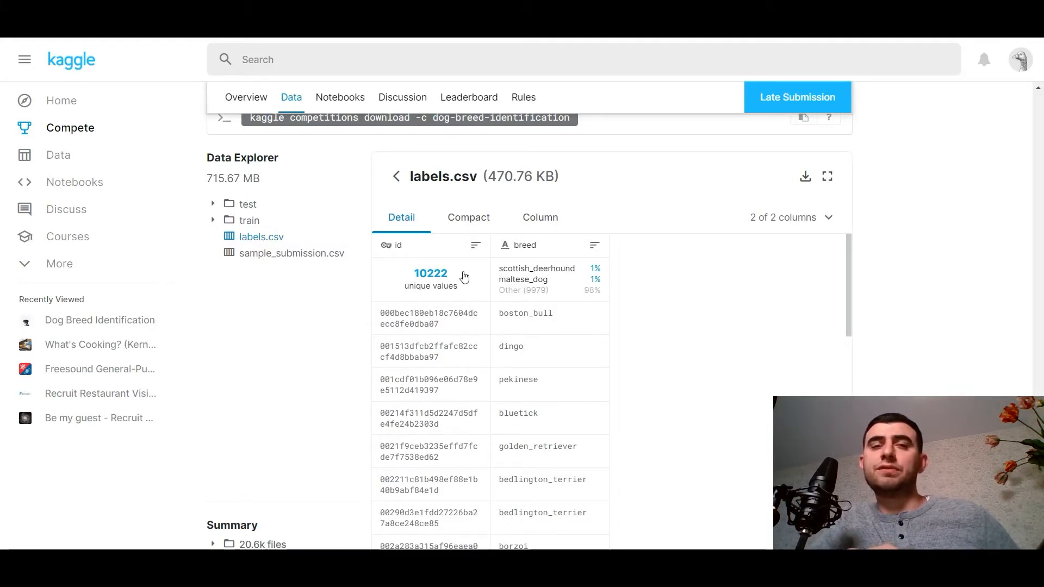
pyautogui.moveTo(445, 313)
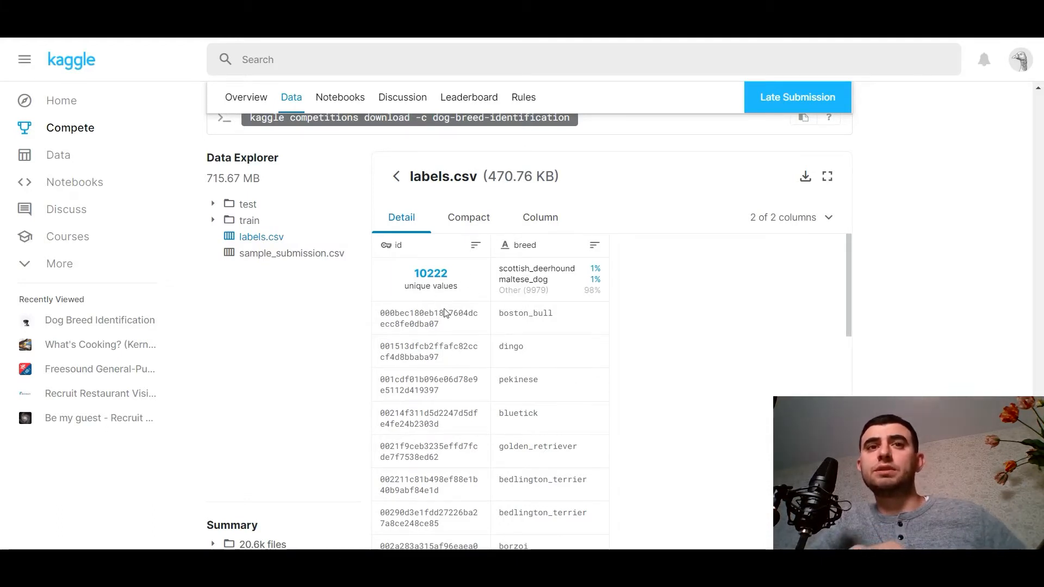
pyautogui.moveTo(548, 398)
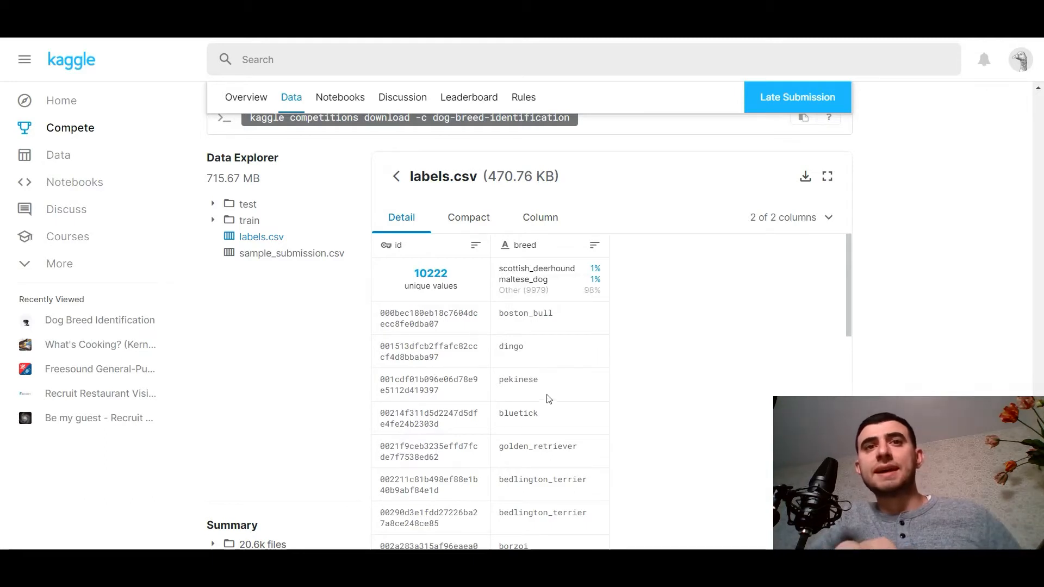
pyautogui.moveTo(539, 337)
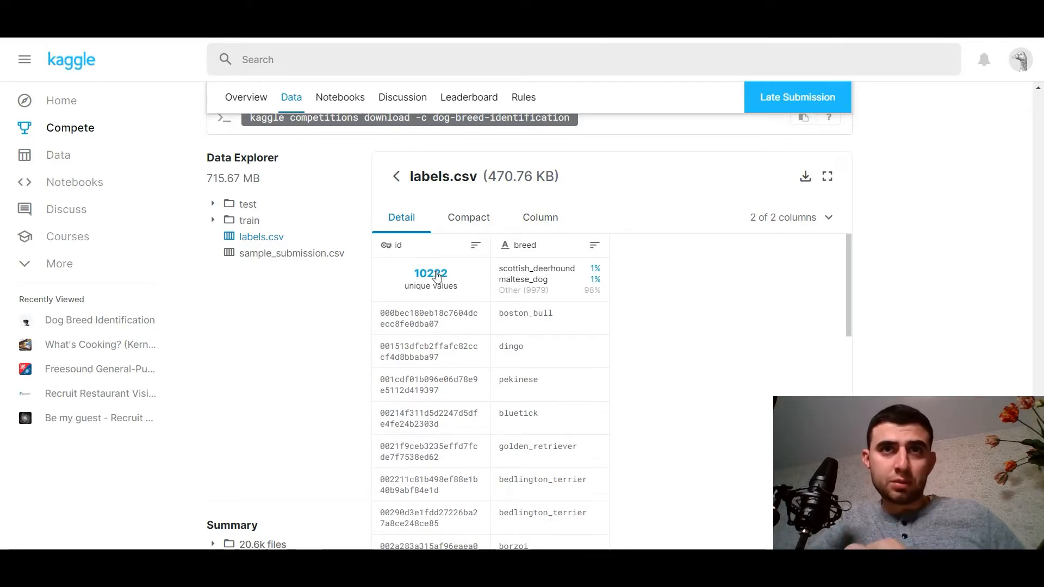
pyautogui.moveTo(471, 291)
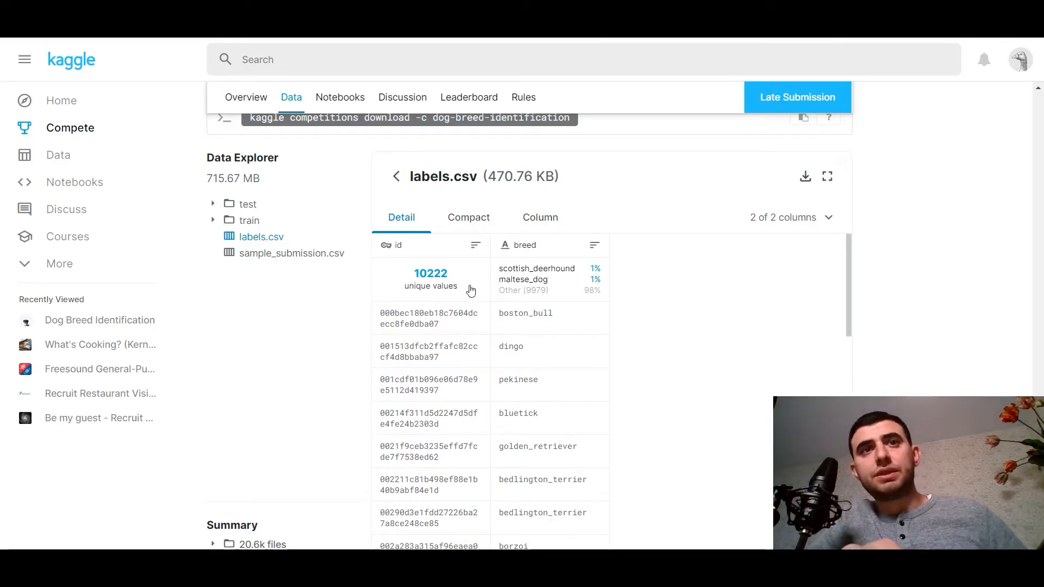
pyautogui.moveTo(446, 293)
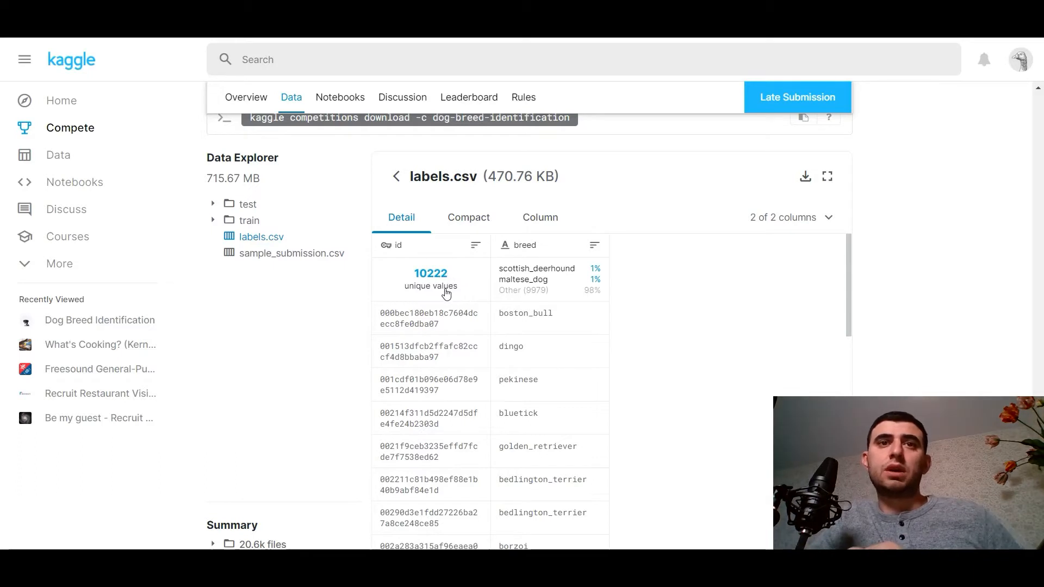
# Step: Preview sample_submission.csv with its 10357 test ids and 121 per-breed probability columns
pyautogui.click(291, 268)
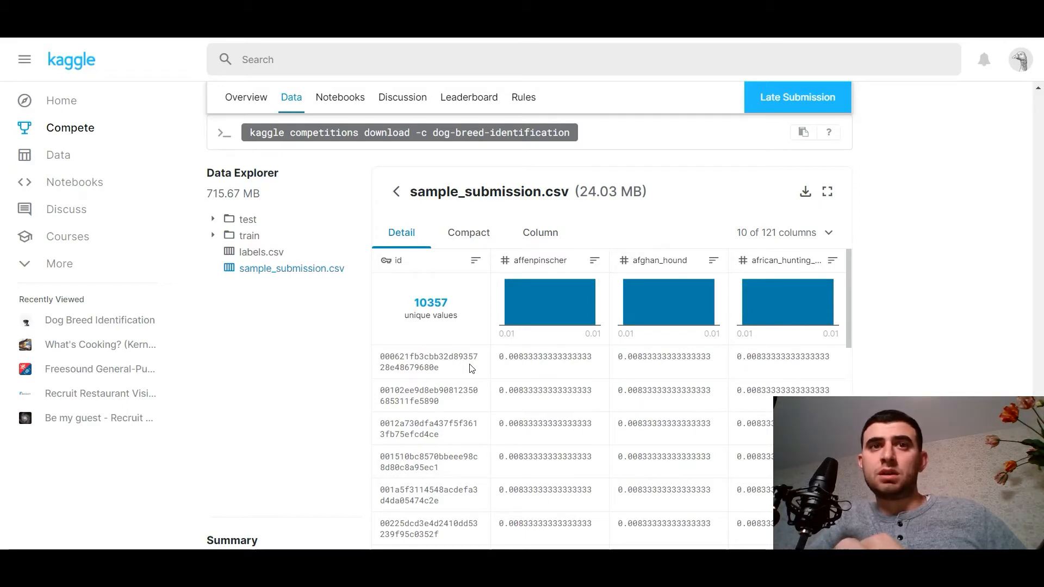
pyautogui.moveTo(470, 386)
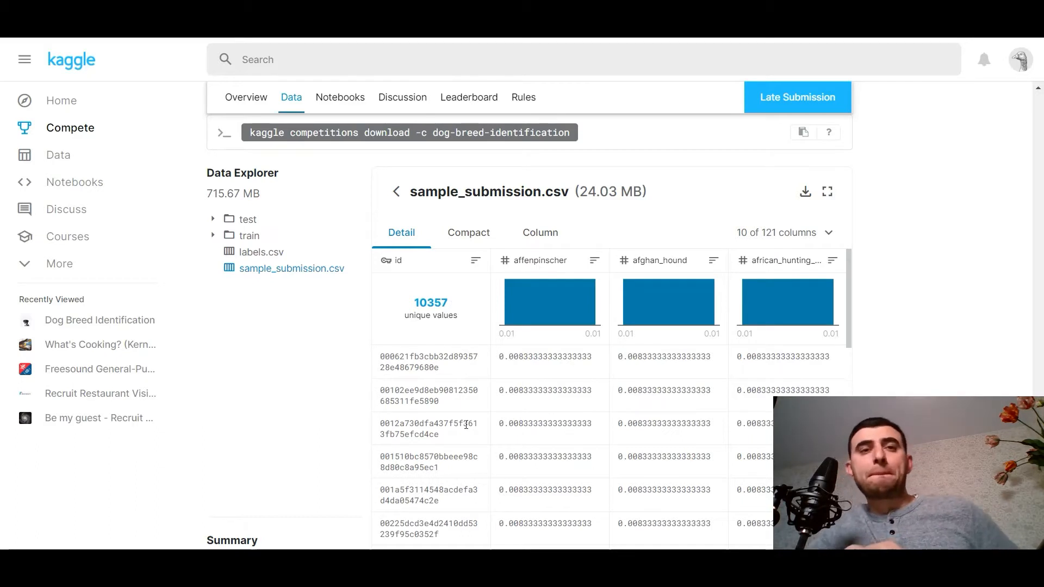
pyautogui.moveTo(483, 380)
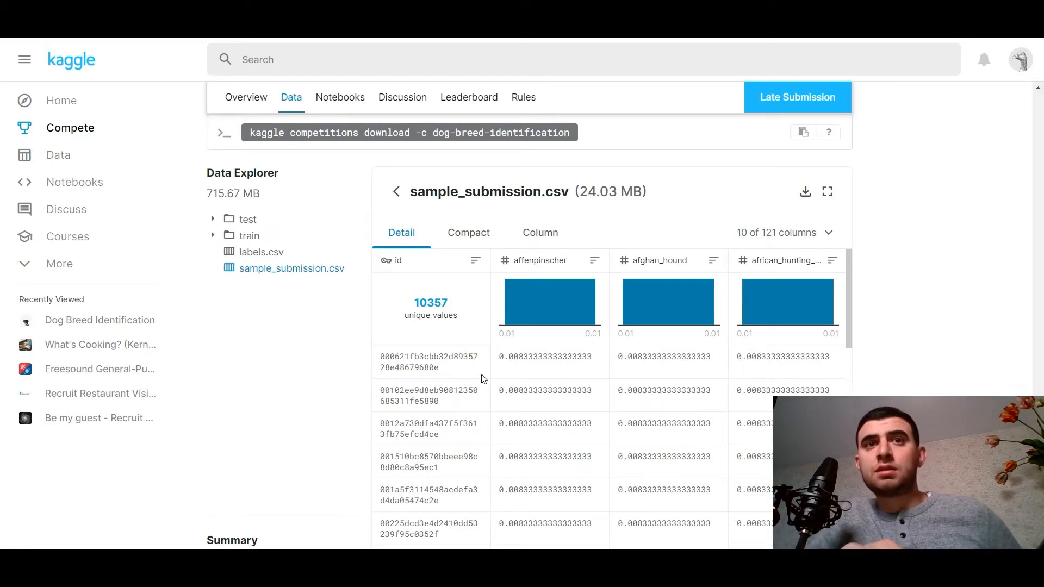
pyautogui.moveTo(425, 318)
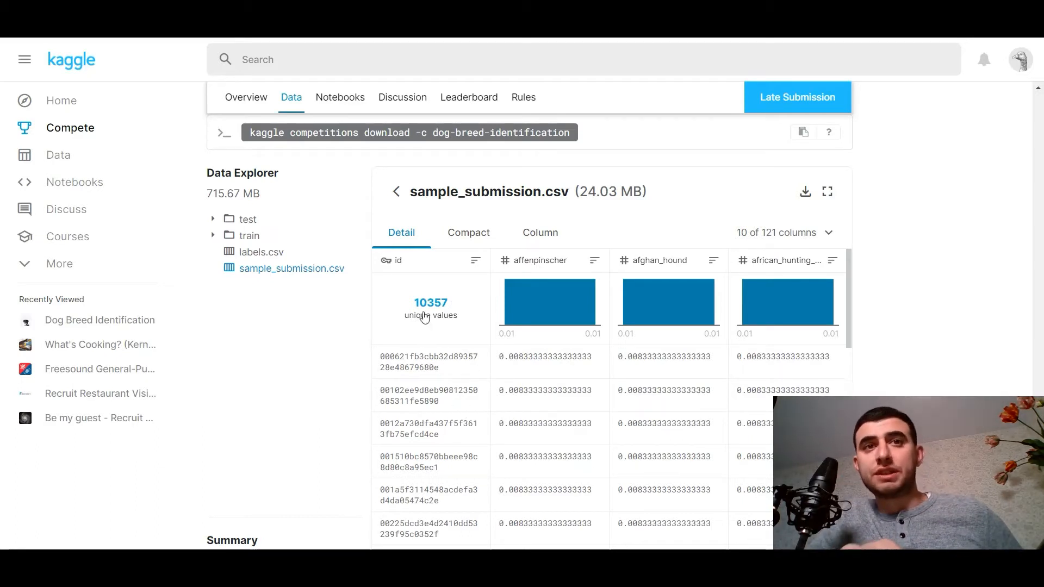
pyautogui.moveTo(505, 413)
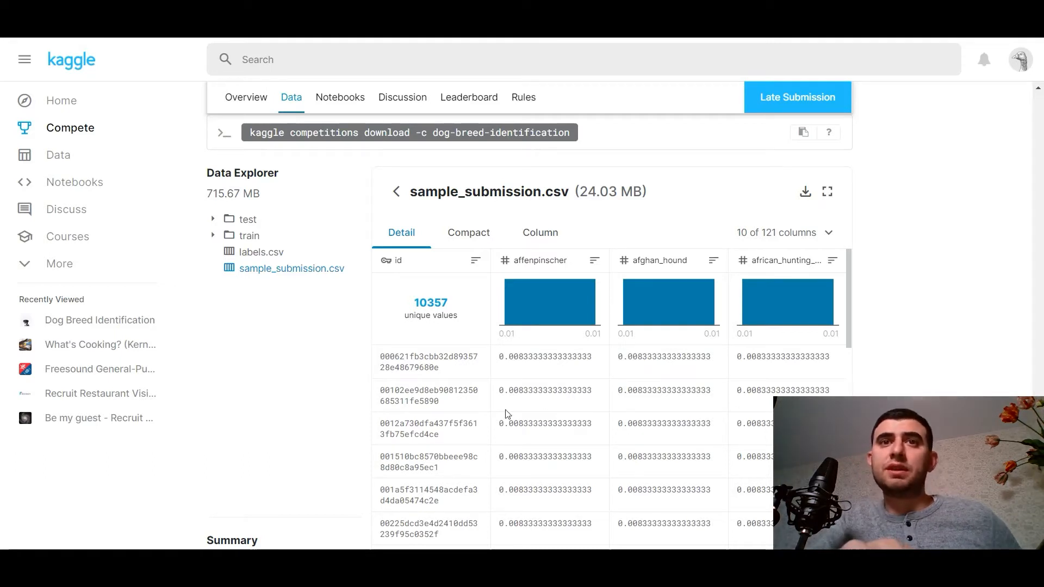
pyautogui.moveTo(490, 273)
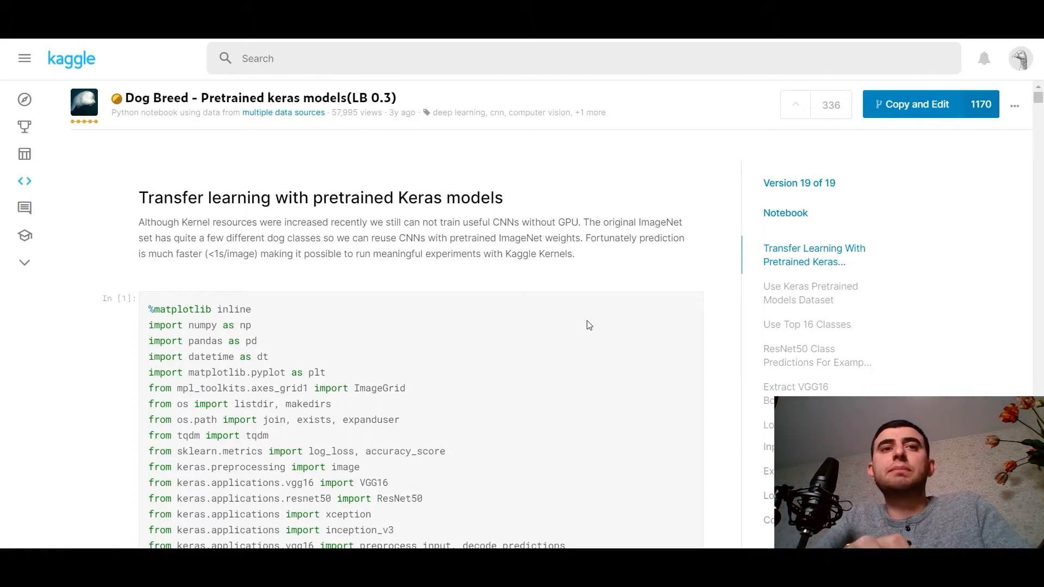
# Step: Read past the notebook's import cell to 'Use Keras Pretrained Models dataset' and its weight files
pyautogui.scroll(-3)
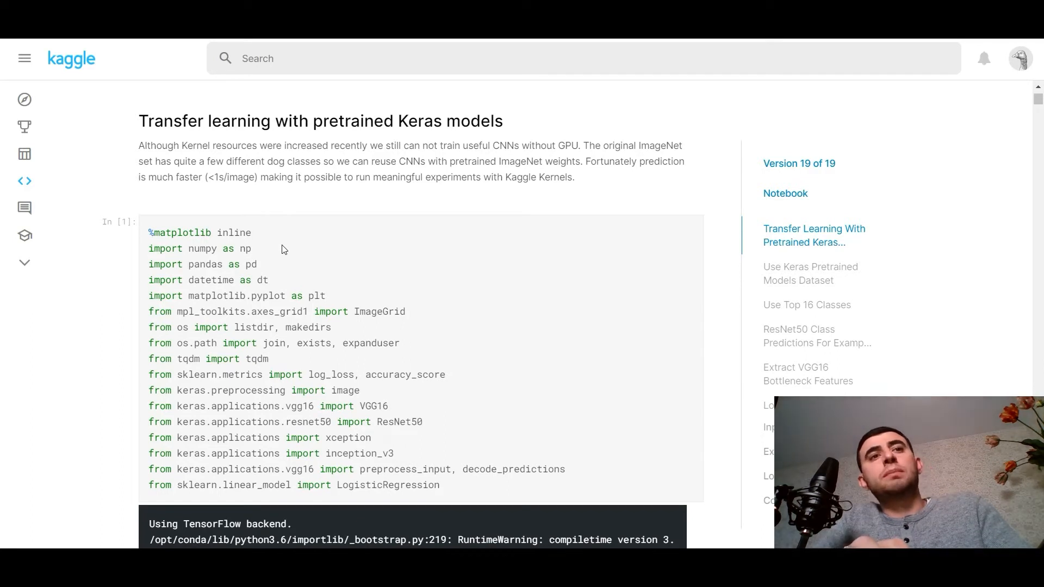
pyautogui.scroll(-3)
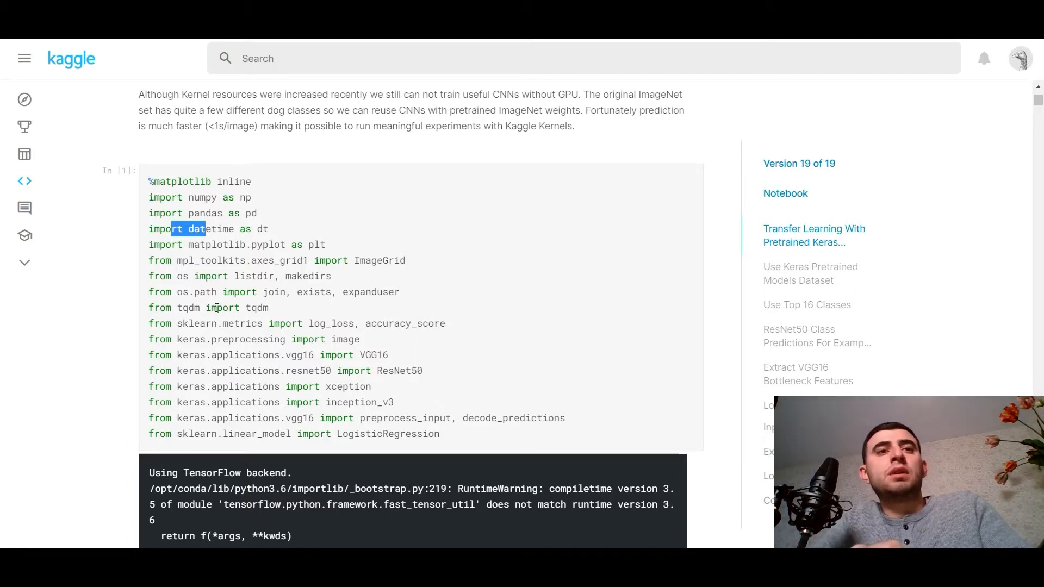
pyautogui.scroll(-3)
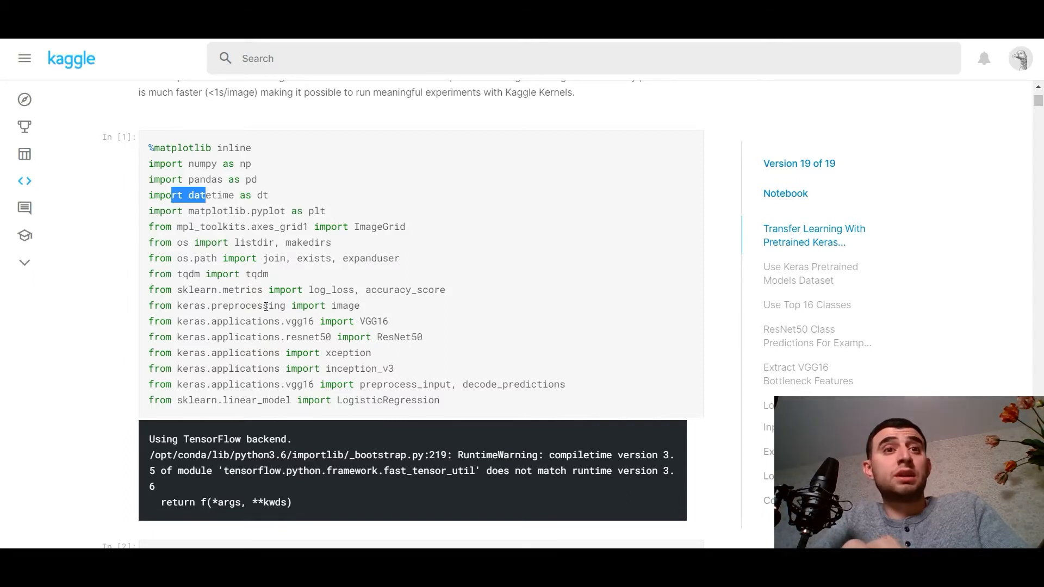
pyautogui.moveTo(369, 311)
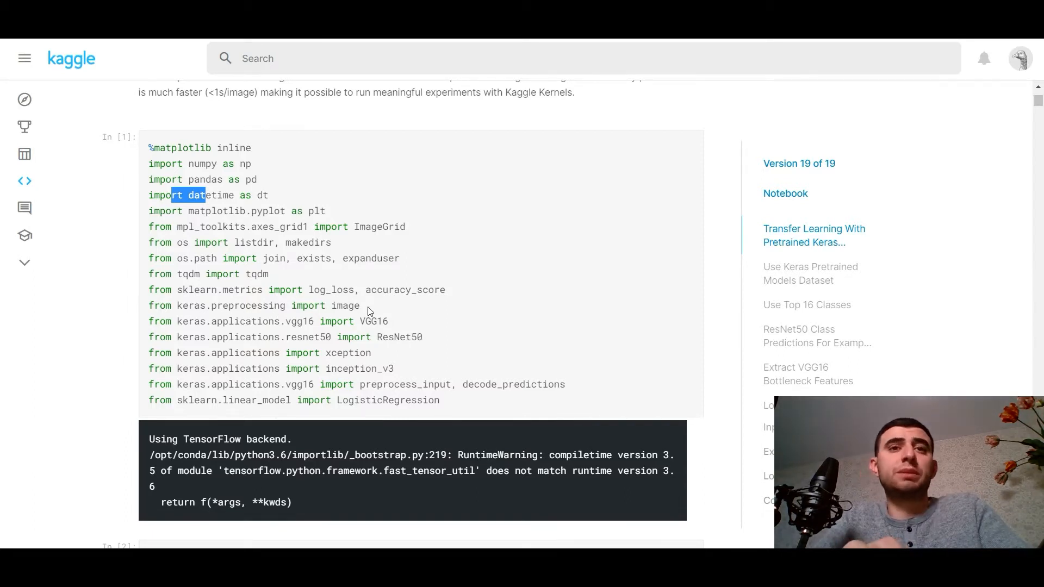
pyautogui.scroll(-3)
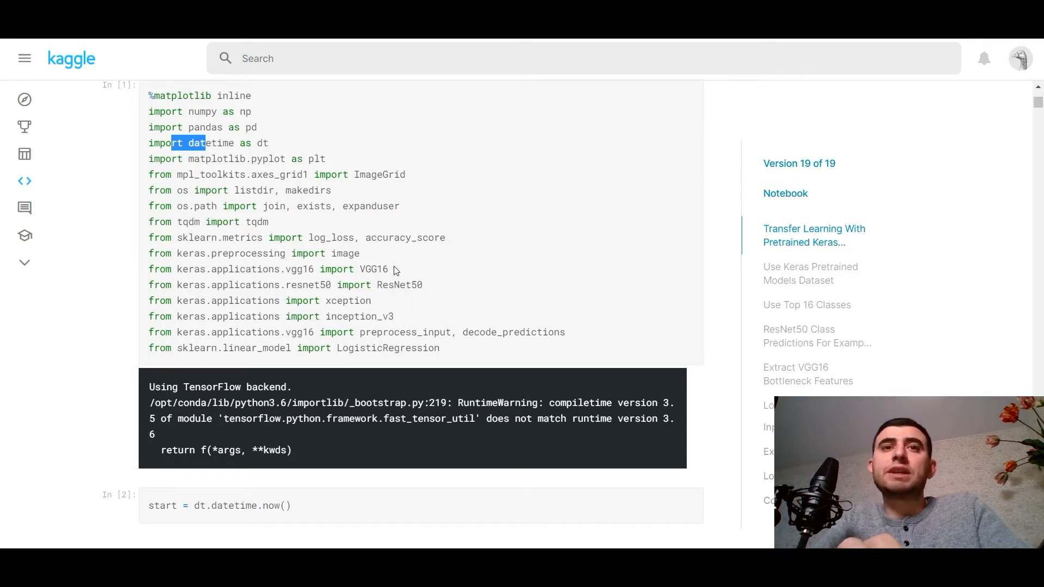
pyautogui.moveTo(374, 316)
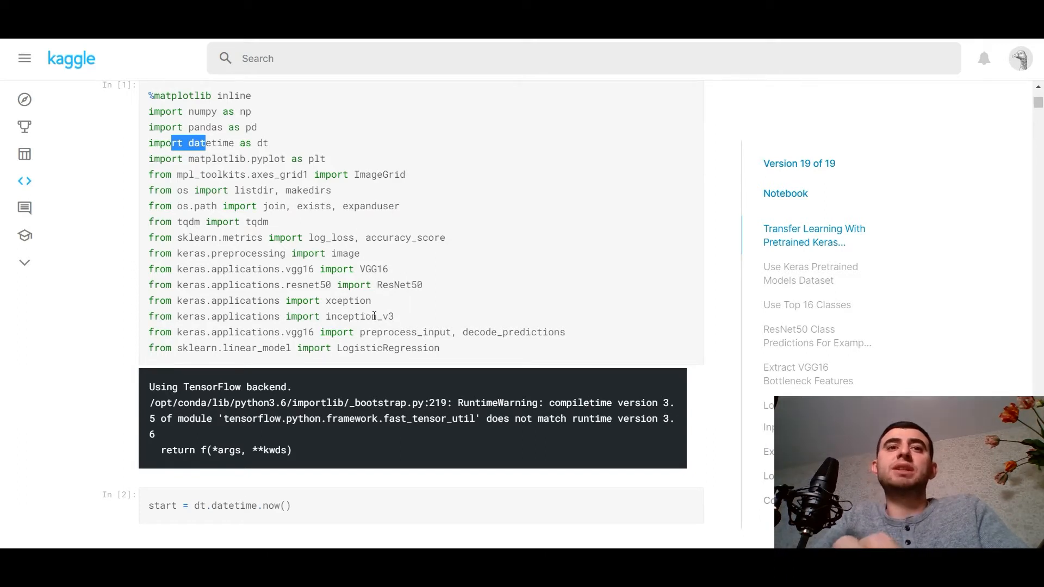
pyautogui.moveTo(405, 315)
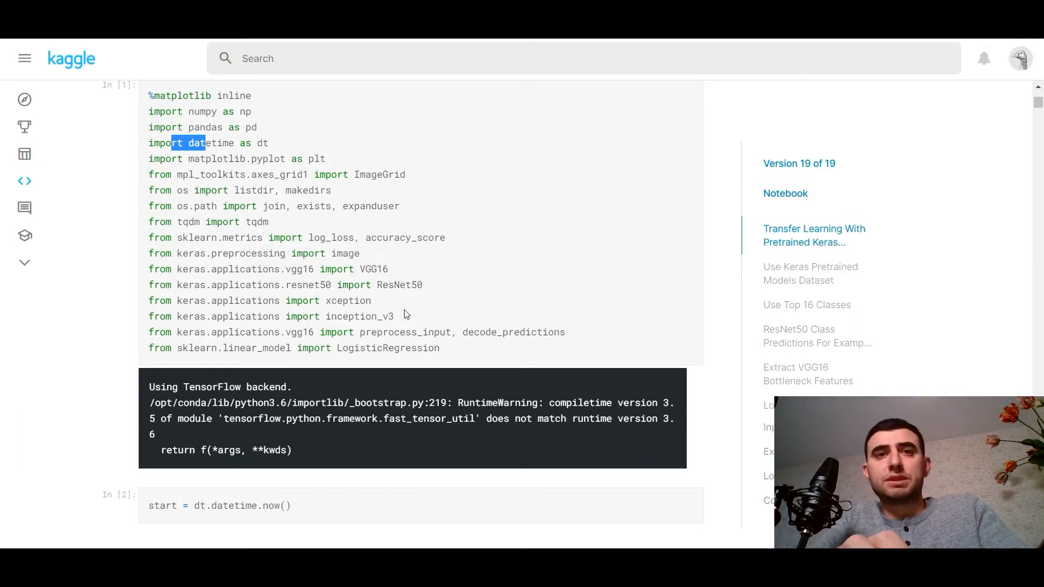
pyautogui.scroll(-3)
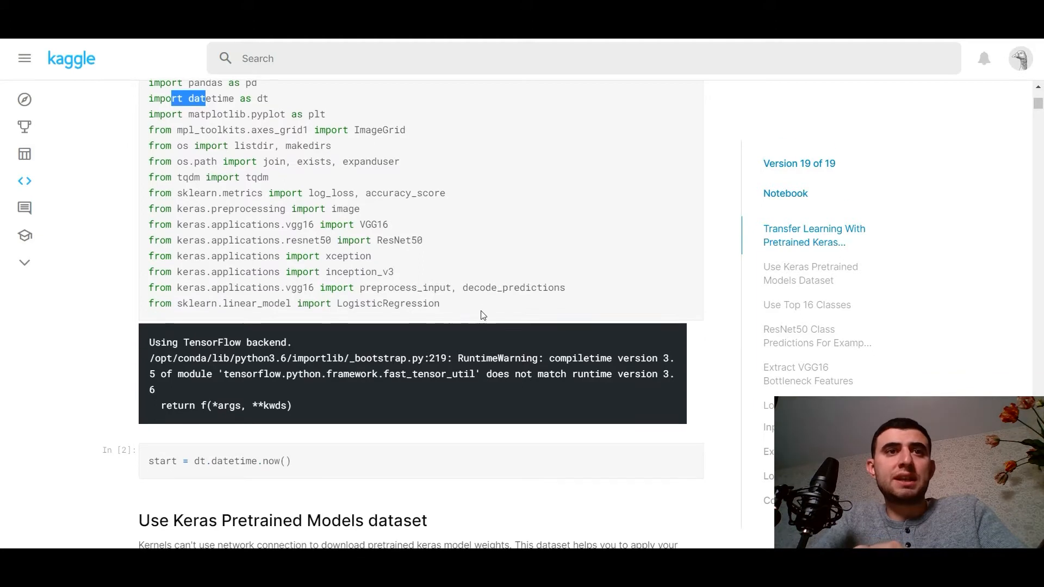
pyautogui.scroll(3)
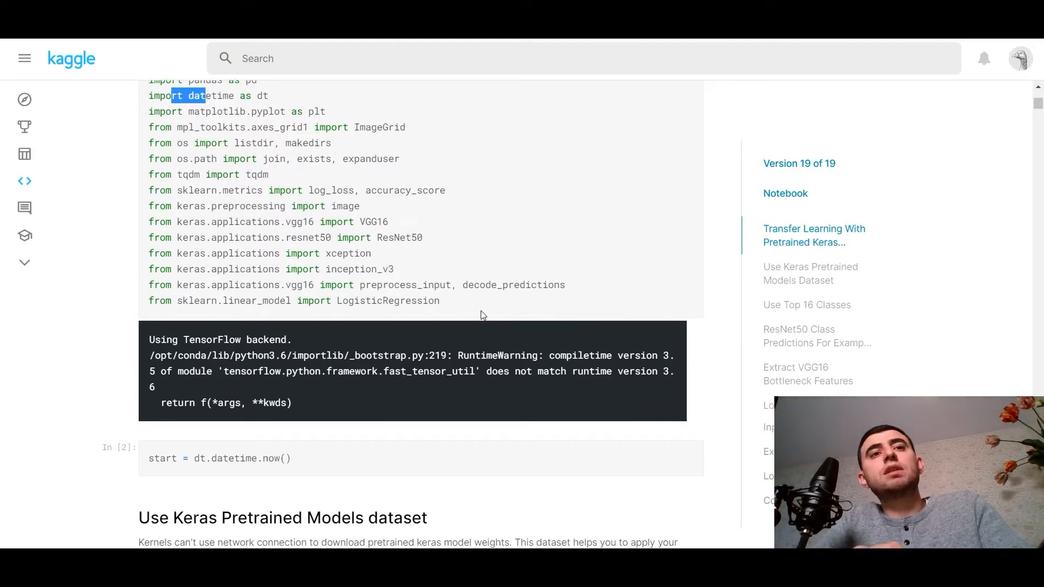
pyautogui.scroll(-3)
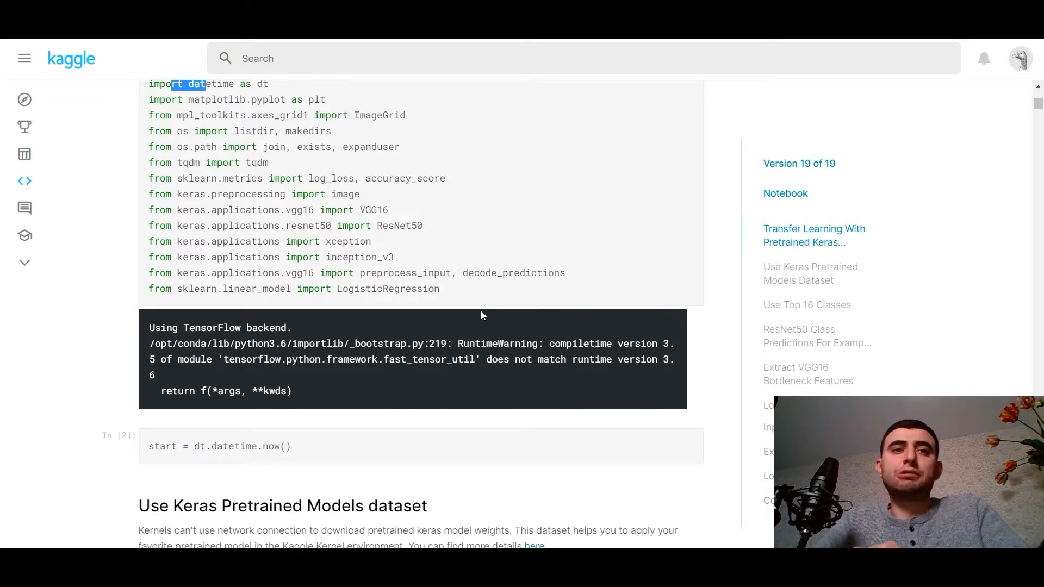
pyautogui.scroll(-3)
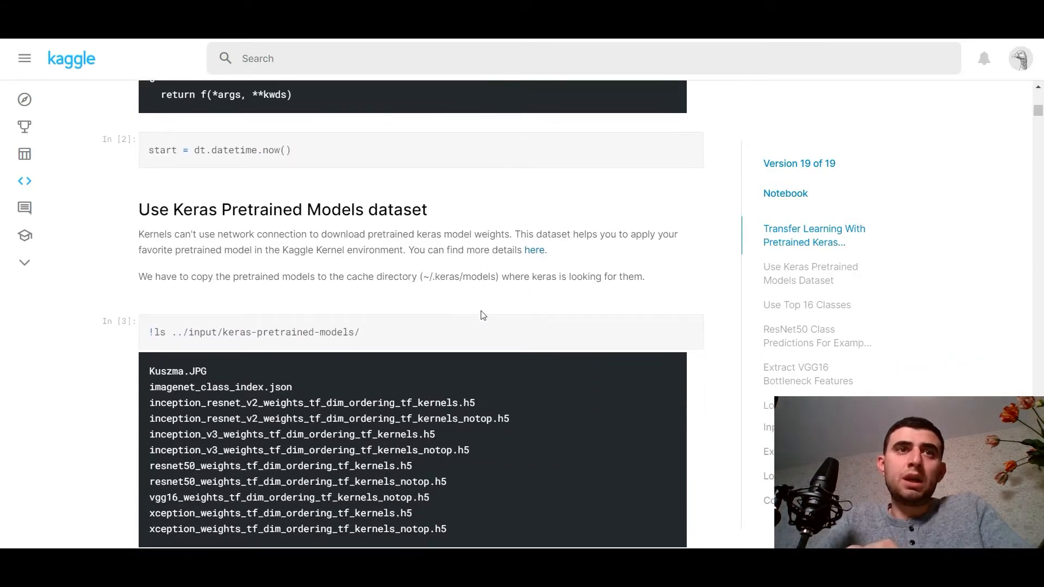
# Step: Scroll through the ls, makedirs and cp cells to the dog-breed-identification input listing
pyautogui.scroll(-3)
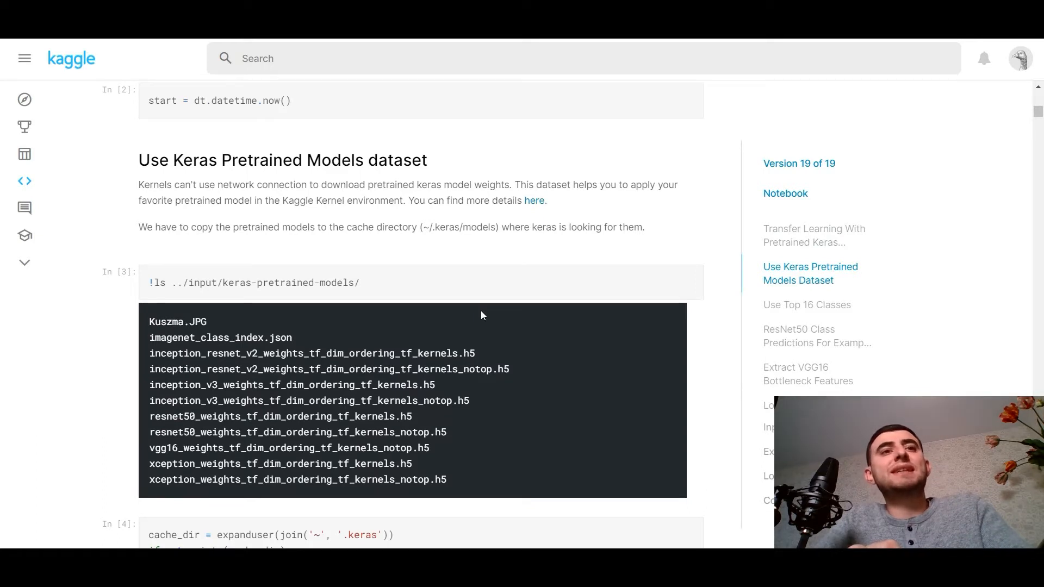
pyautogui.moveTo(410, 225)
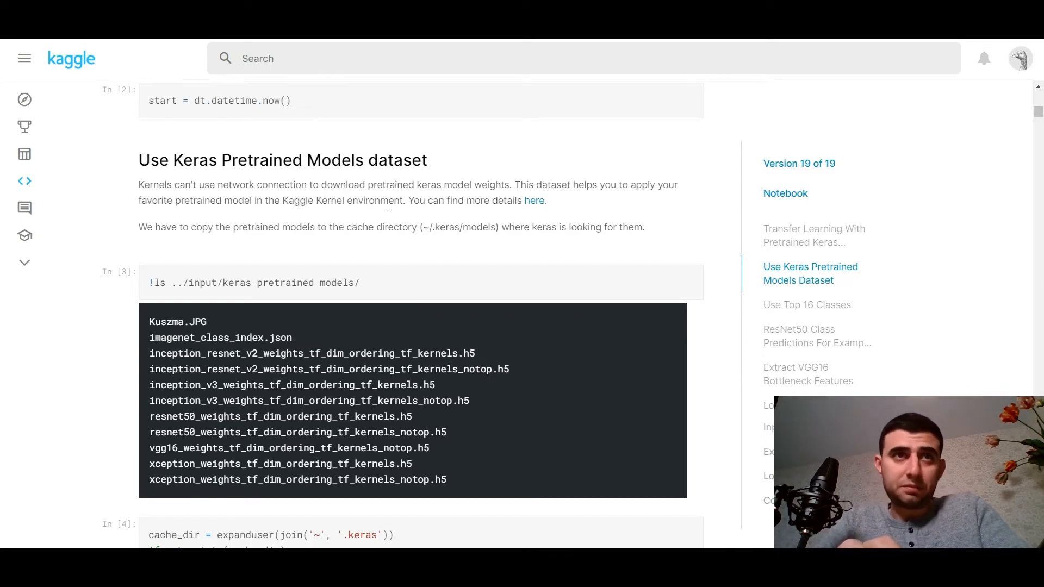
pyautogui.moveTo(371, 247)
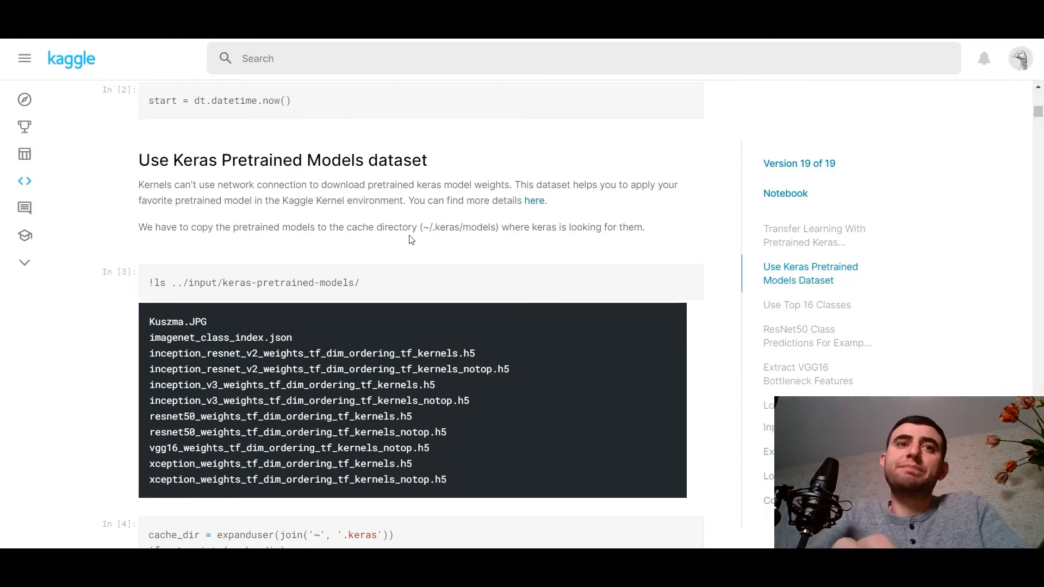
pyautogui.moveTo(436, 246)
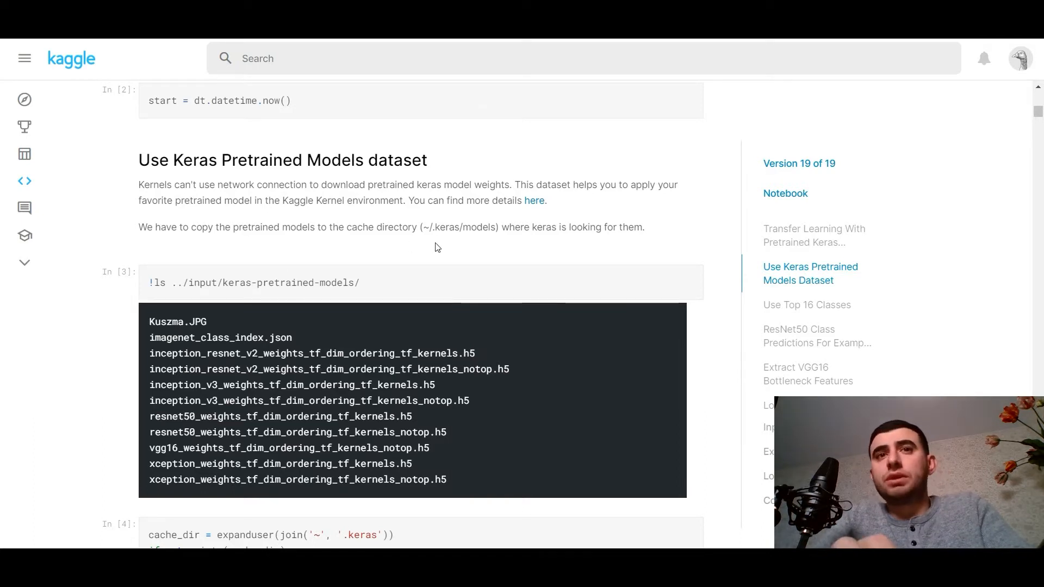
pyautogui.moveTo(521, 196)
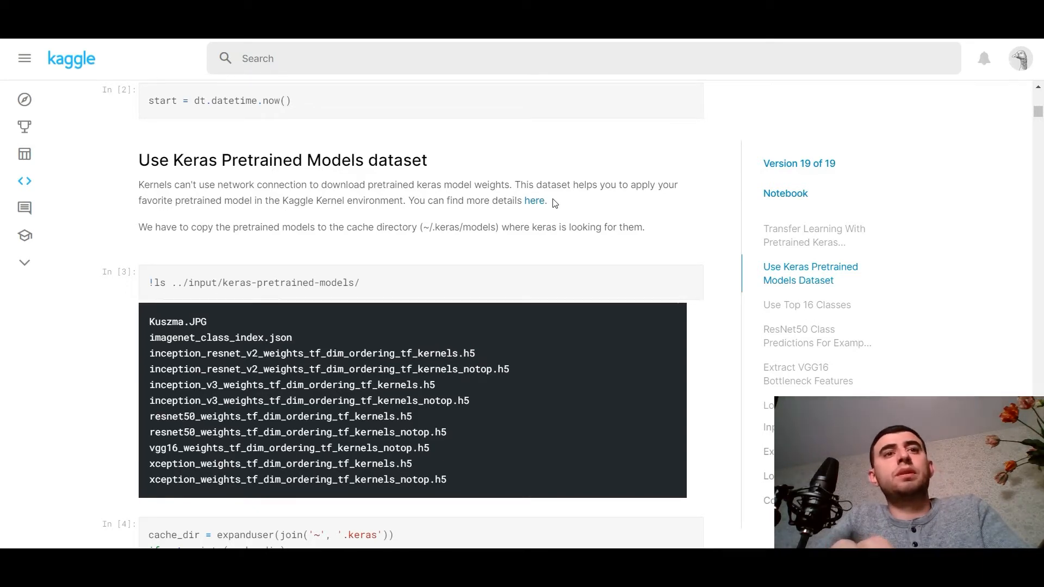
pyautogui.moveTo(482, 270)
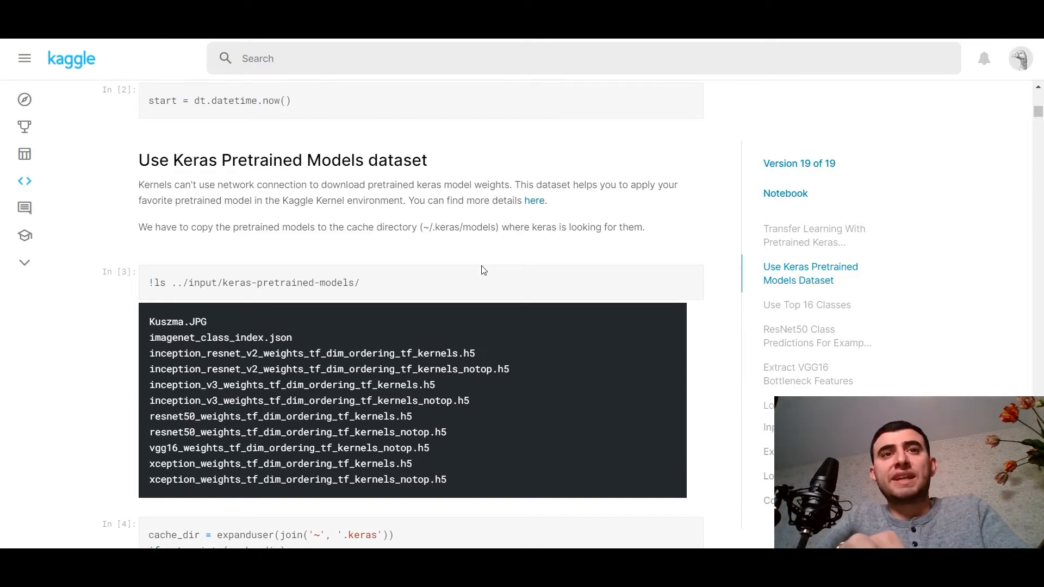
pyautogui.scroll(-3)
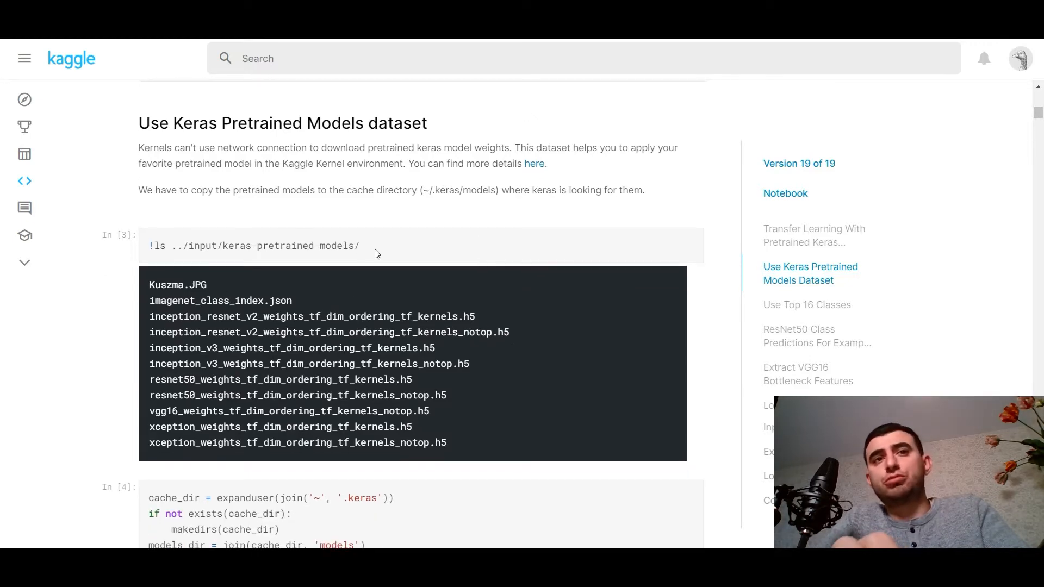
pyautogui.scroll(-3)
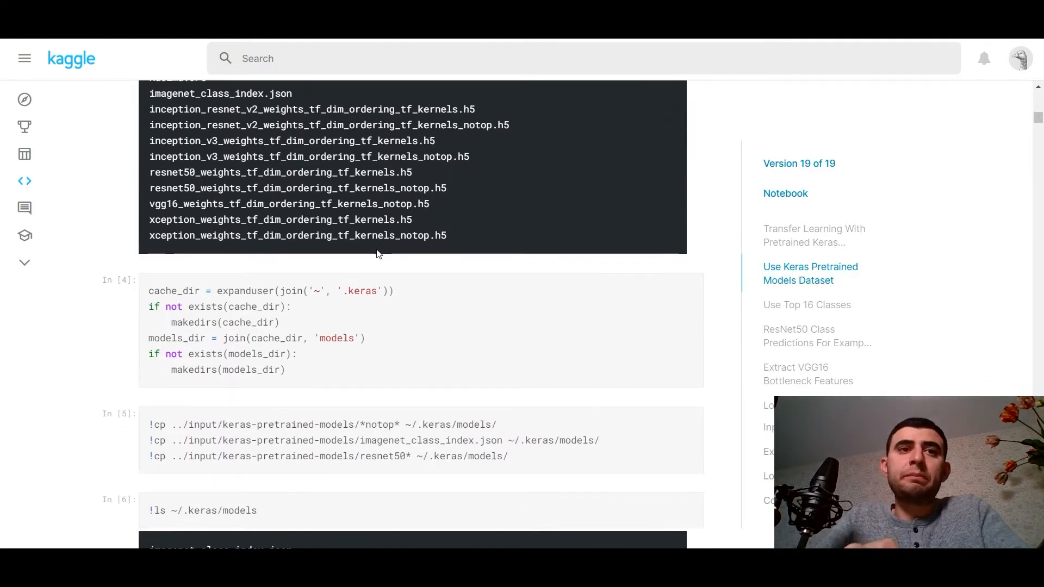
pyautogui.scroll(-3)
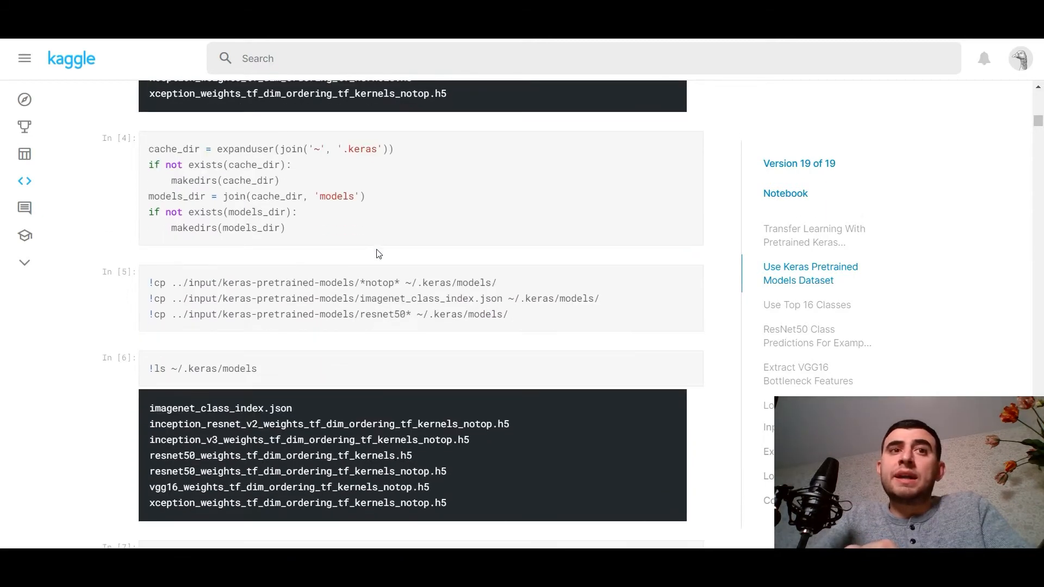
pyautogui.scroll(-3)
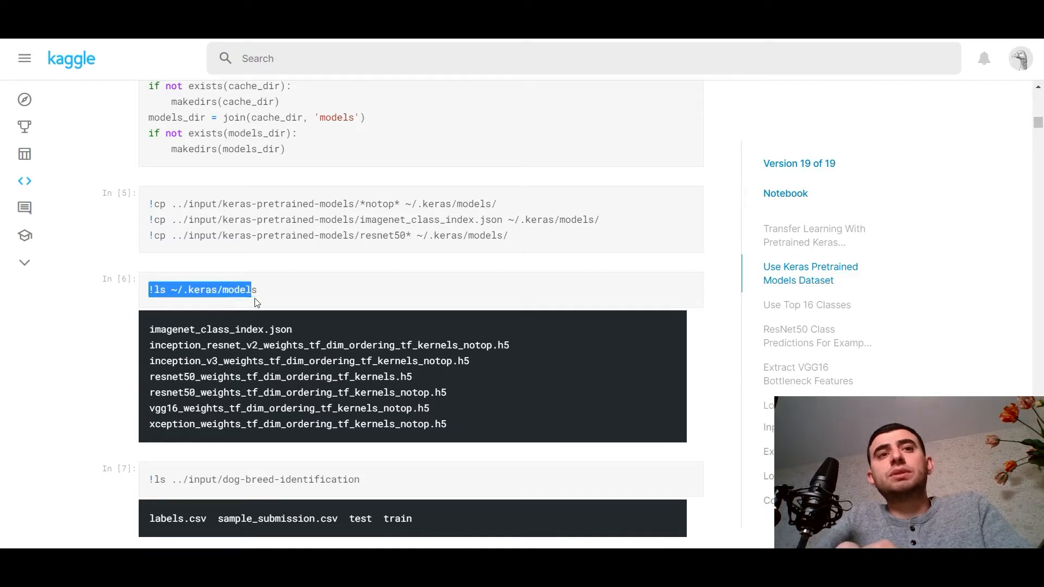
pyautogui.scroll(-3)
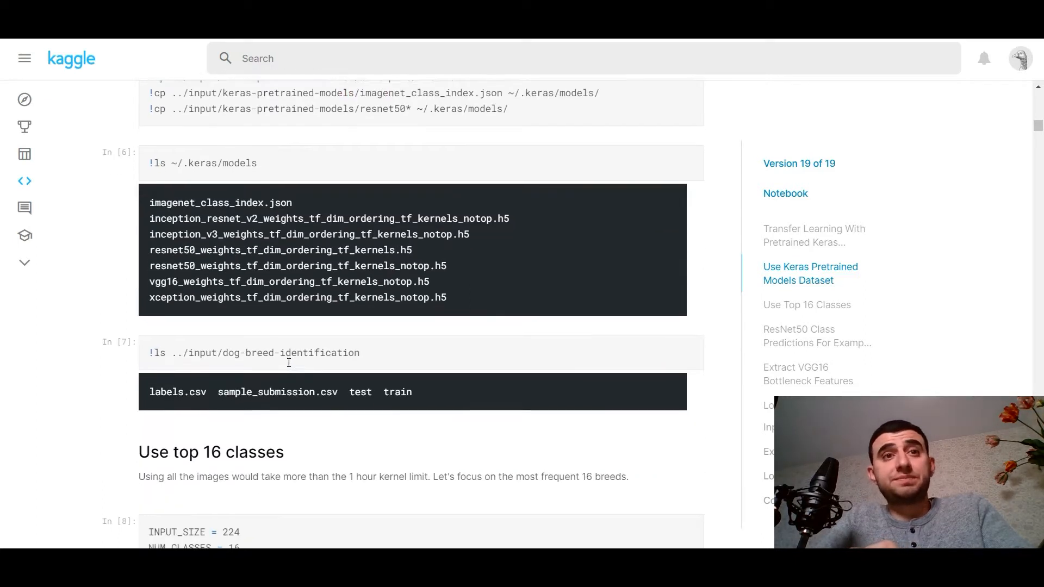
# Step: Reach 'Use top 16 classes' and highlight INPUT_SIZE, SEED = 1987 and the pd.read_csv call
pyautogui.scroll(-3)
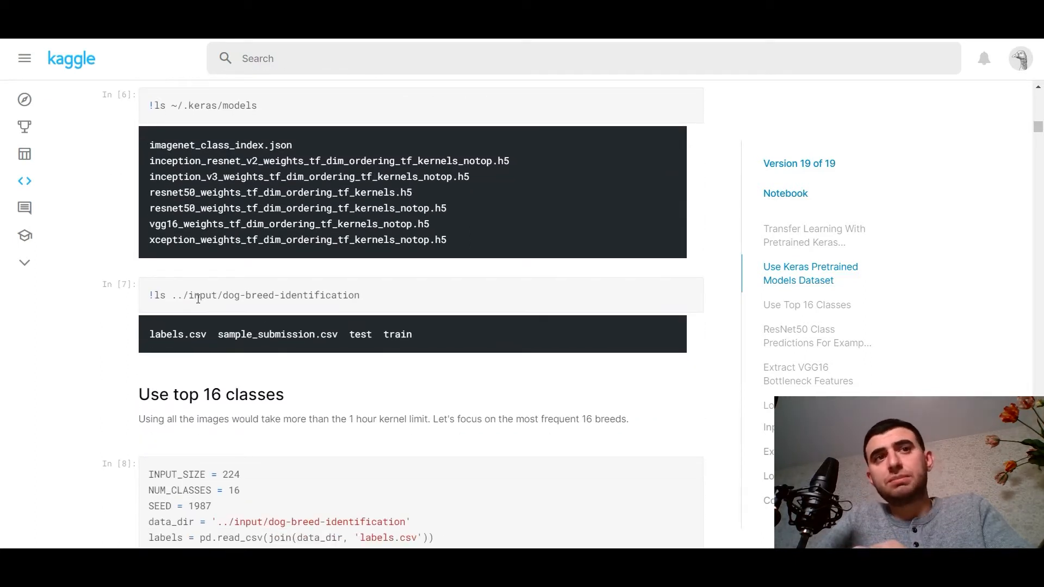
pyautogui.moveTo(146, 341)
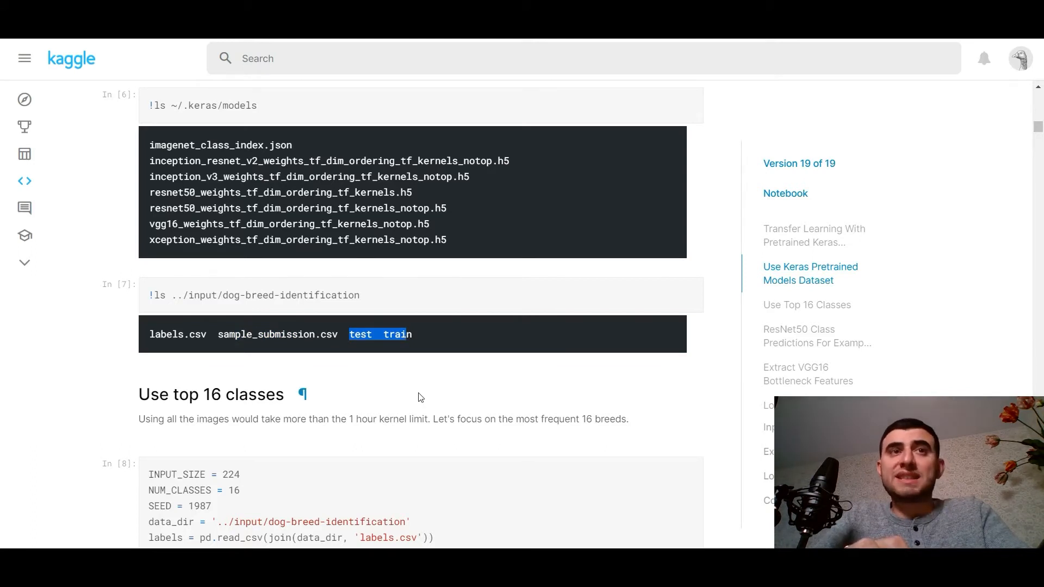
pyautogui.scroll(-3)
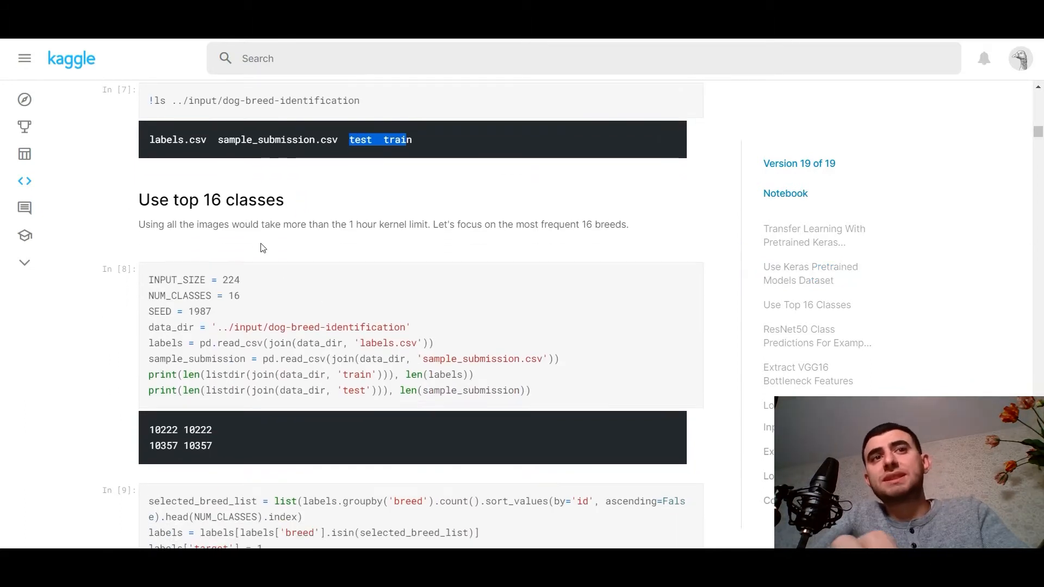
pyautogui.moveTo(420, 278)
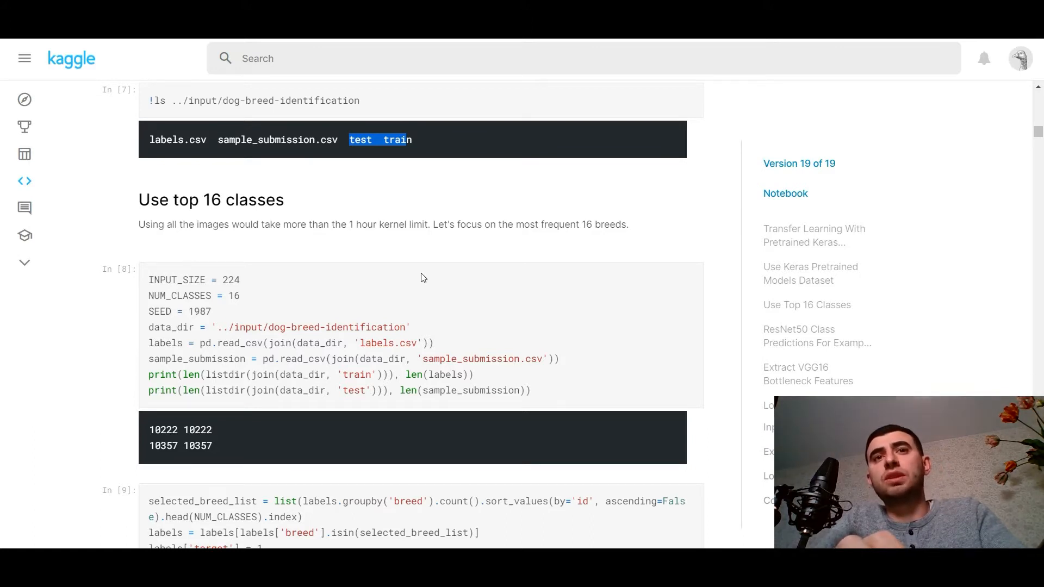
pyautogui.moveTo(326, 279)
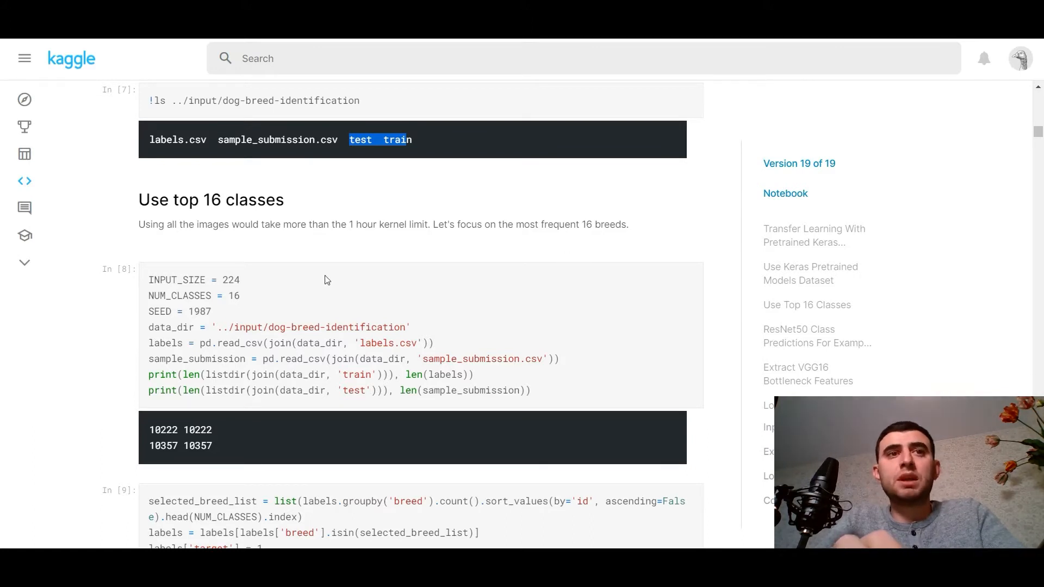
pyautogui.doubleClick(176, 280)
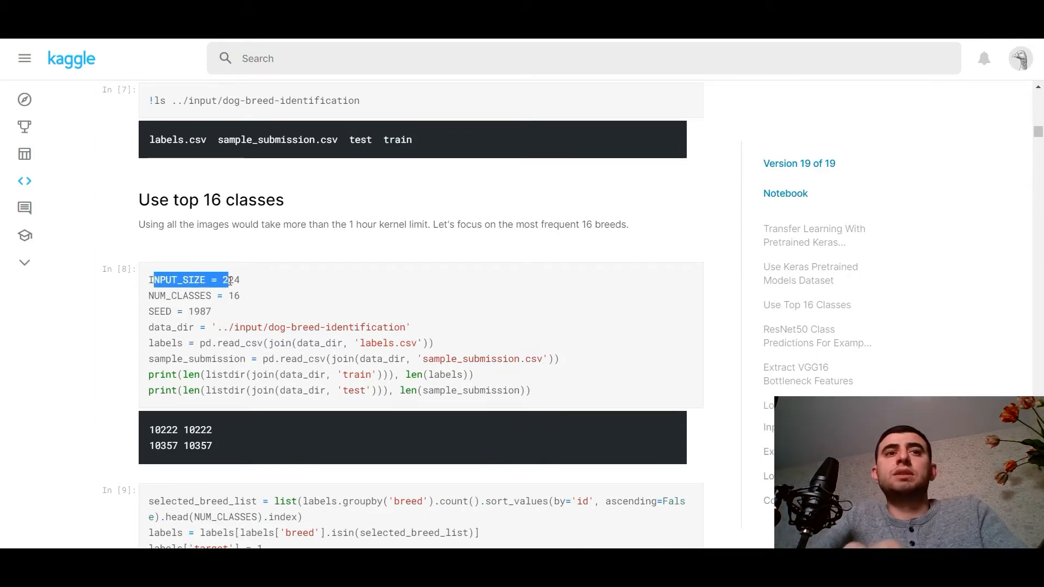
pyautogui.click(166, 296)
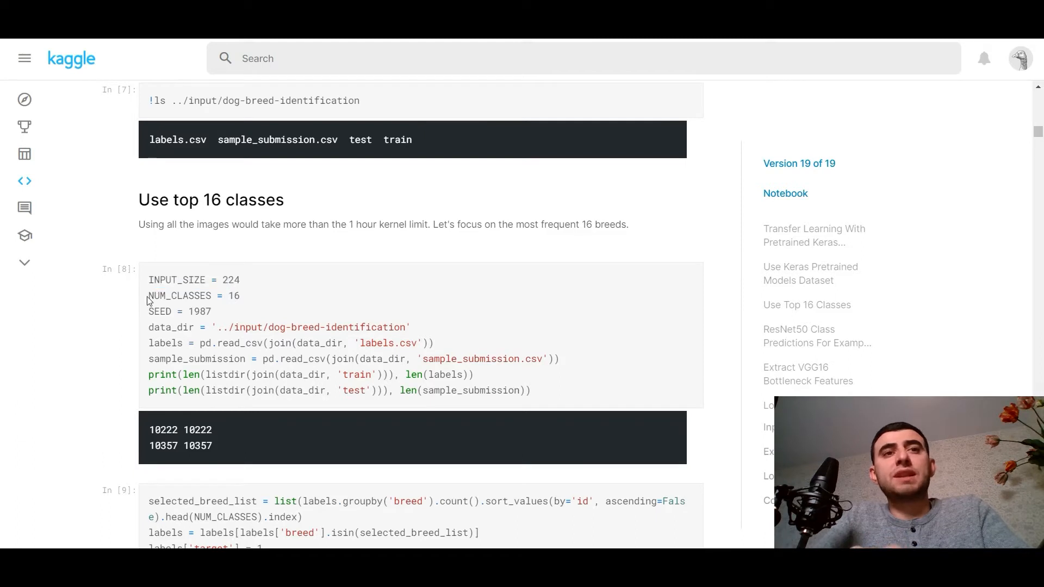
pyautogui.doubleClick(166, 311)
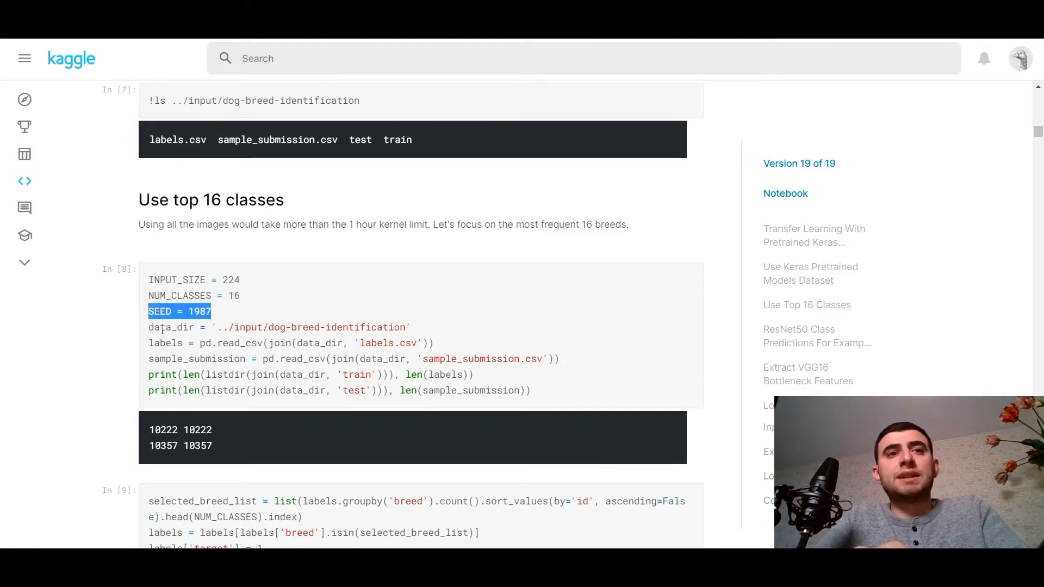
pyautogui.doubleClick(172, 327)
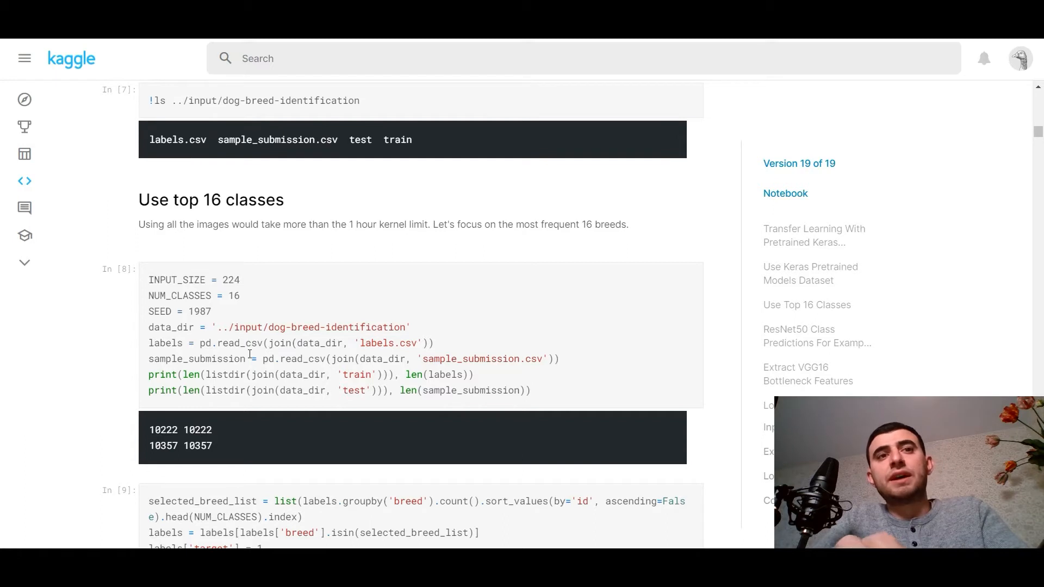
pyautogui.doubleClick(287, 359)
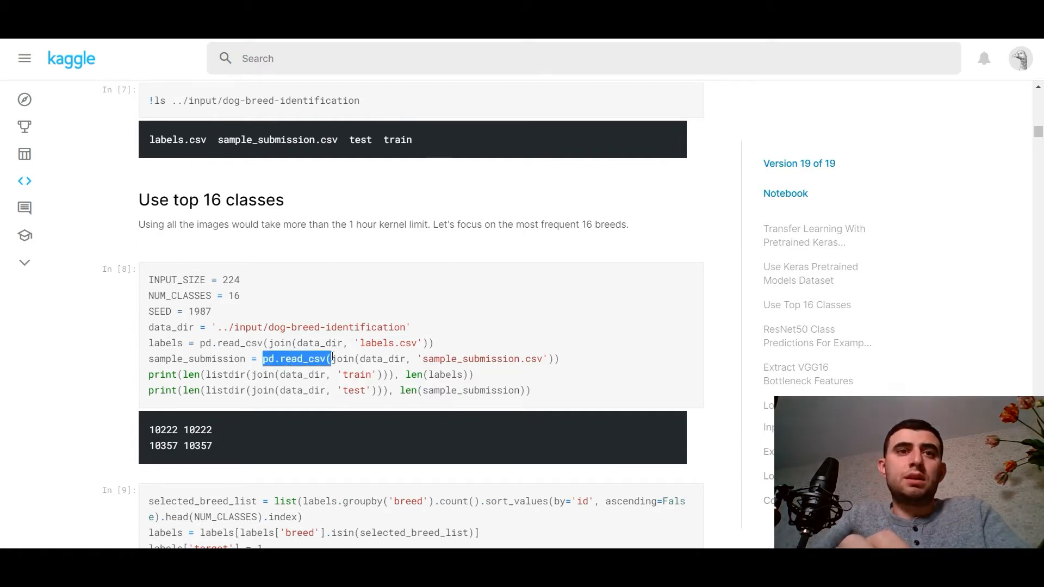
# Step: Scroll to cell In [9] and highlight NUM_CLASSES in the top-breed selection code
pyautogui.scroll(-3)
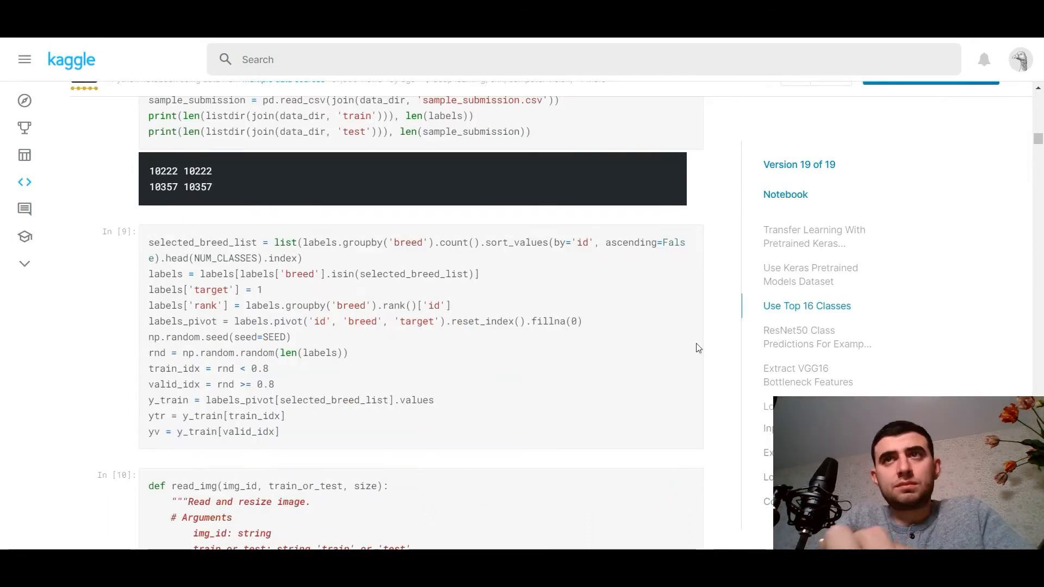
pyautogui.moveTo(520, 381)
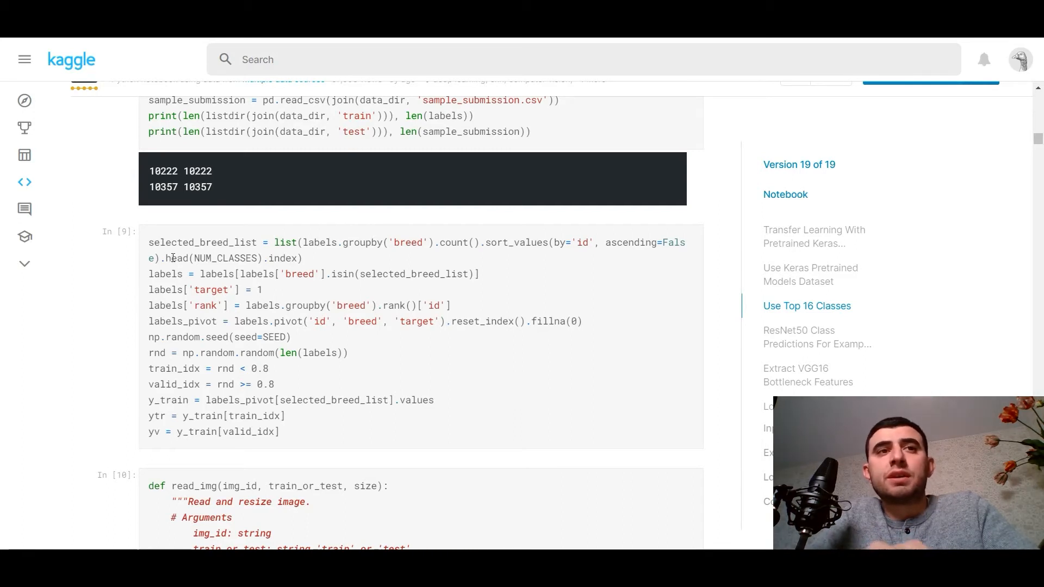
pyautogui.doubleClick(228, 259)
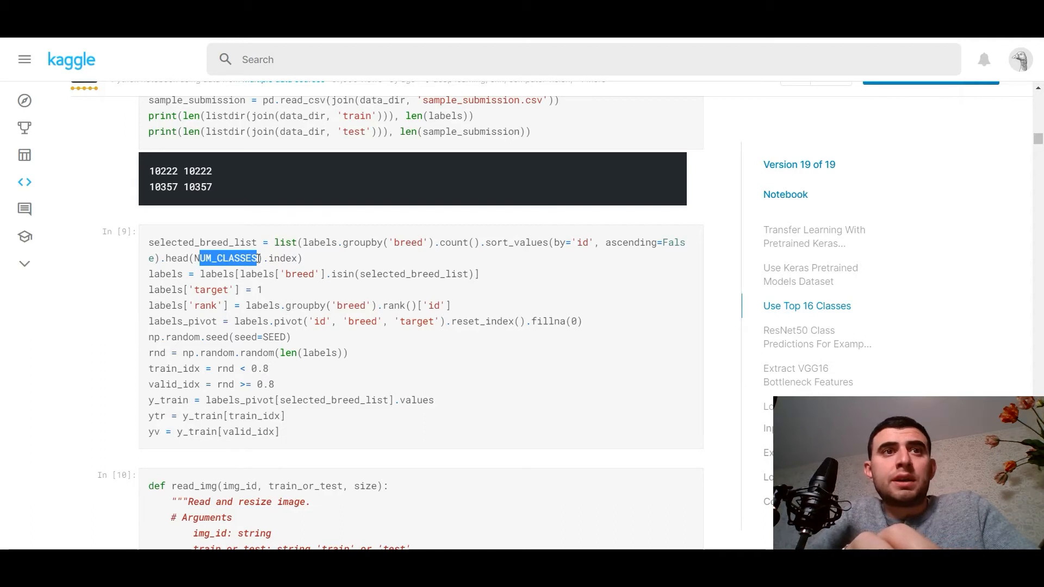
pyautogui.moveTo(259, 404)
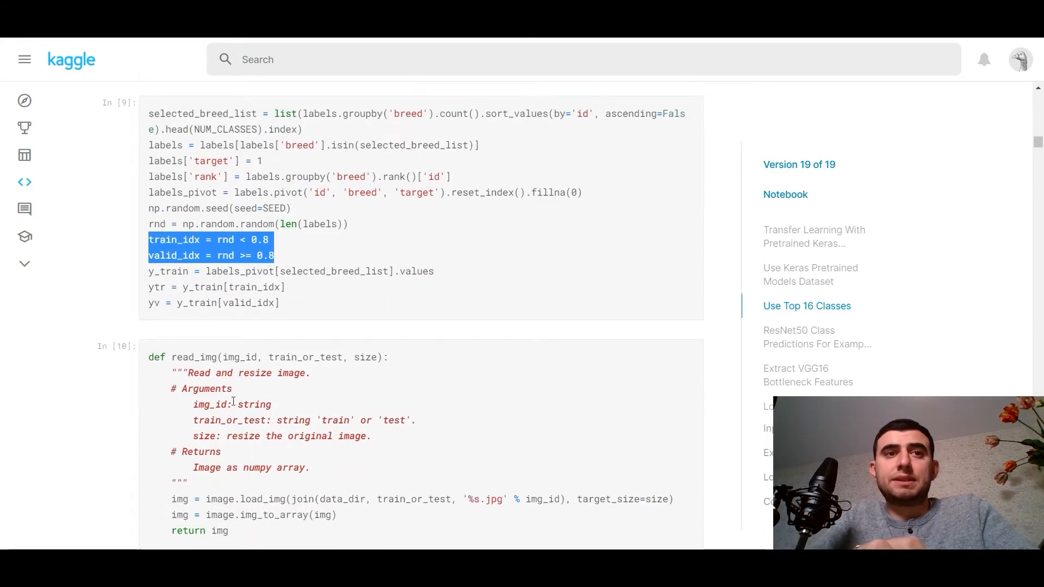
# Step: Reach the read_img helper in cell In [10] and highlight its load_img call
pyautogui.scroll(-3)
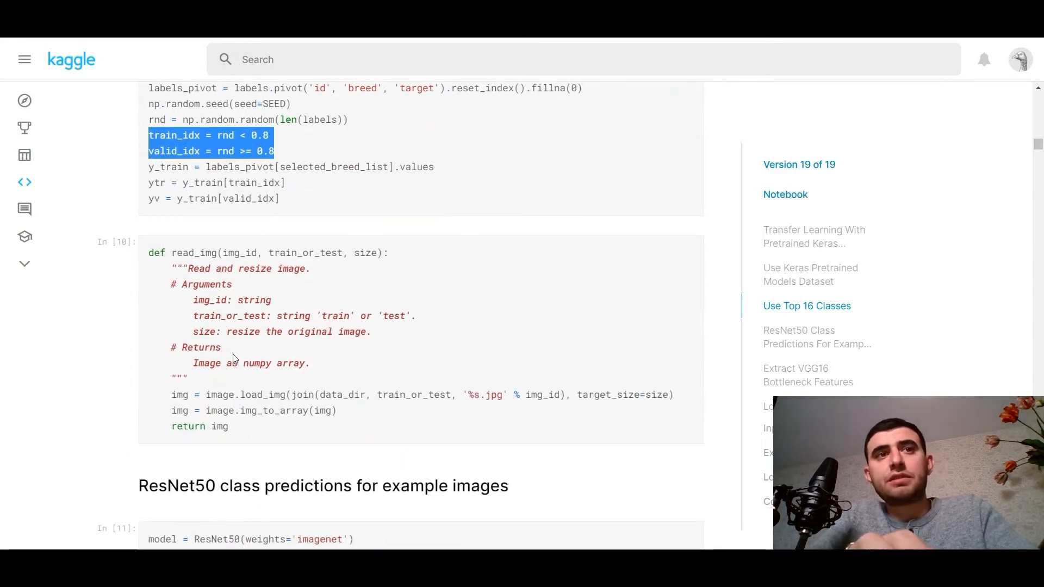
pyautogui.moveTo(203, 266)
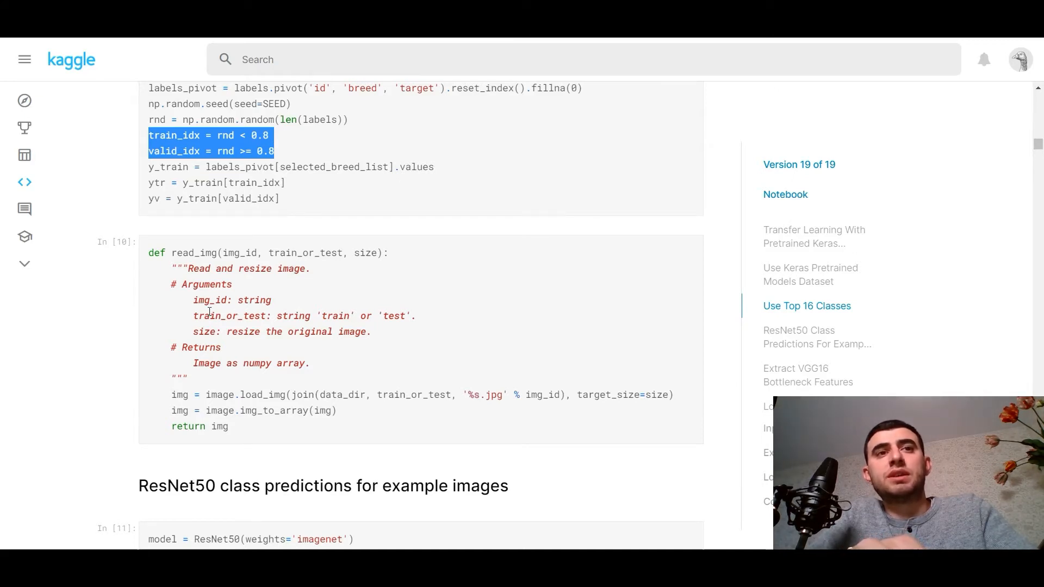
pyautogui.moveTo(190, 314)
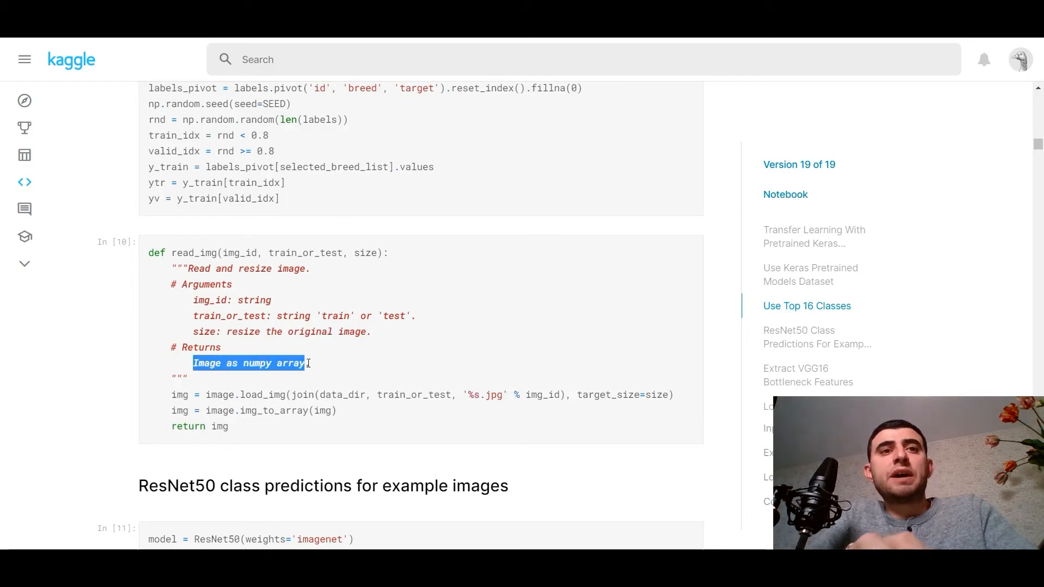
pyautogui.moveTo(241, 401)
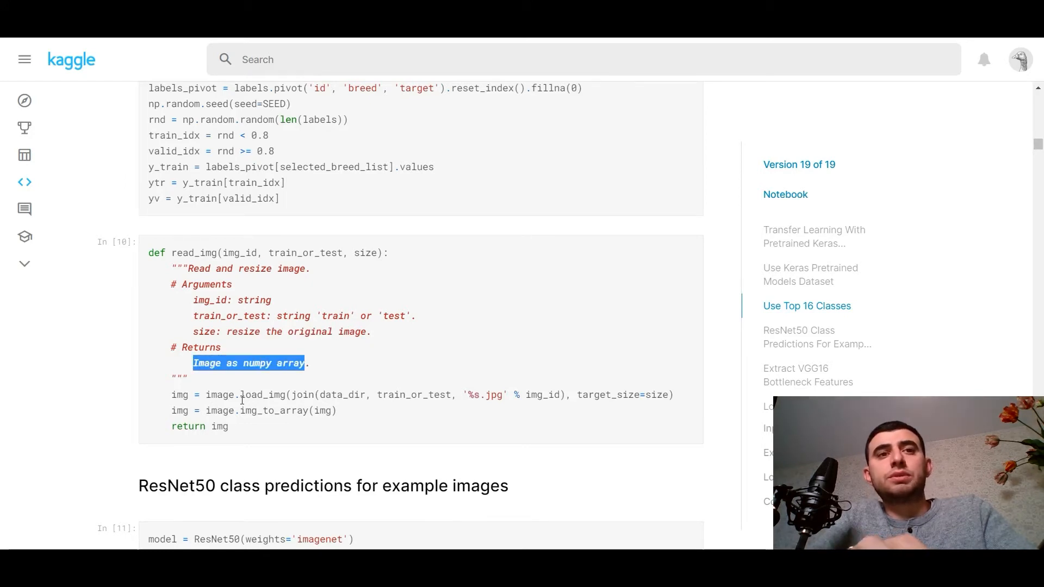
pyautogui.doubleClick(265, 394)
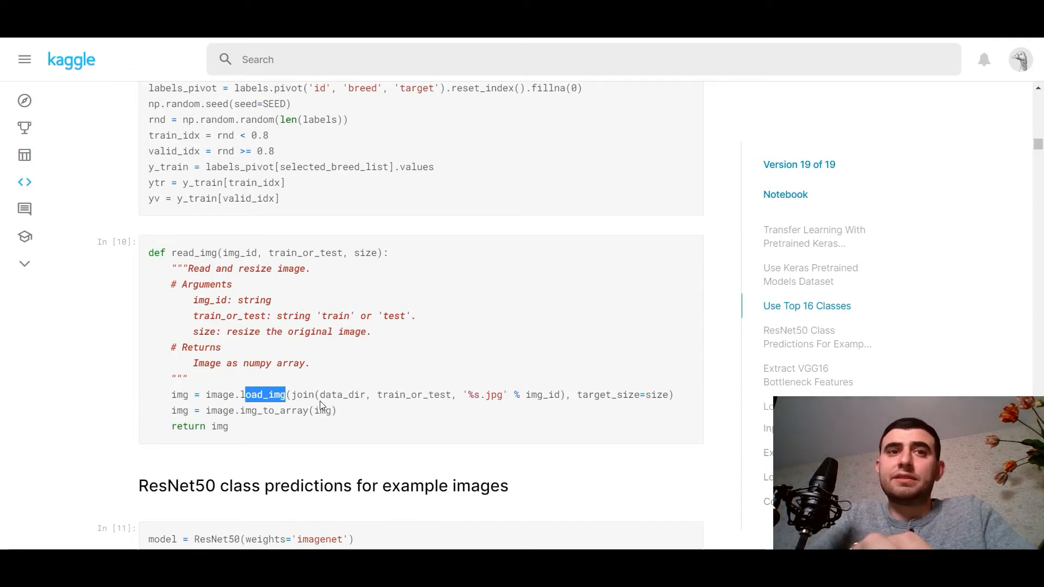
pyautogui.scroll(-3)
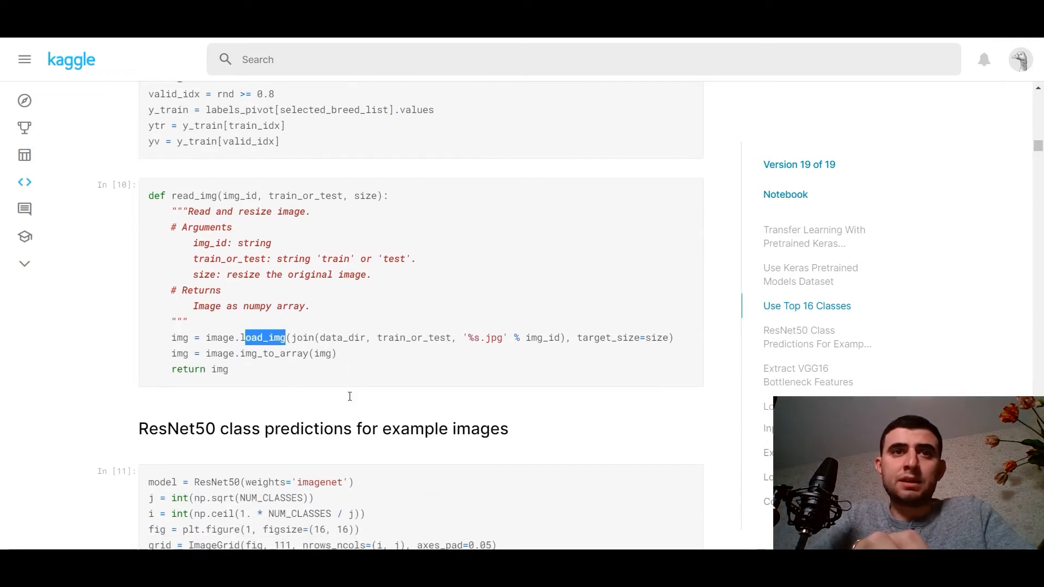
# Step: Browse the grid of 16 dog photos with ResNet50 predictions and true labels
pyautogui.scroll(-3)
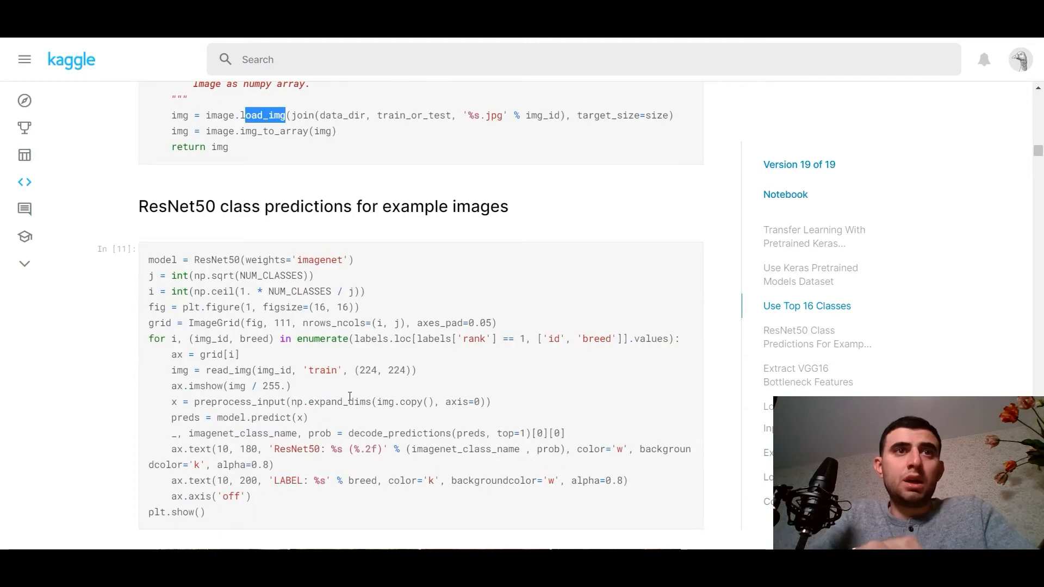
pyautogui.scroll(-3)
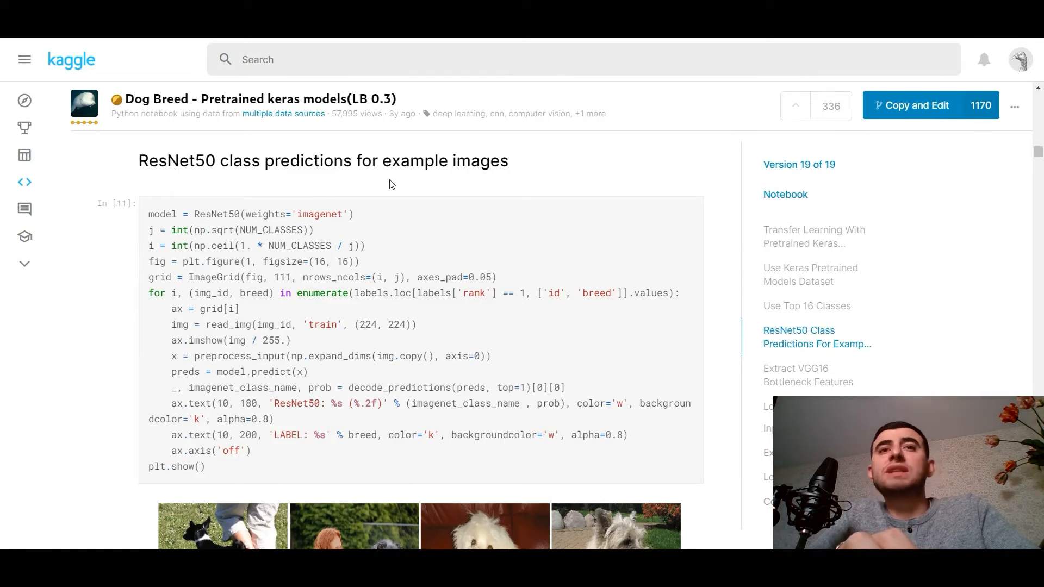
pyautogui.moveTo(163, 214)
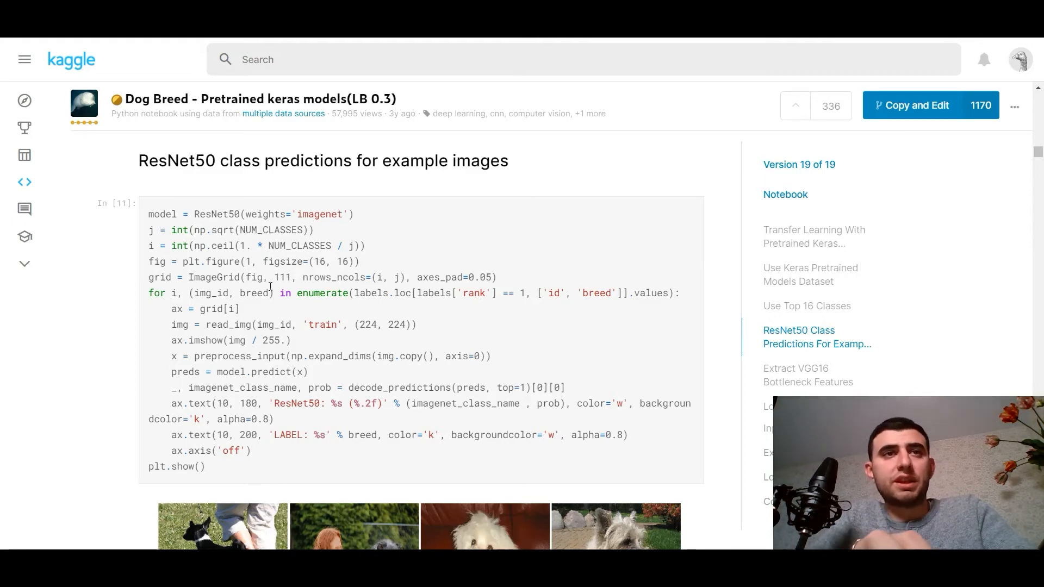
pyautogui.moveTo(269, 318)
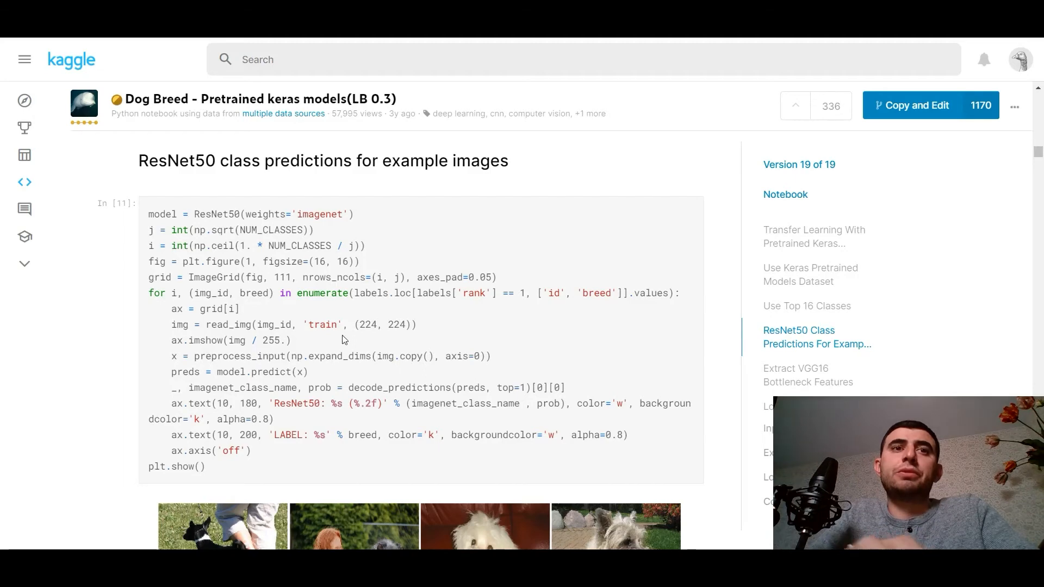
pyautogui.scroll(-3)
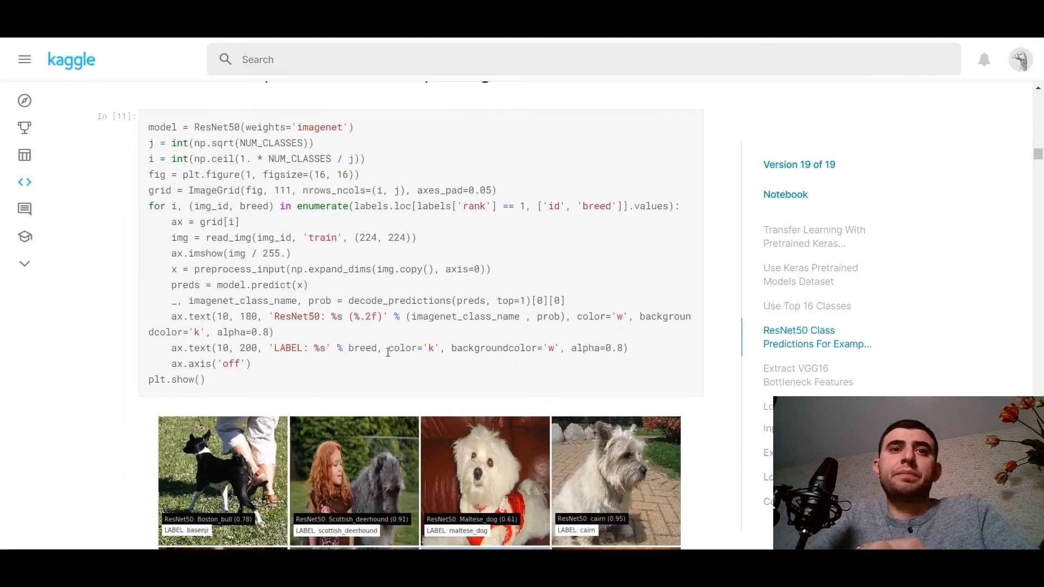
pyautogui.scroll(-3)
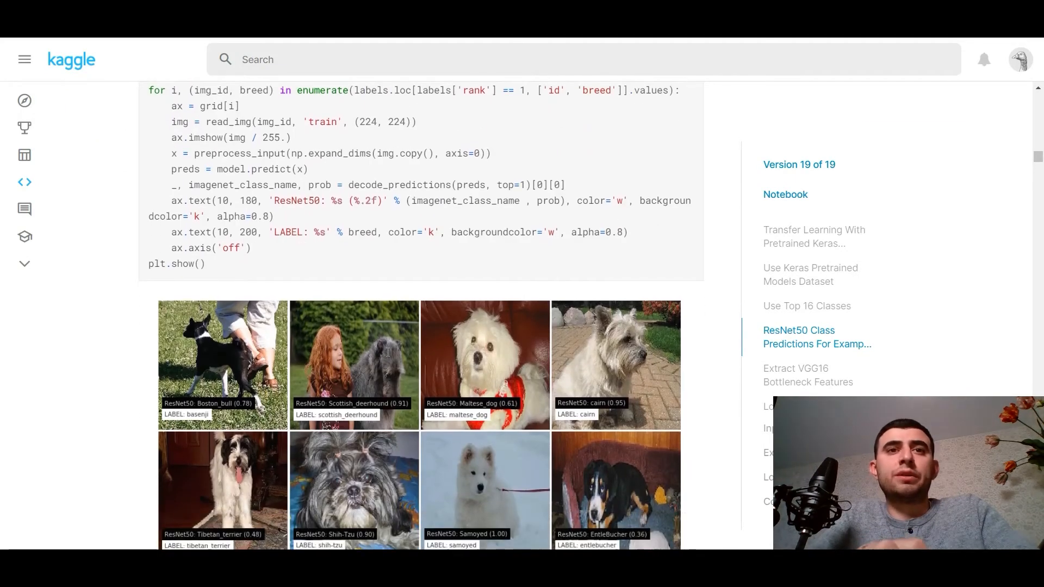
pyautogui.scroll(-3)
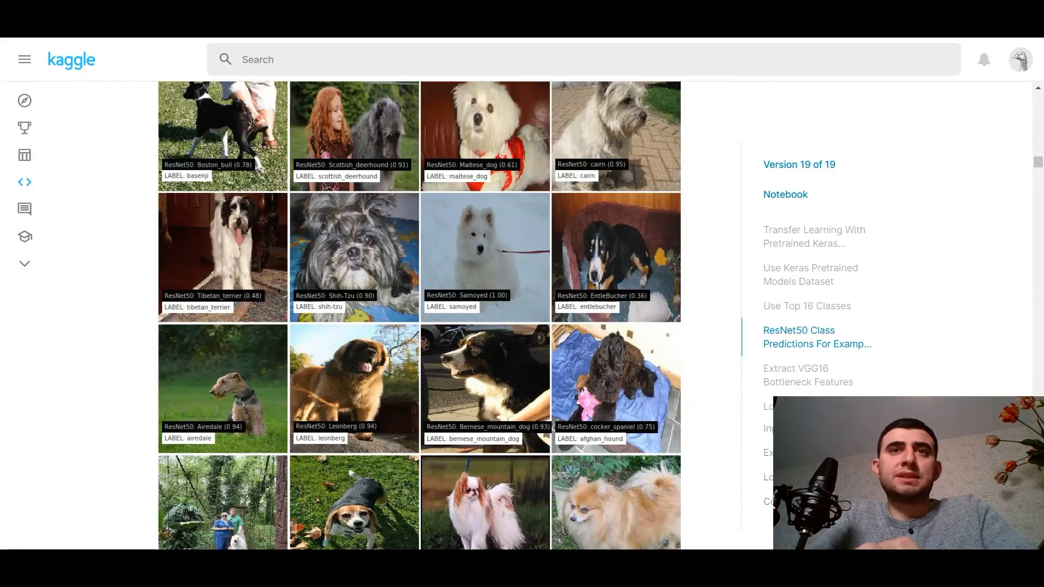
pyautogui.scroll(3)
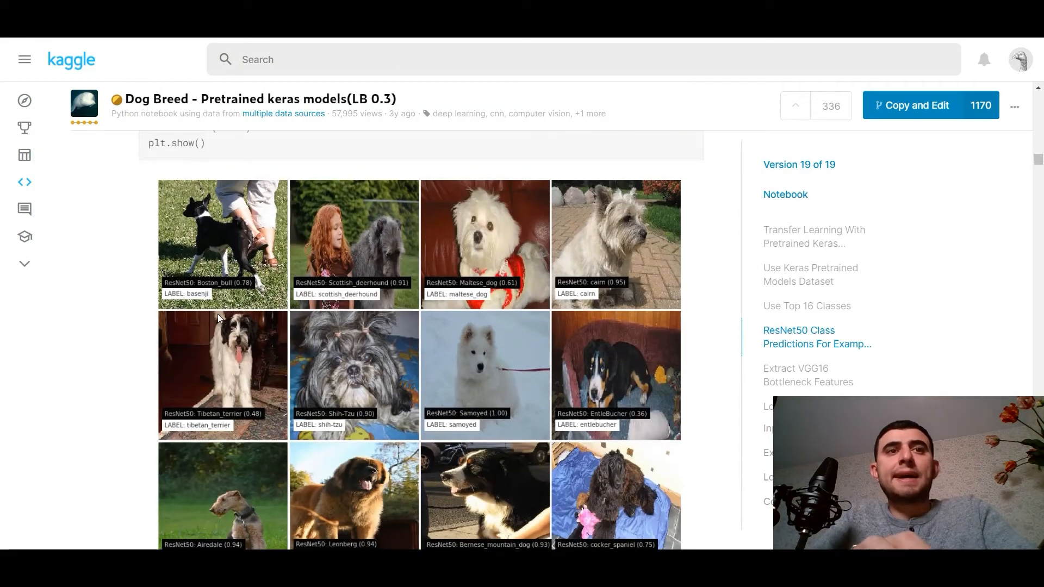
pyautogui.scroll(3)
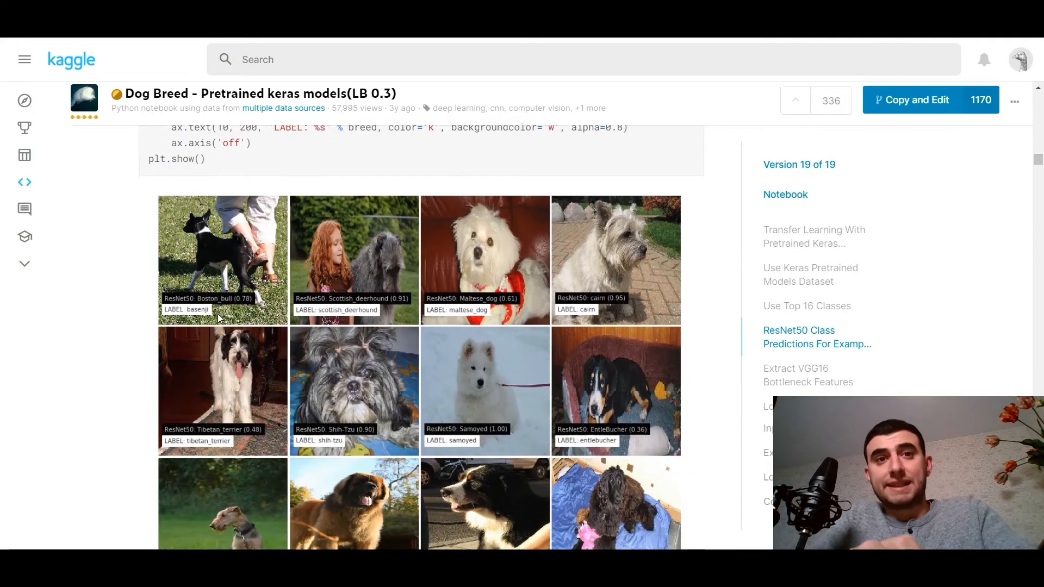
pyautogui.scroll(3)
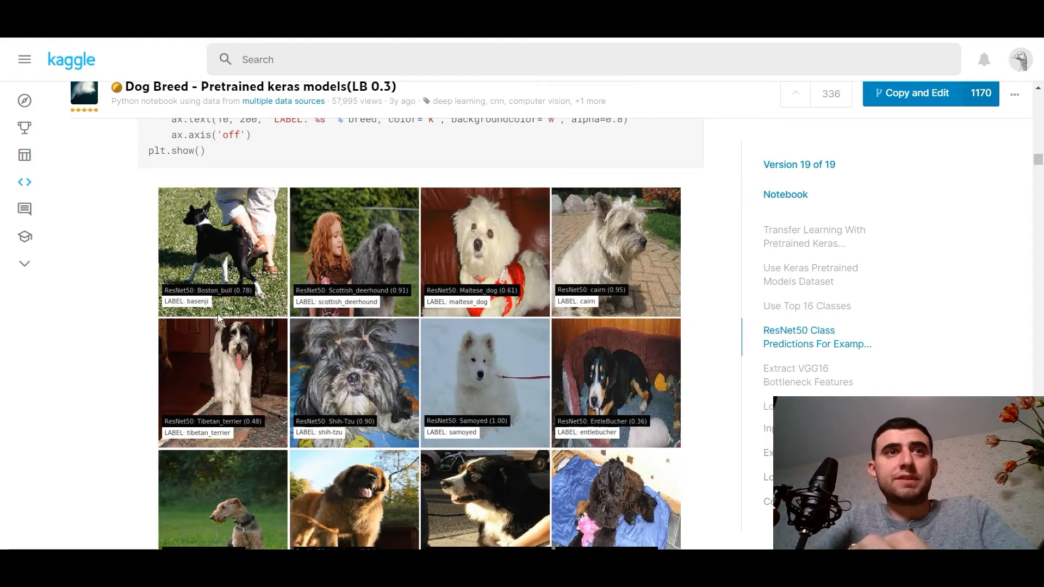
pyautogui.scroll(3)
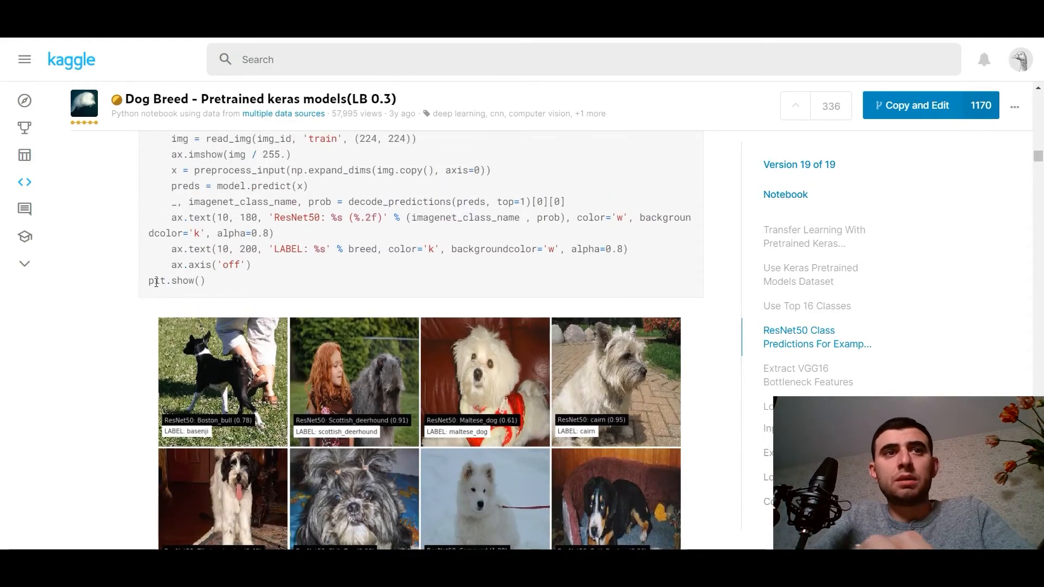
pyautogui.scroll(-3)
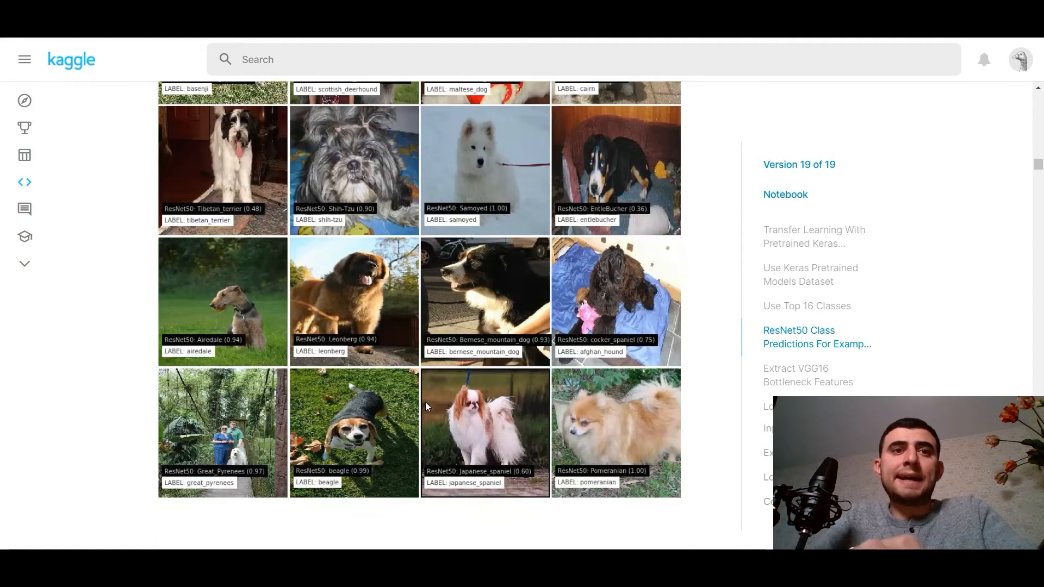
pyautogui.scroll(-3)
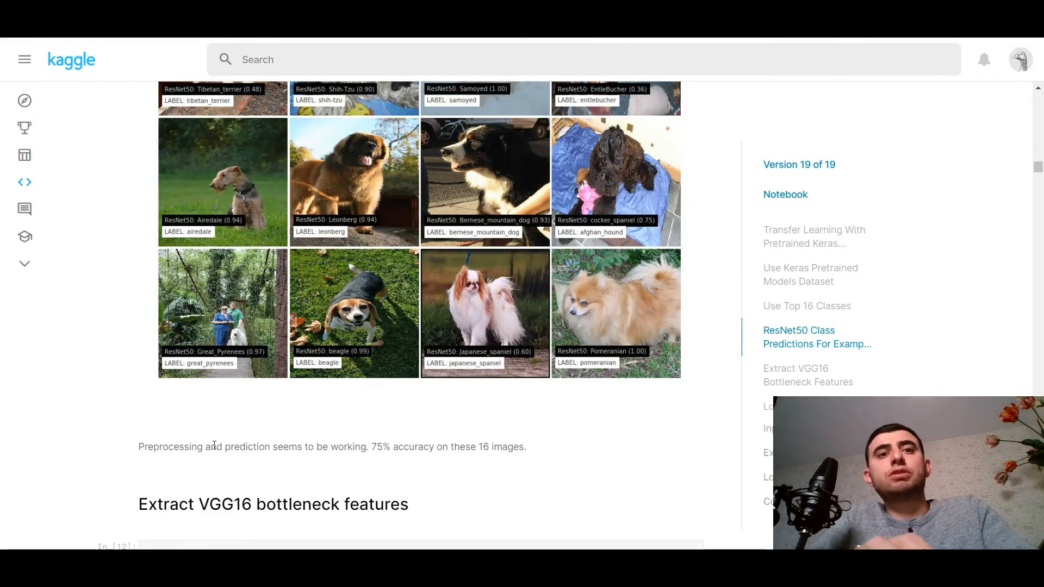
pyautogui.moveTo(400, 418)
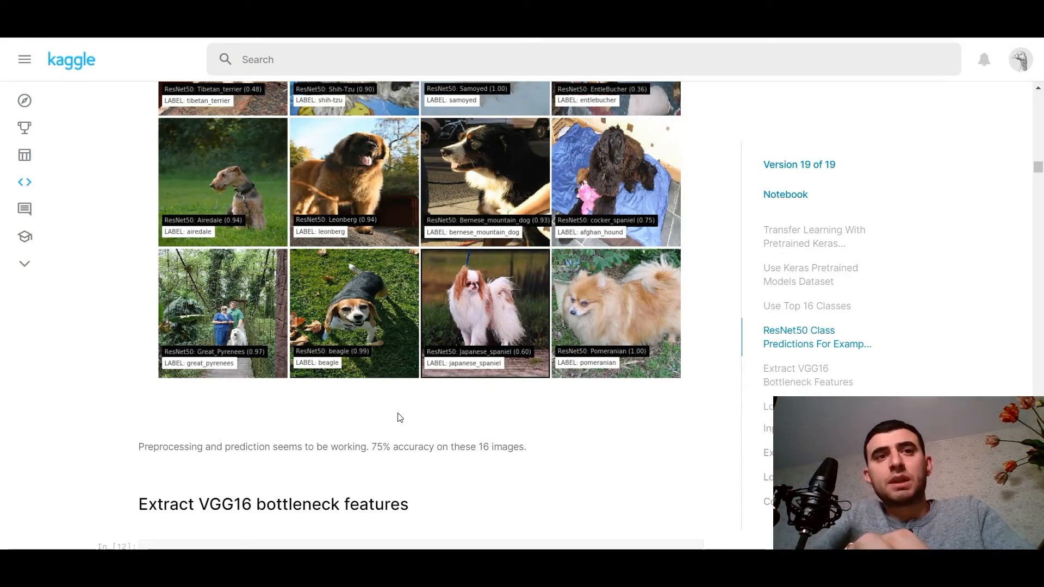
# Step: Highlight the '75% accuracy on these 16 images' remark below the grid
pyautogui.doubleClick(379, 446)
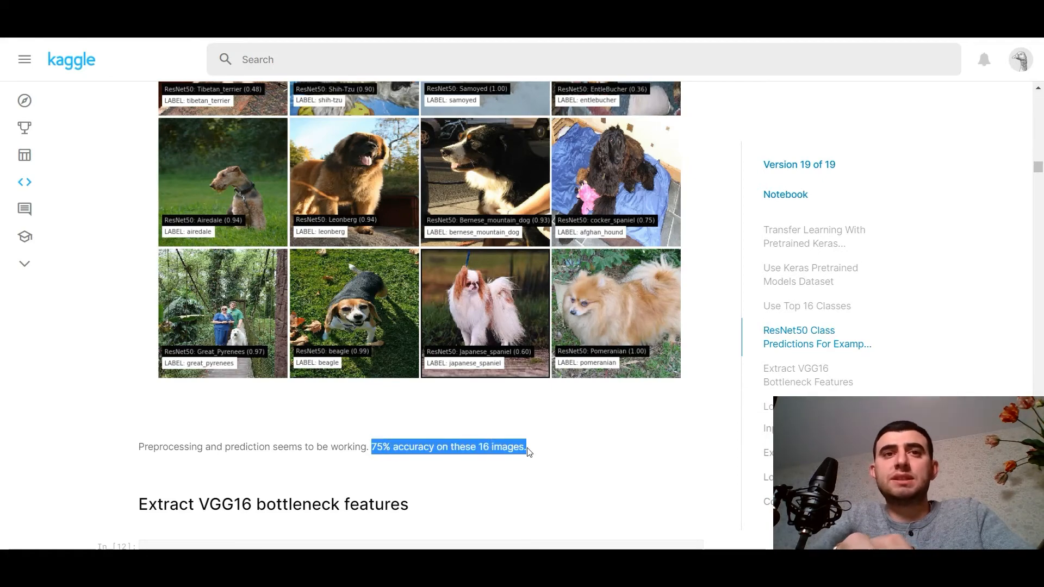
pyautogui.scroll(3)
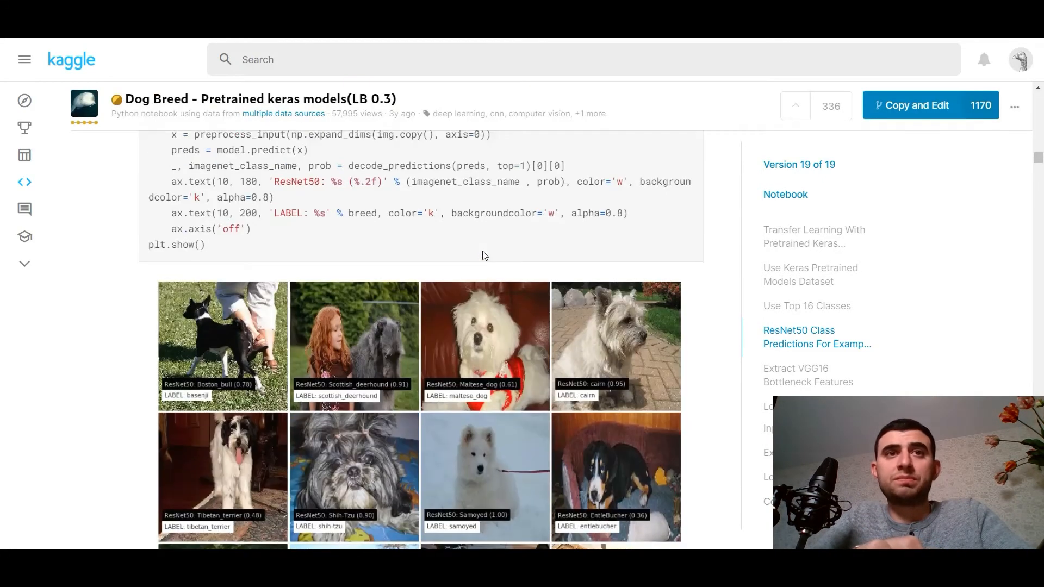
pyautogui.scroll(3)
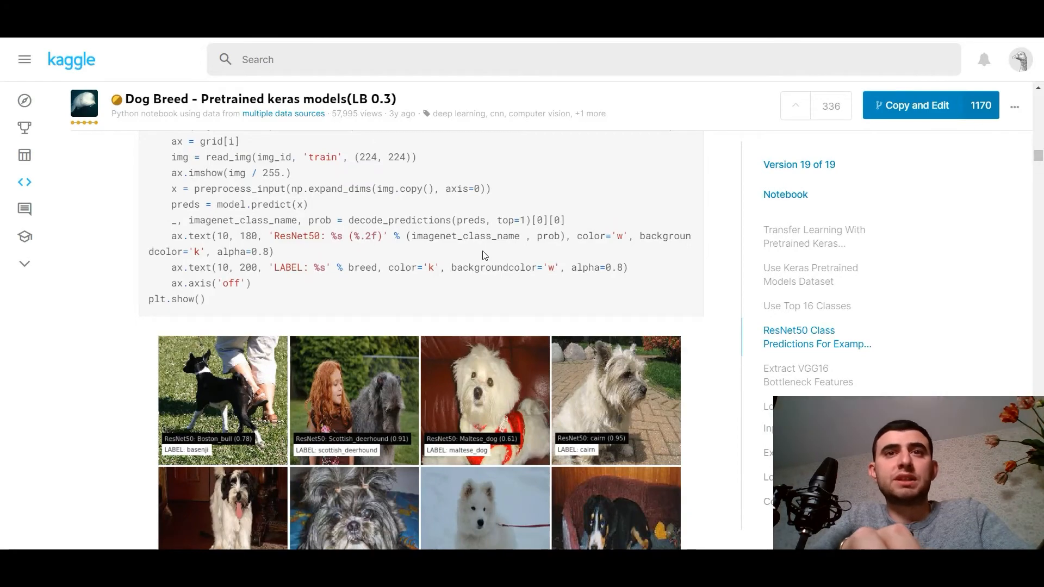
pyautogui.scroll(-3)
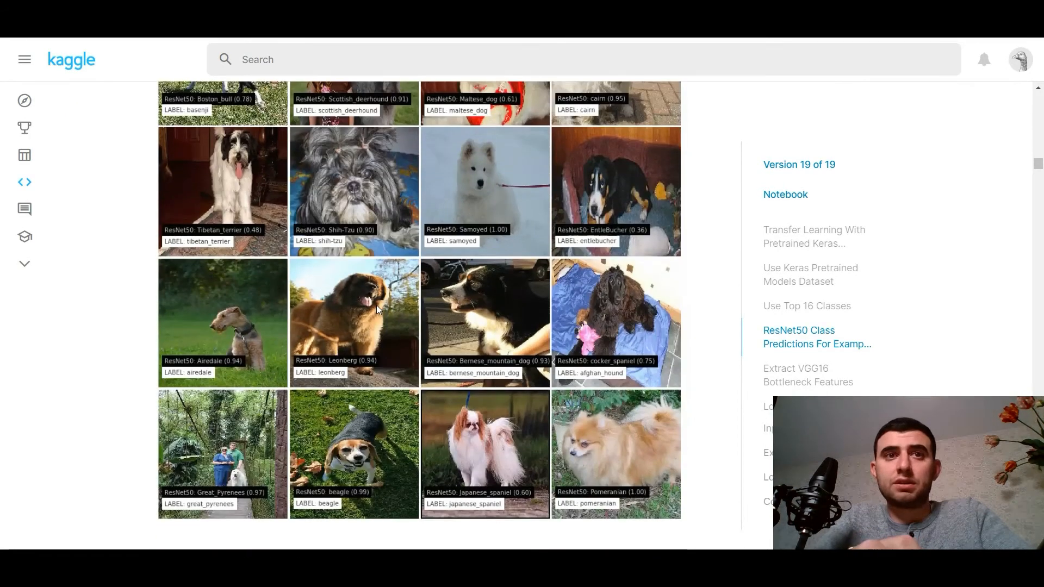
# Step: Reach cell In [13] with the VGG16 bottleneck feature shapes and mark the Xv validation variable
pyautogui.scroll(3)
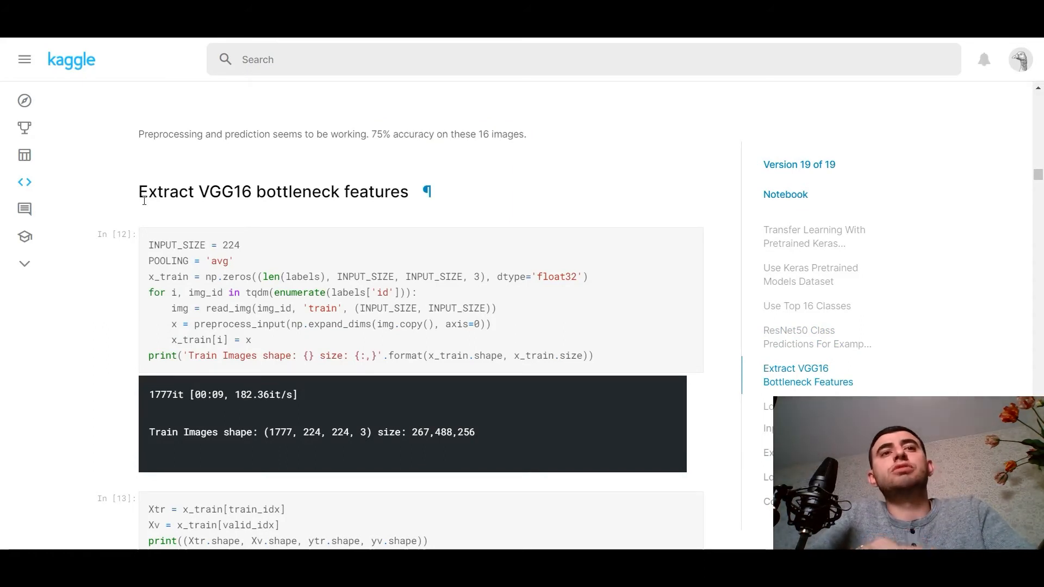
pyautogui.doubleClick(166, 192)
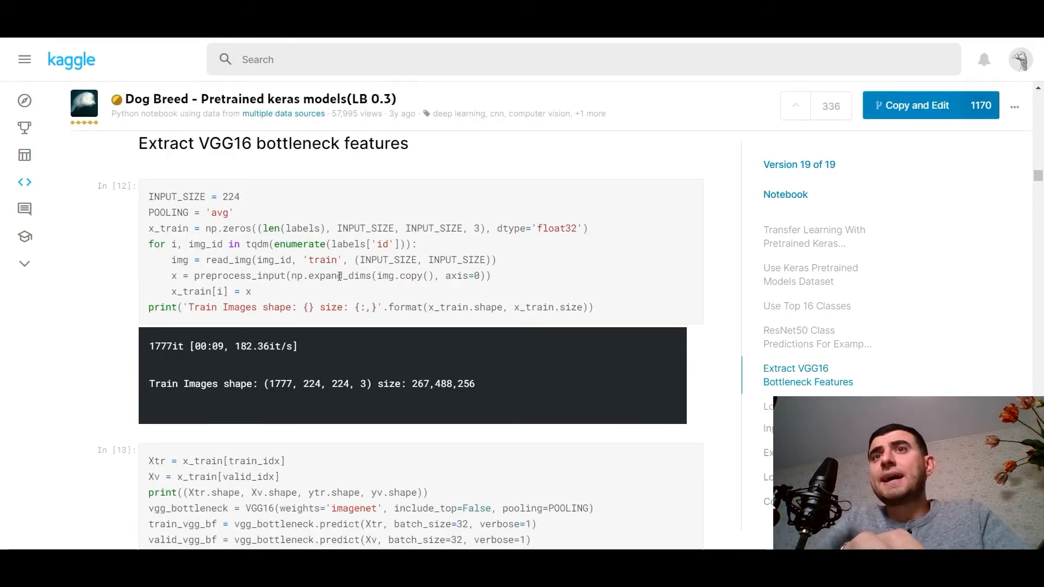
pyautogui.moveTo(406, 262)
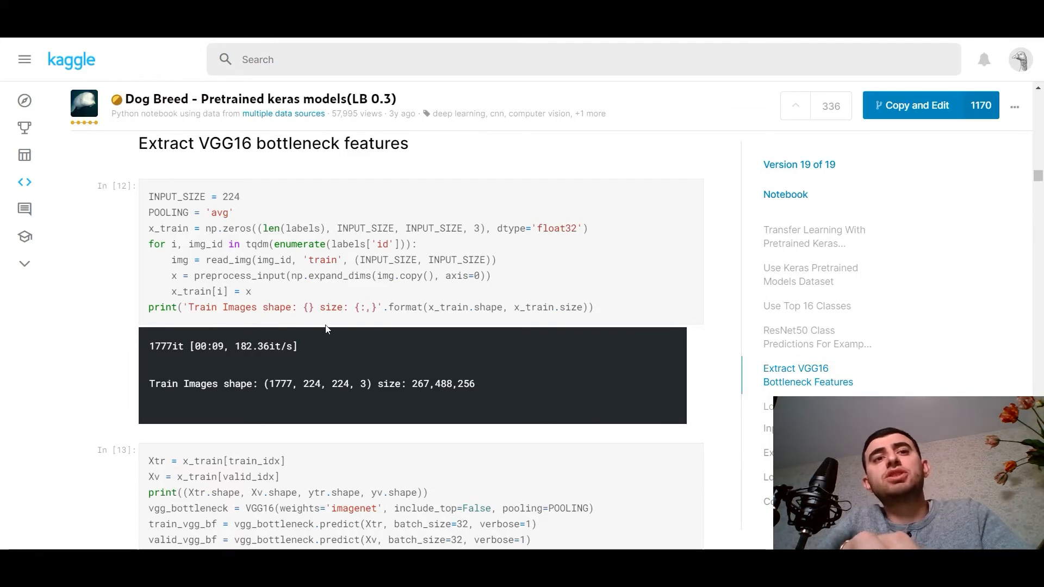
pyautogui.scroll(-3)
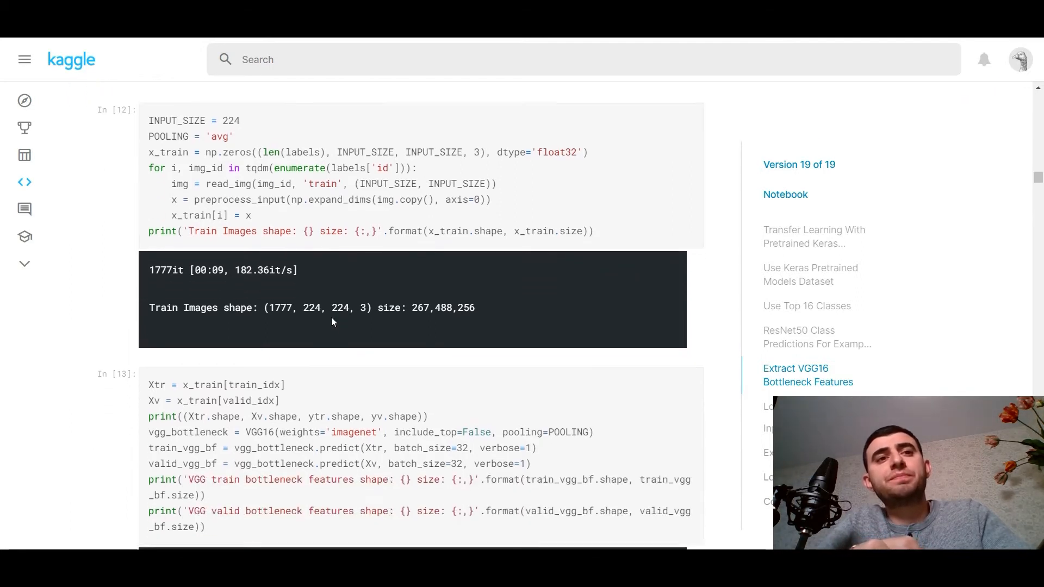
pyautogui.scroll(-3)
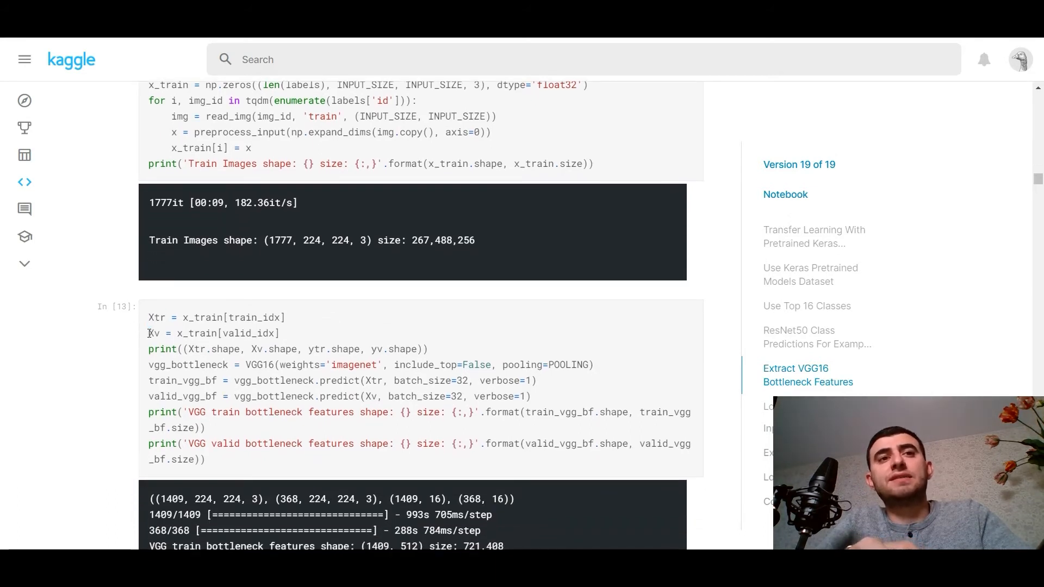
pyautogui.doubleClick(154, 332)
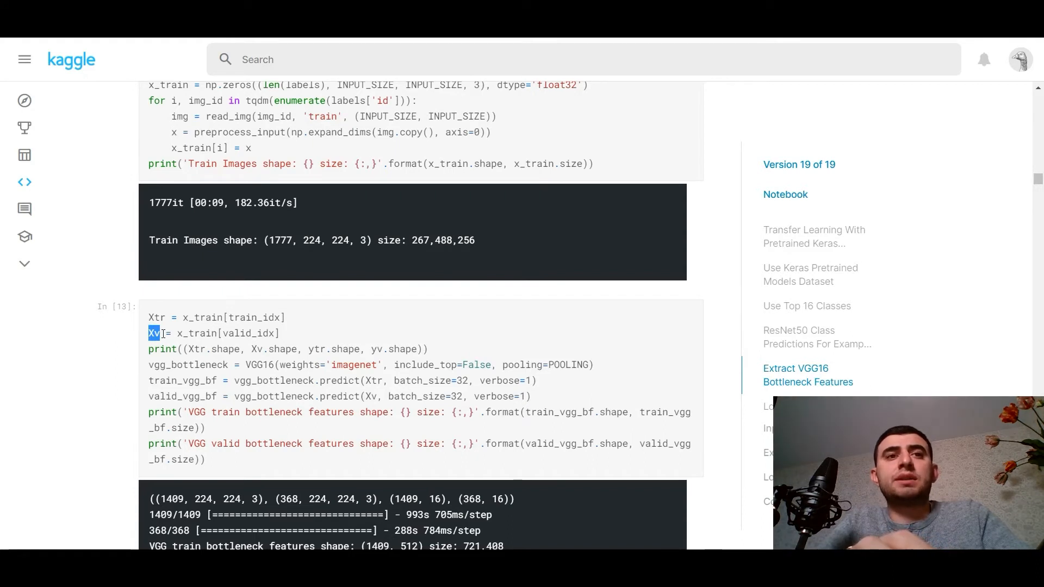
pyautogui.moveTo(301, 384)
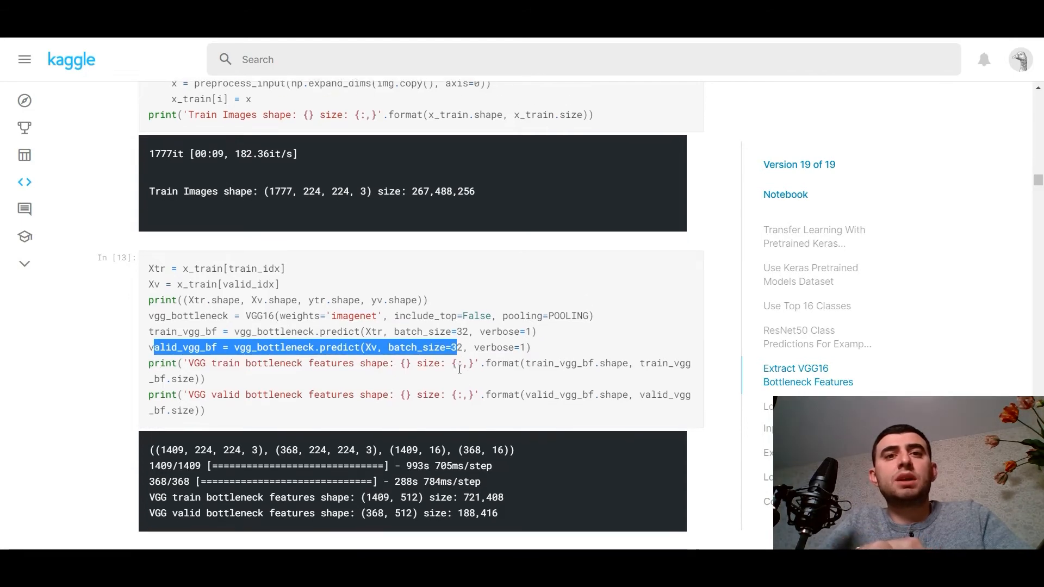
# Step: Mark the multinomial option and review the VGG LogReg results: log loss 0.352, ~91.8% accuracy
pyautogui.scroll(-3)
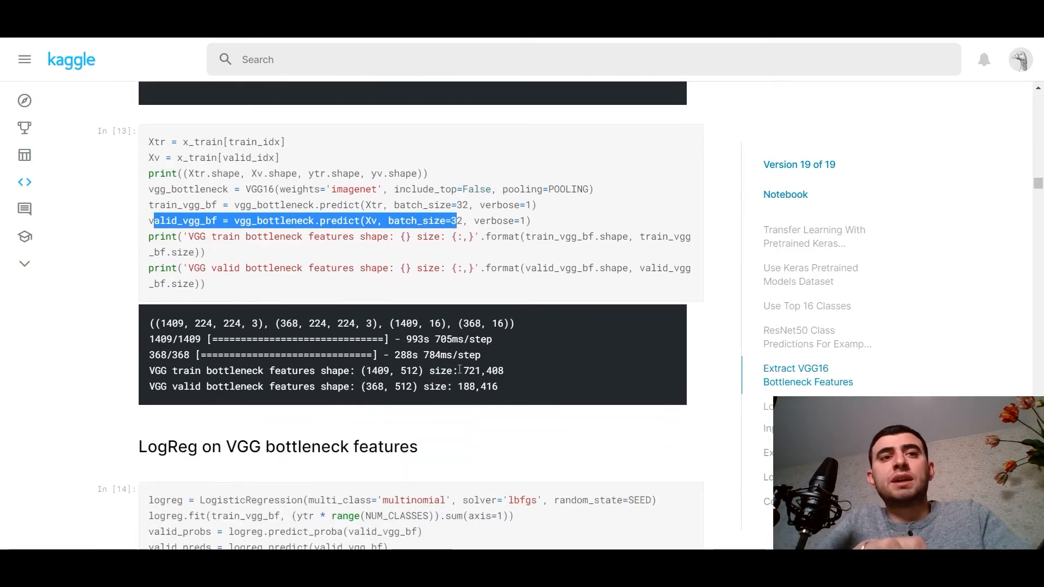
pyautogui.scroll(-3)
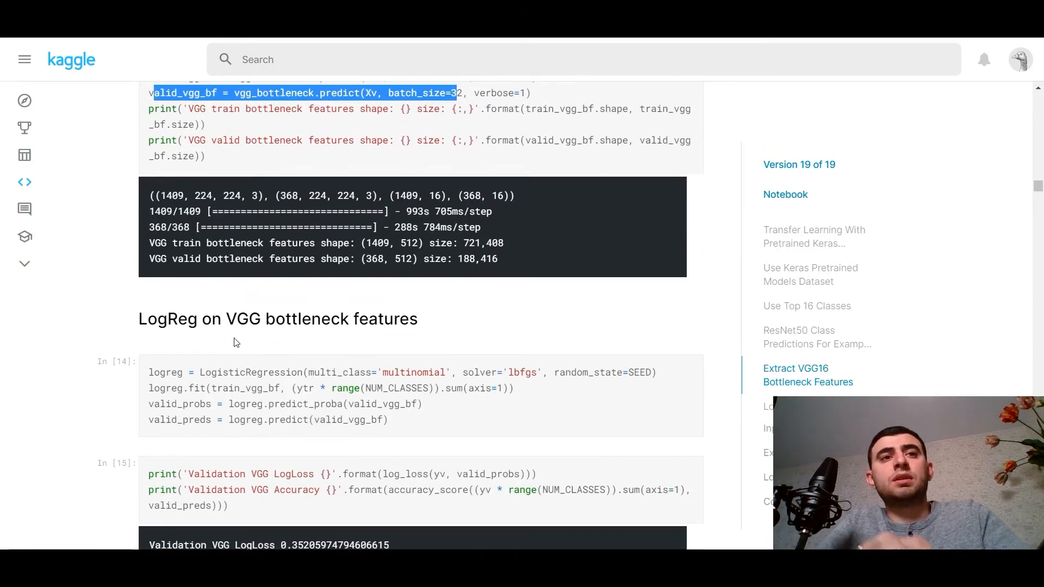
pyautogui.doubleClick(244, 371)
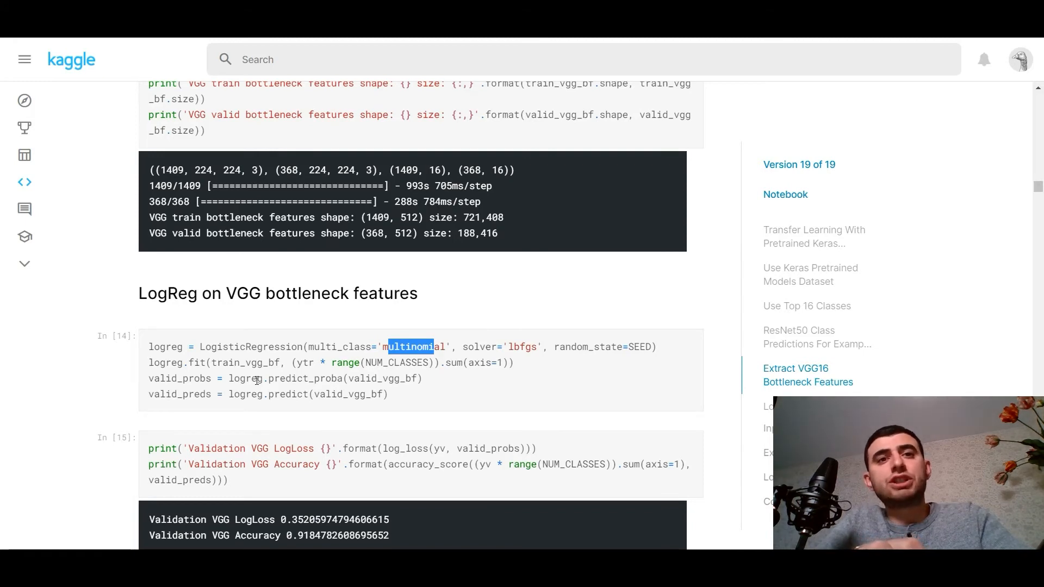
pyautogui.scroll(-3)
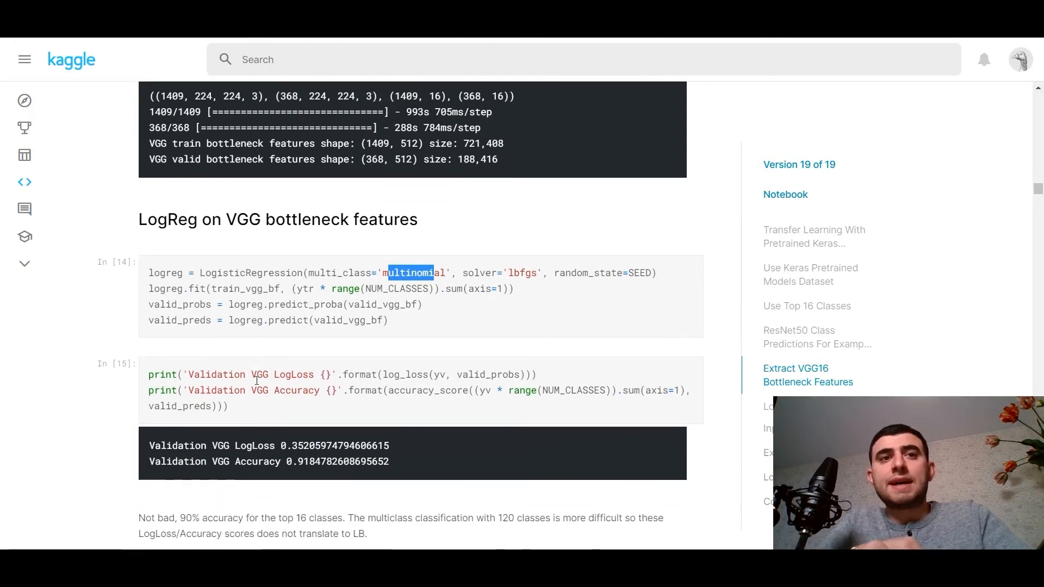
pyautogui.scroll(3)
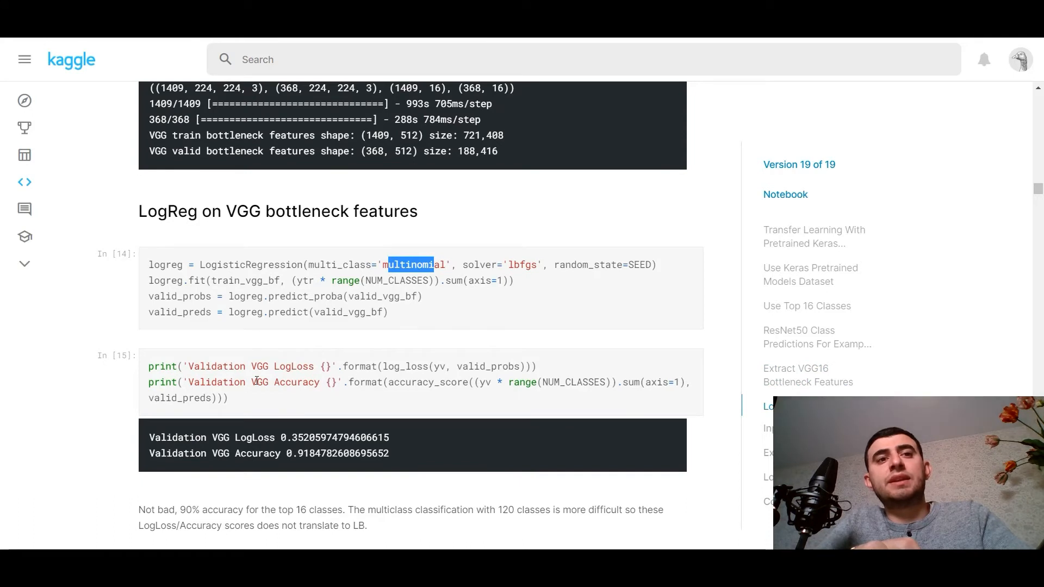
pyautogui.moveTo(251, 480)
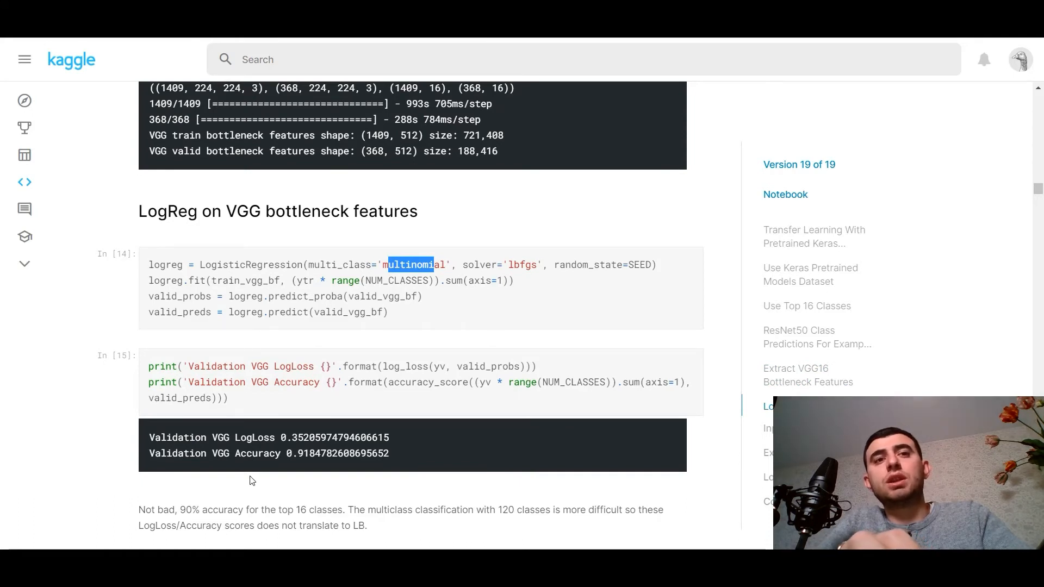
pyautogui.moveTo(190, 445)
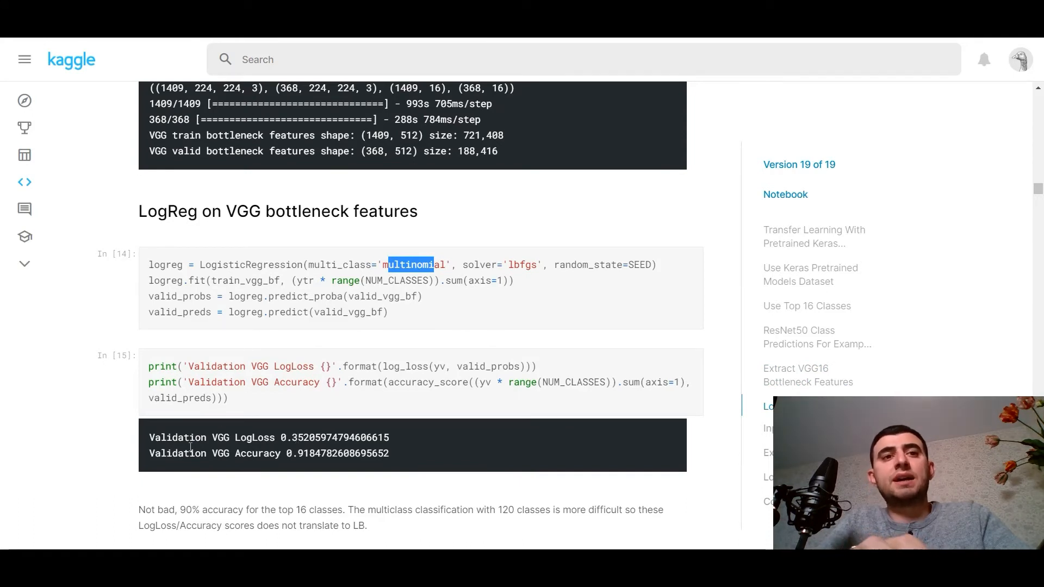
pyautogui.scroll(-3)
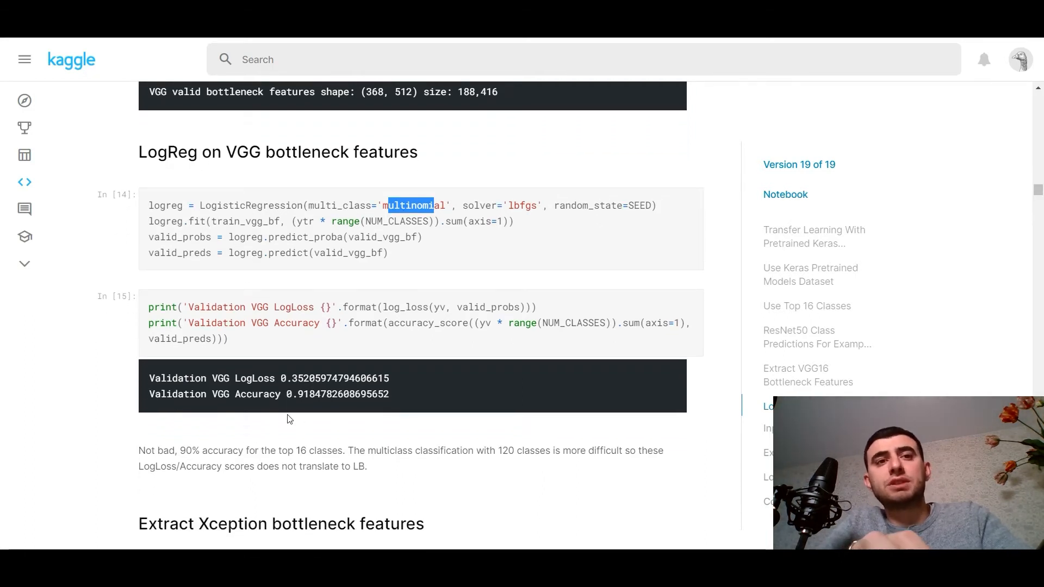
pyautogui.moveTo(371, 467)
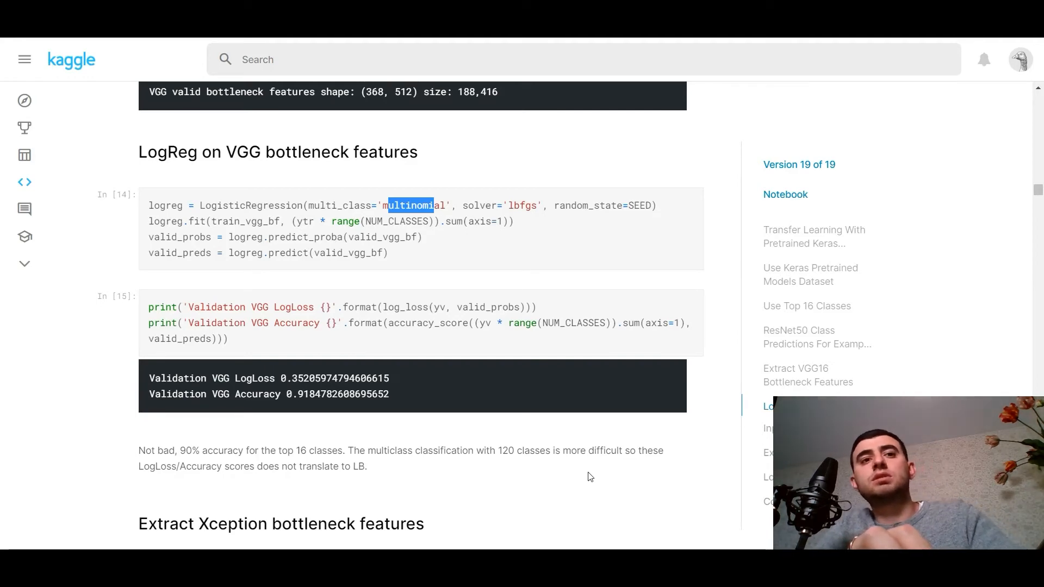
# Step: Scroll to cells In [16] and In [17] showing the 2048-dim Xception bottleneck features
pyautogui.scroll(-3)
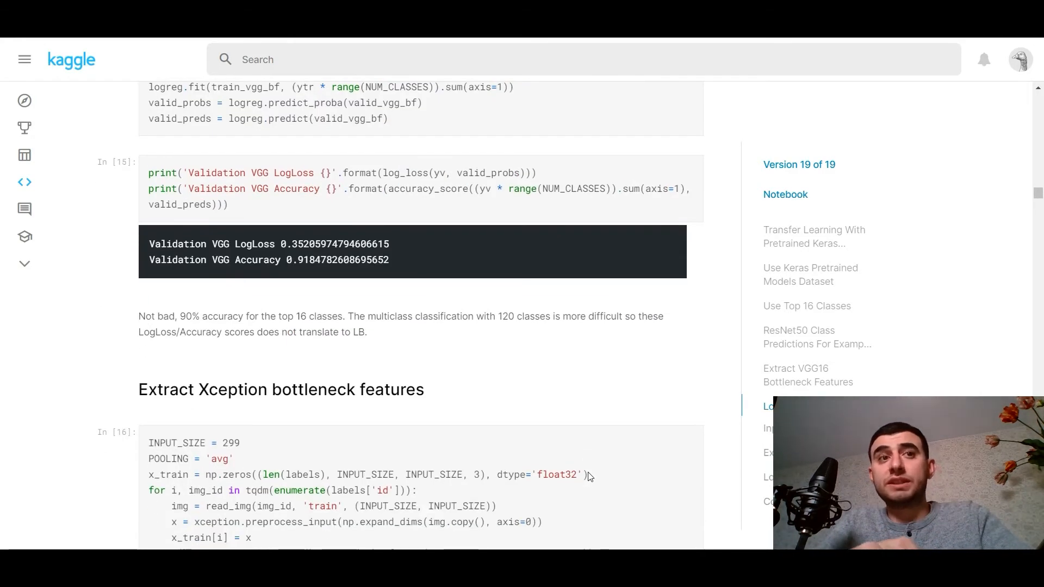
pyautogui.scroll(-3)
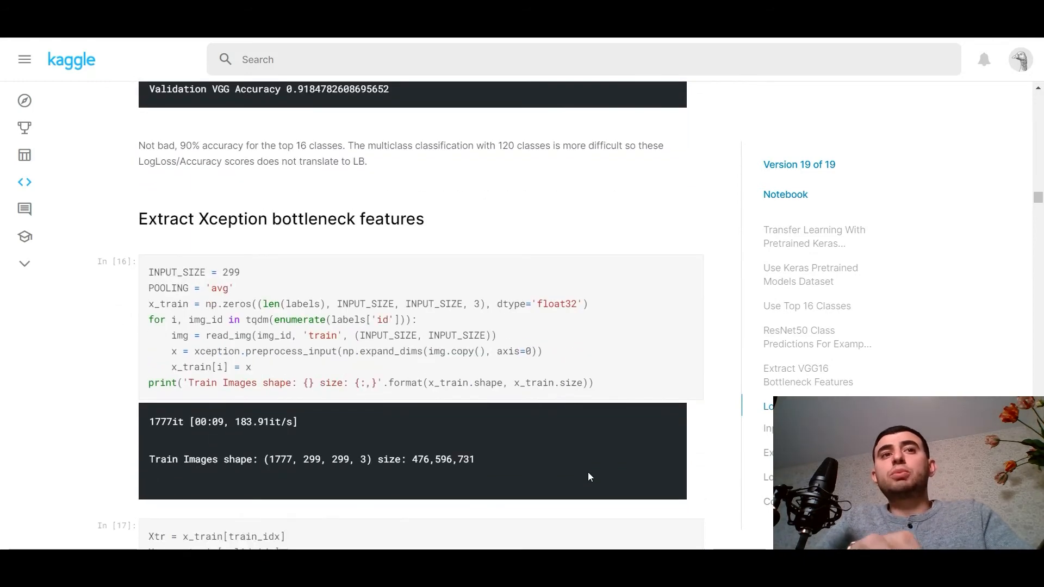
pyautogui.scroll(-3)
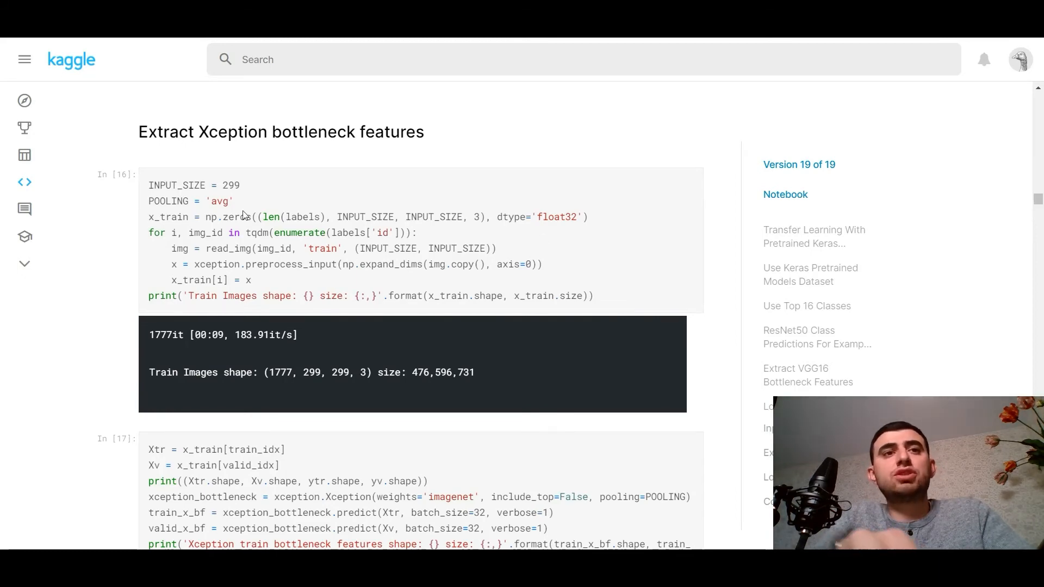
pyautogui.scroll(-3)
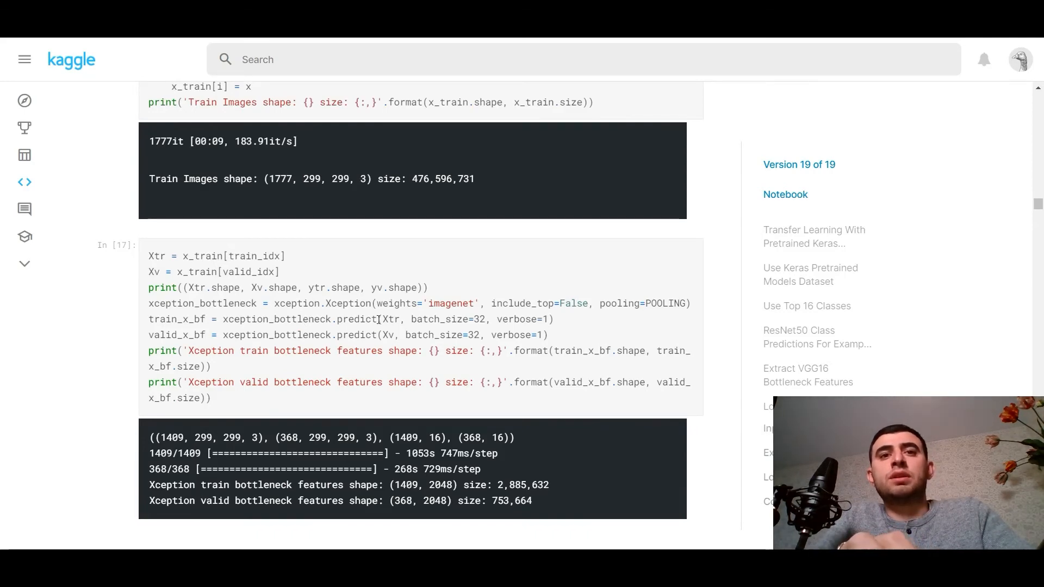
pyautogui.scroll(-3)
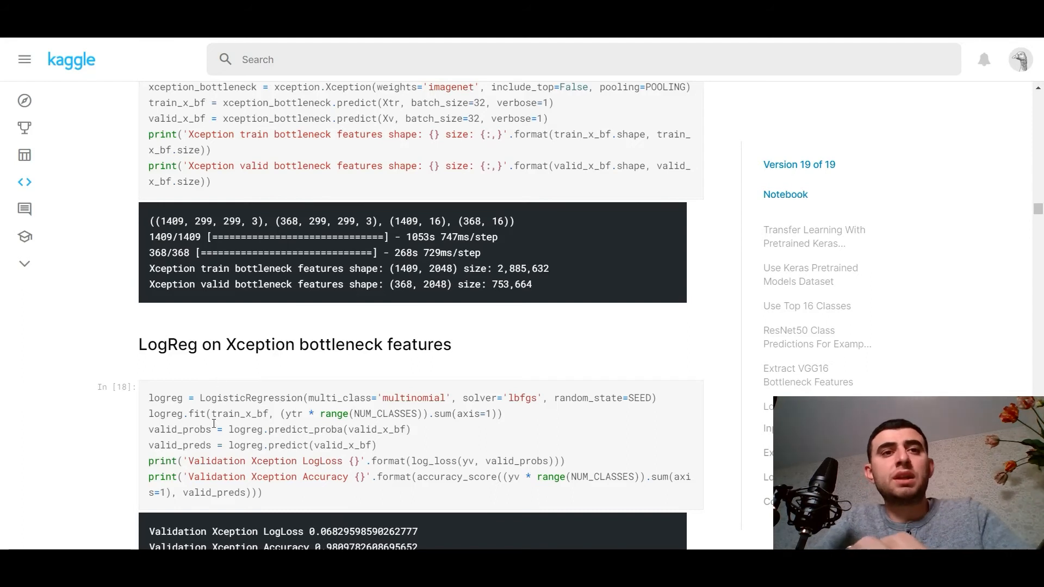
# Step: Scroll past the doge image to the InceptionV3 features (1409 and 368 samples) and their LogReg code
pyautogui.scroll(-3)
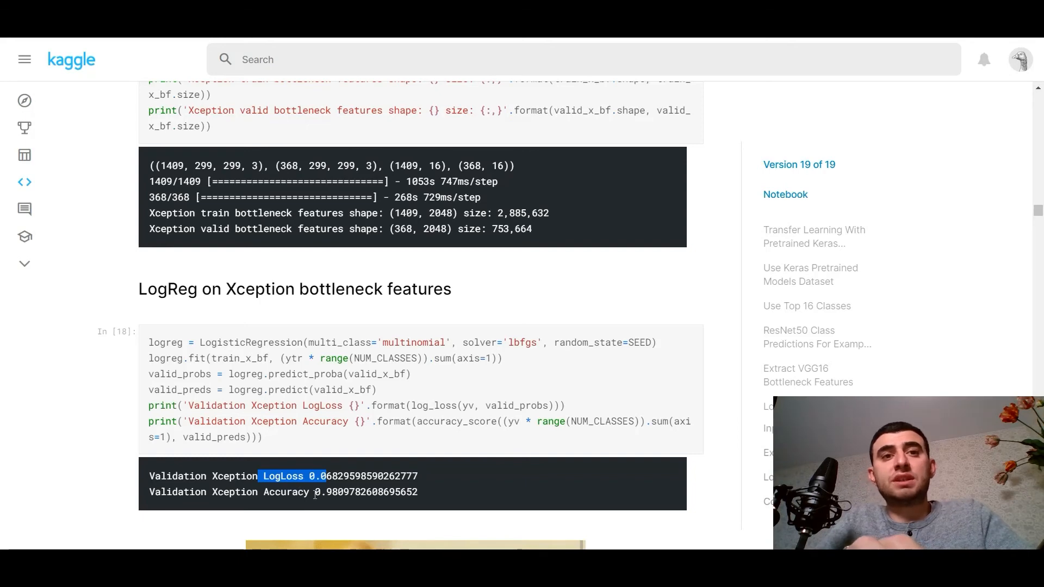
pyautogui.scroll(-3)
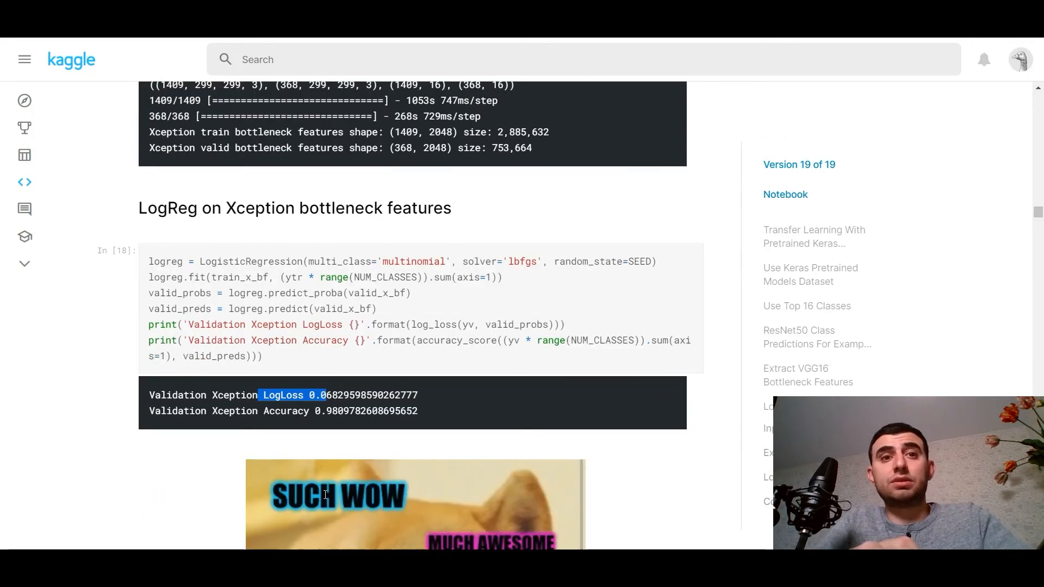
pyautogui.scroll(-3)
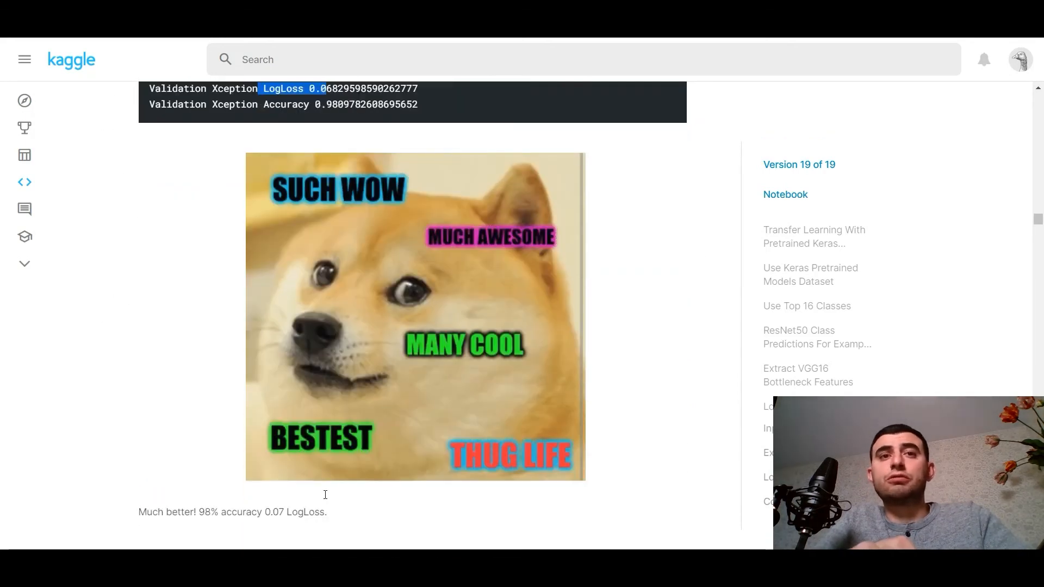
pyautogui.scroll(-3)
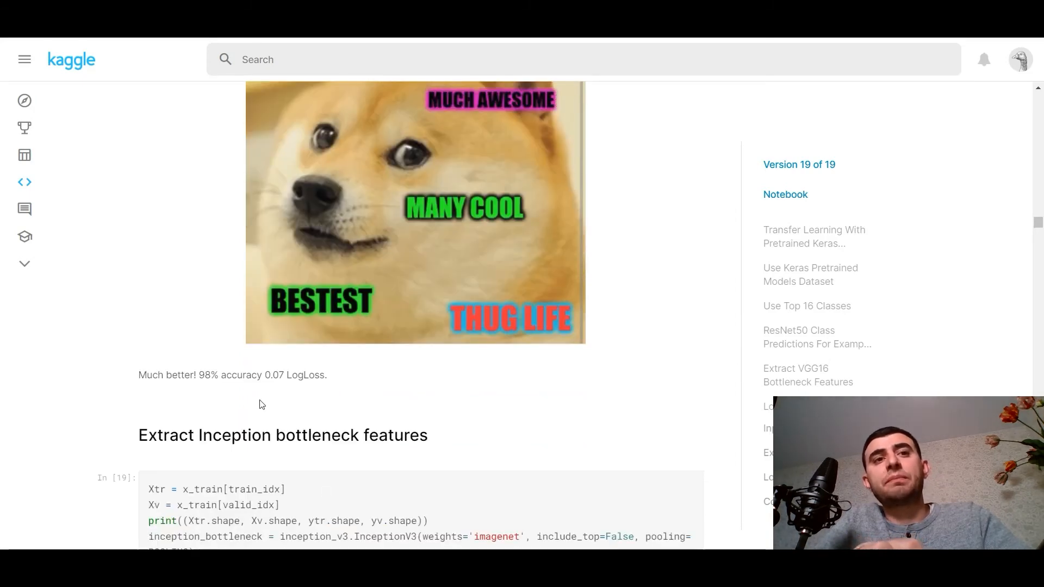
pyautogui.scroll(-3)
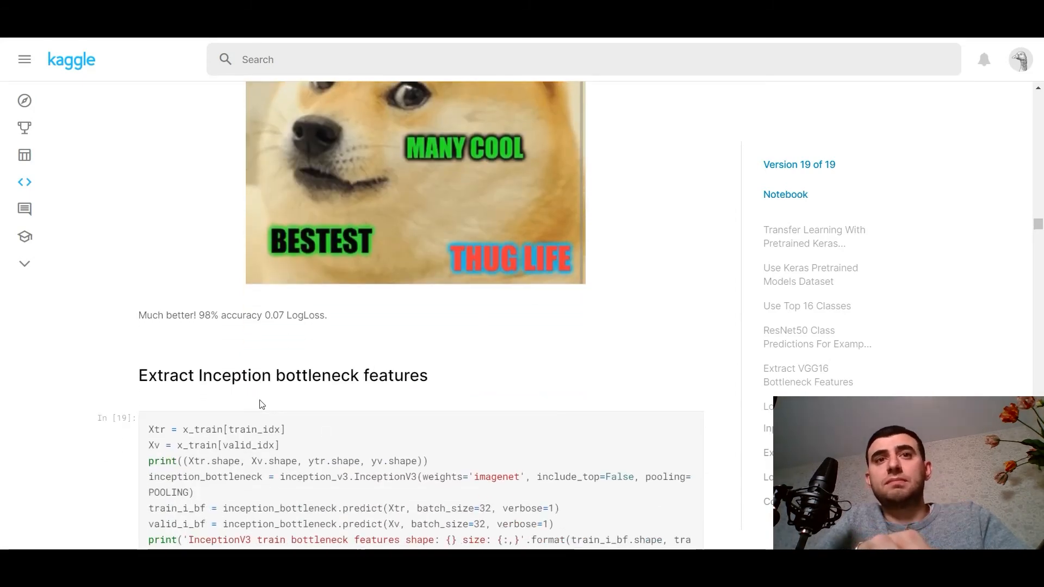
pyautogui.scroll(-3)
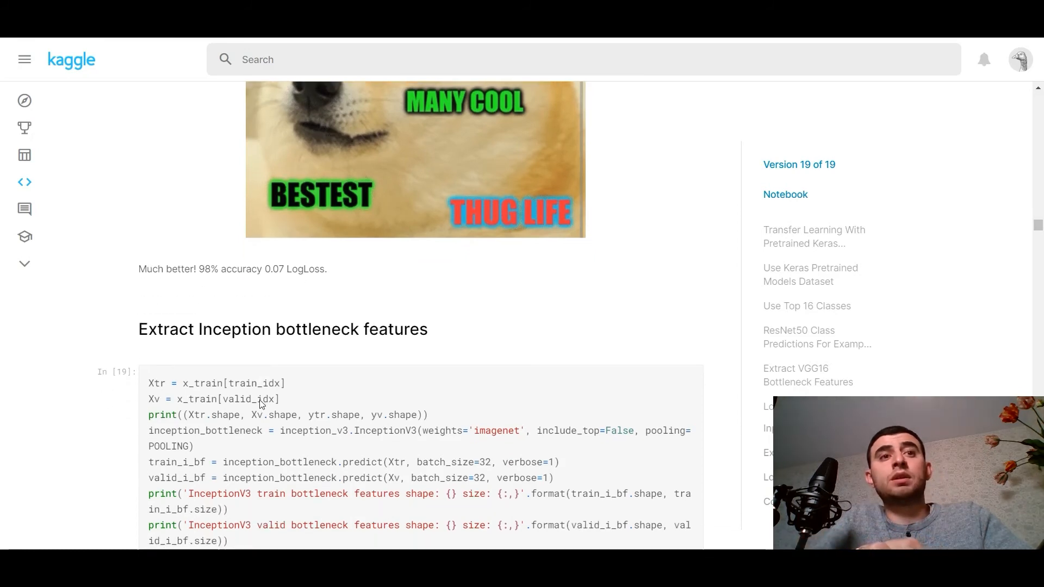
pyautogui.scroll(-3)
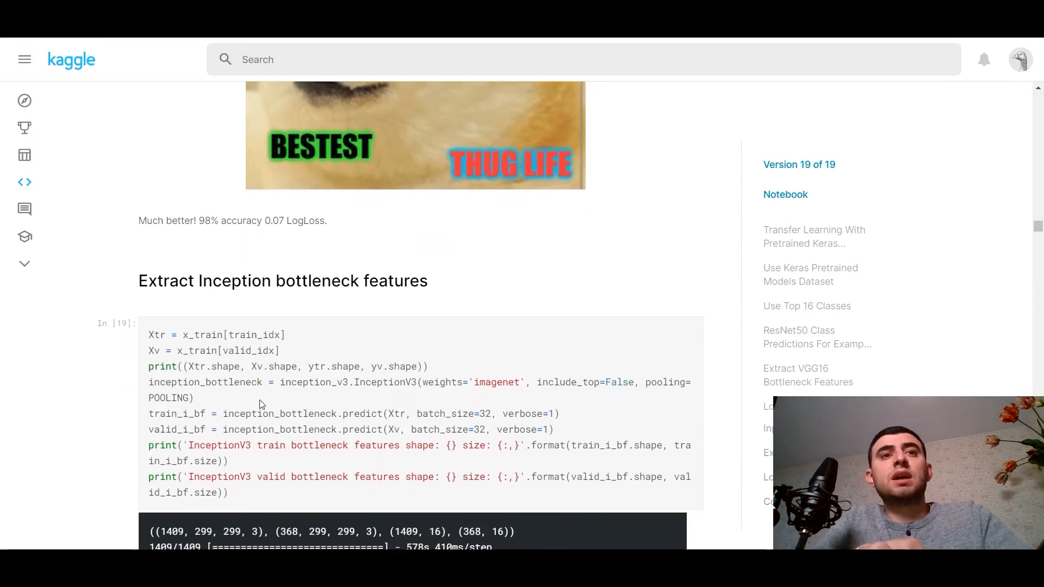
pyautogui.scroll(-3)
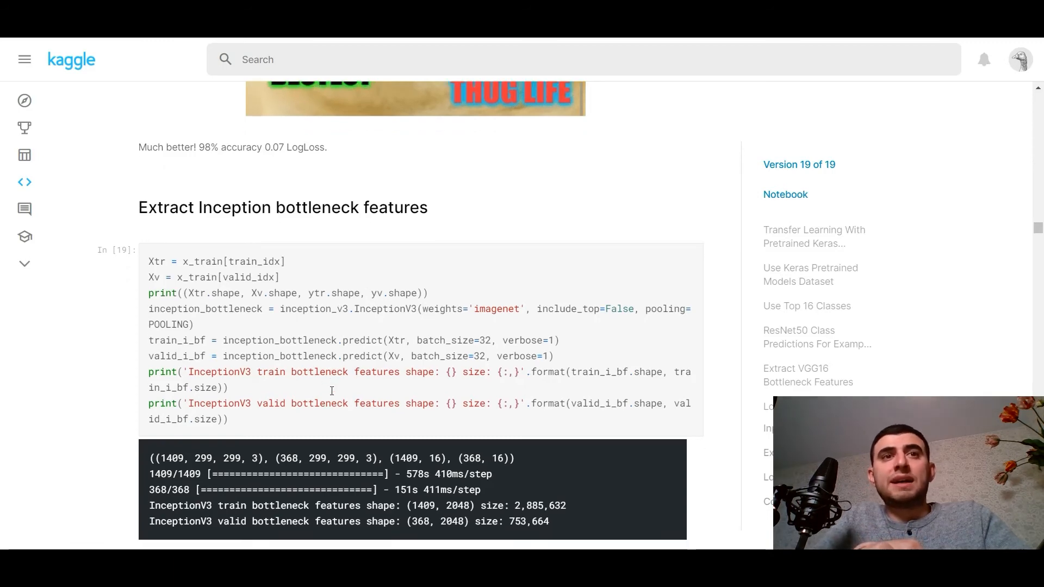
pyautogui.scroll(3)
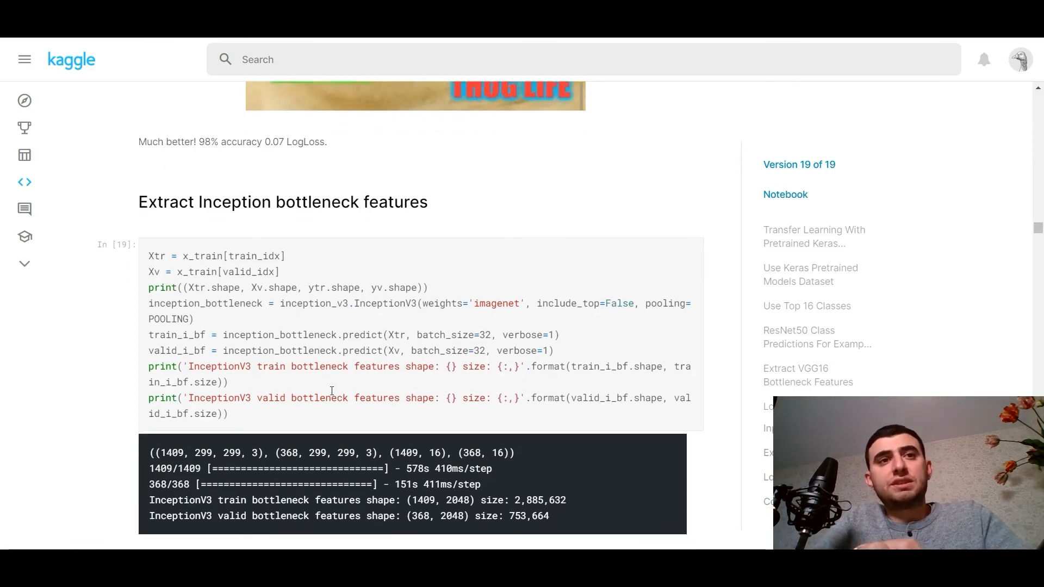
pyautogui.scroll(-3)
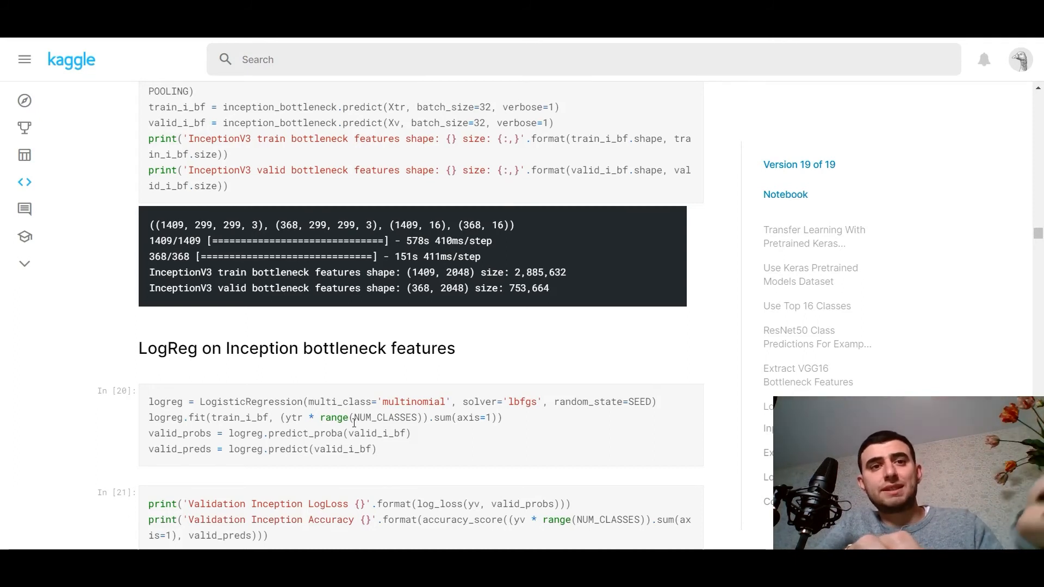
# Step: Scroll to the In [21] output showing Inception log loss ~0.081 and 96.7% accuracy
pyautogui.scroll(-3)
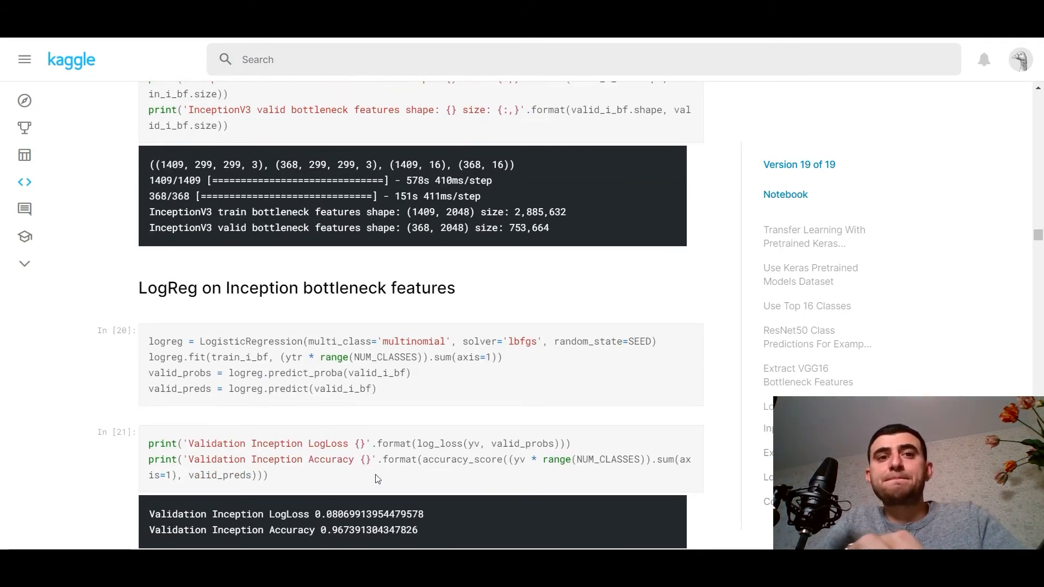
pyautogui.scroll(-3)
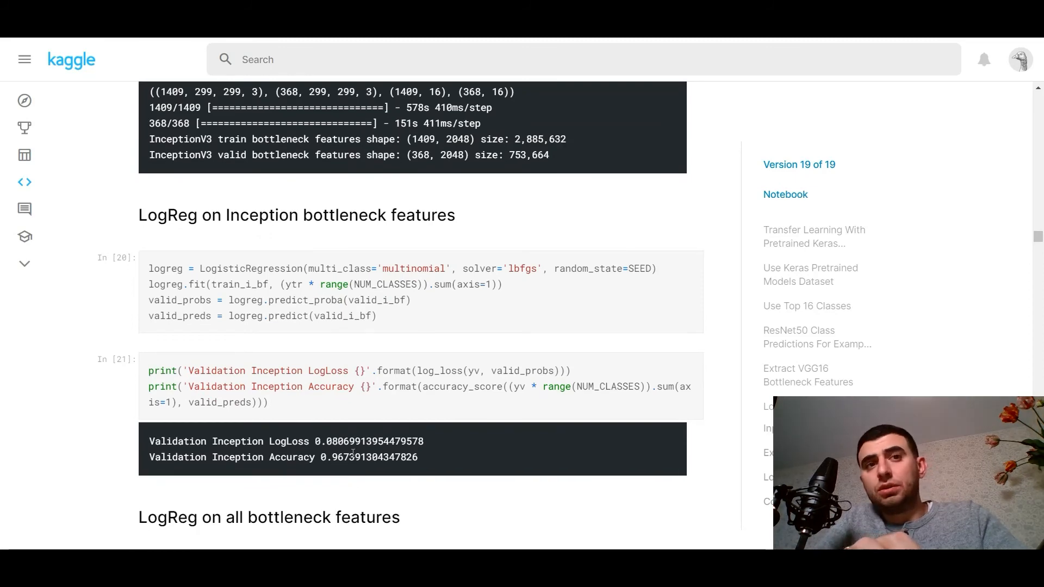
pyautogui.scroll(-3)
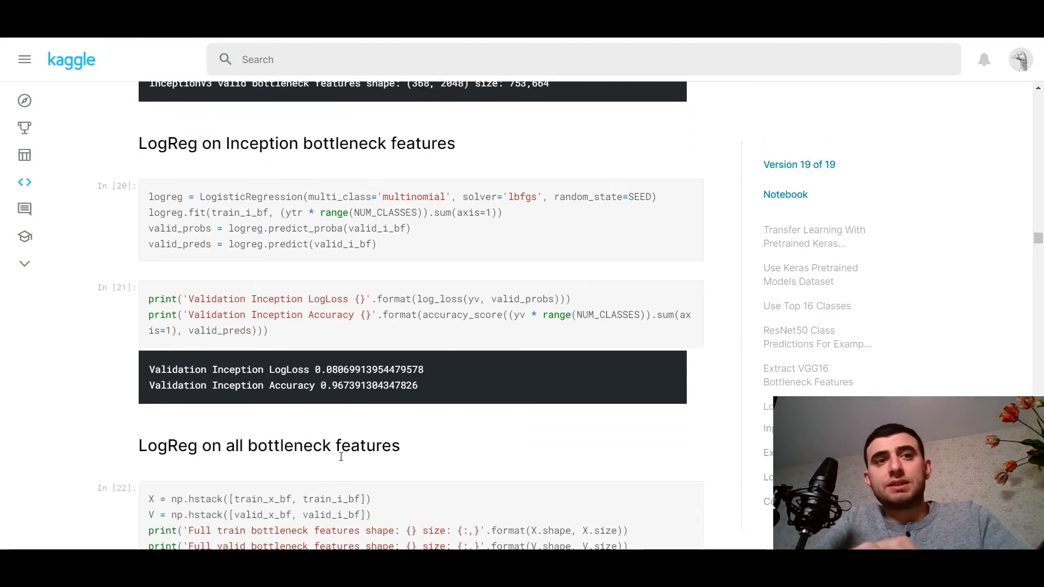
pyautogui.scroll(-3)
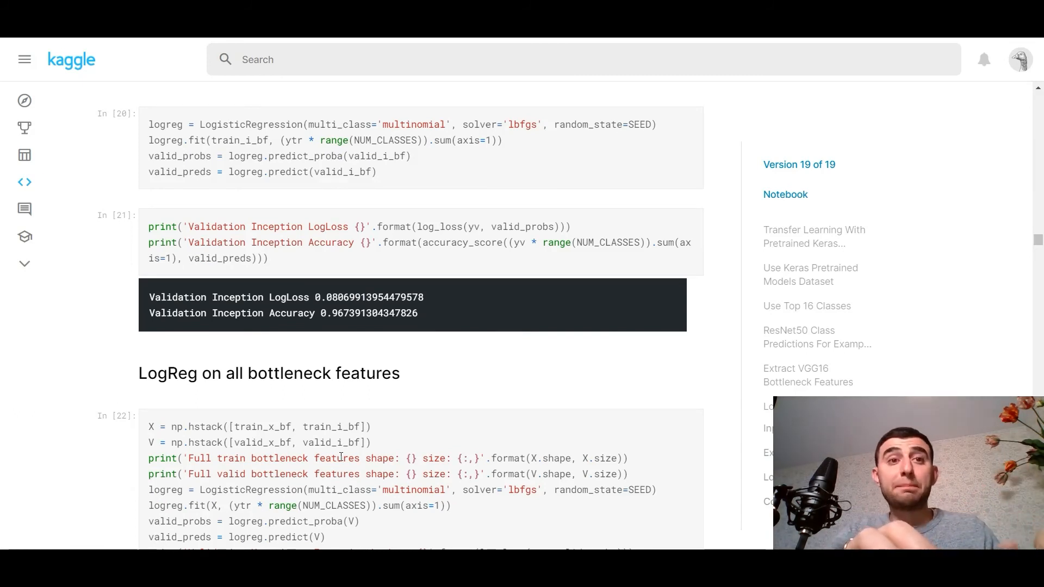
# Step: Highlight 'Xception' in the combined LogReg results (log loss ~0.071, 97.6% accuracy)
pyautogui.scroll(-3)
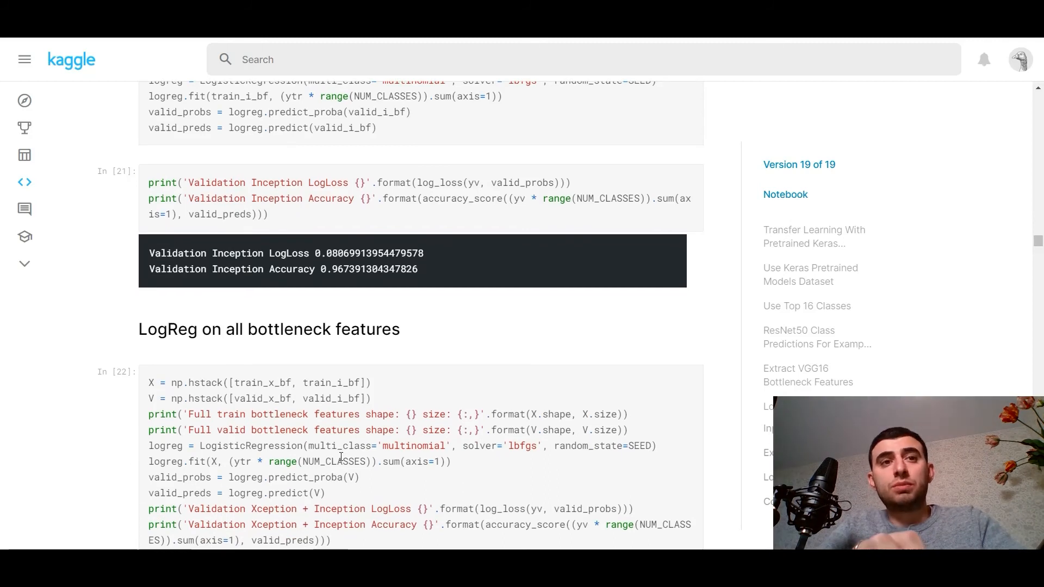
pyautogui.scroll(-3)
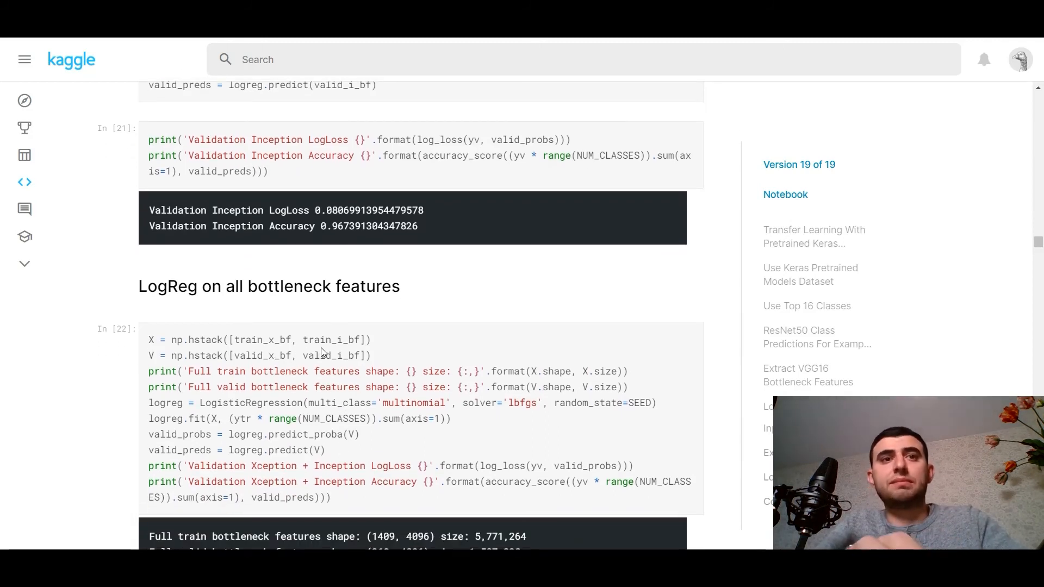
pyautogui.scroll(-3)
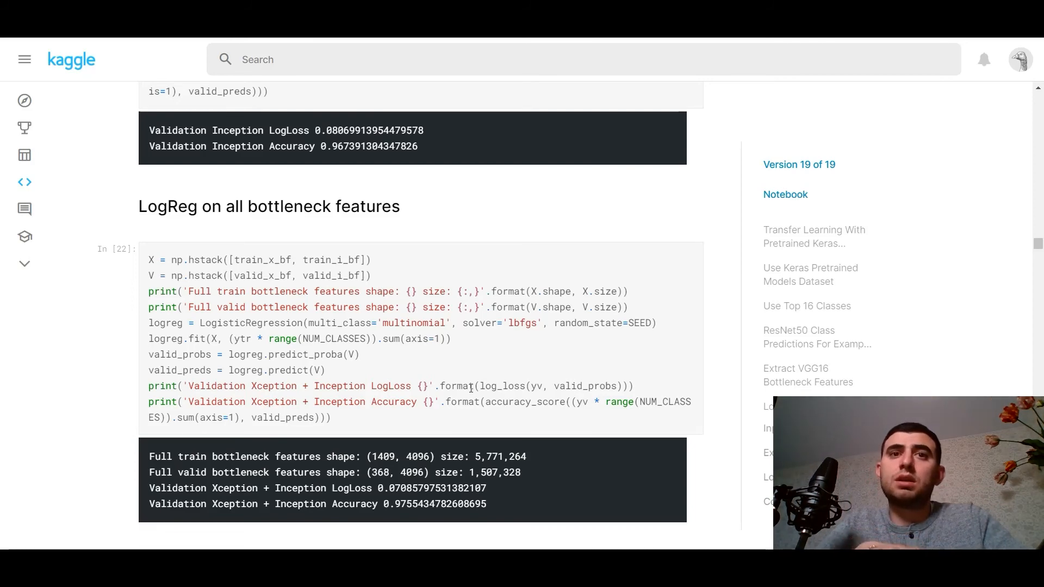
pyautogui.scroll(-3)
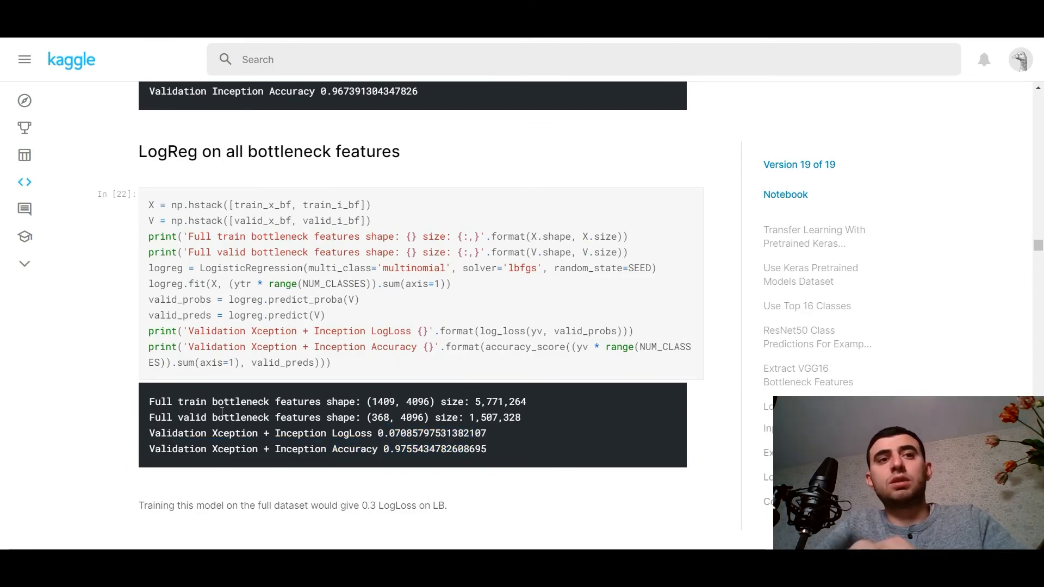
pyautogui.doubleClick(234, 432)
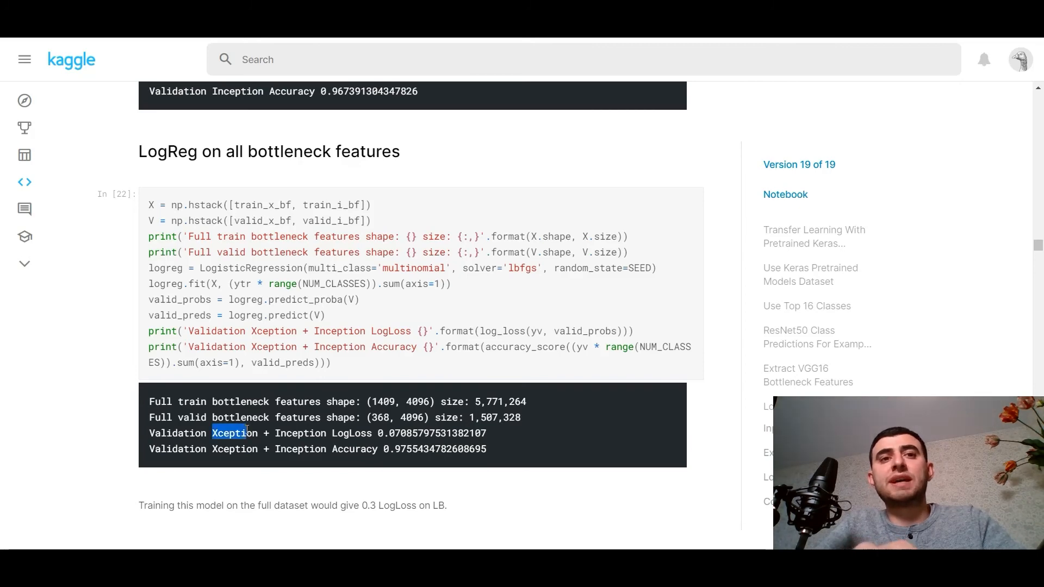
# Step: Scroll down to the Check errors section's code
pyautogui.scroll(-3)
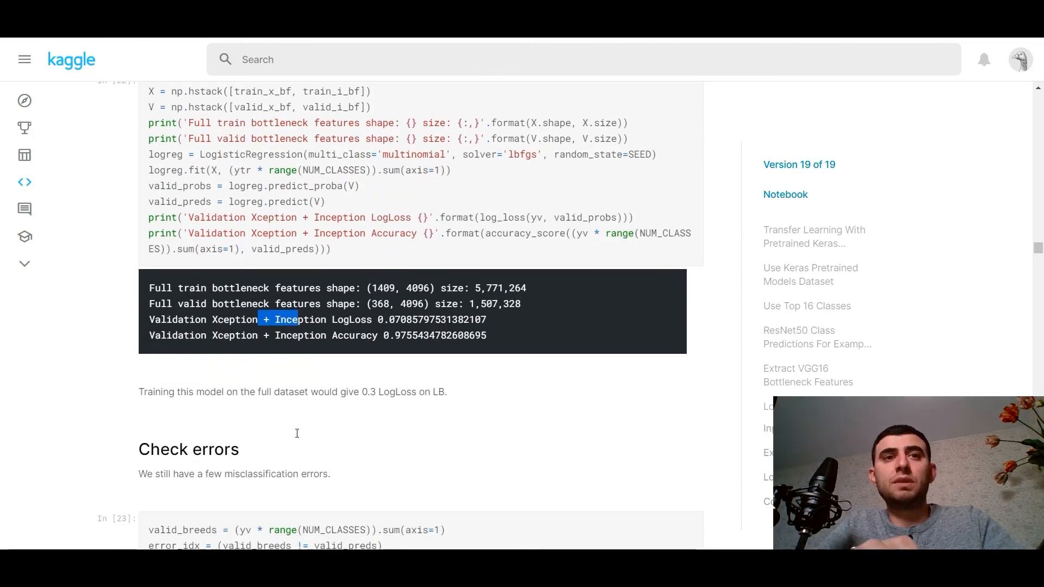
pyautogui.scroll(-3)
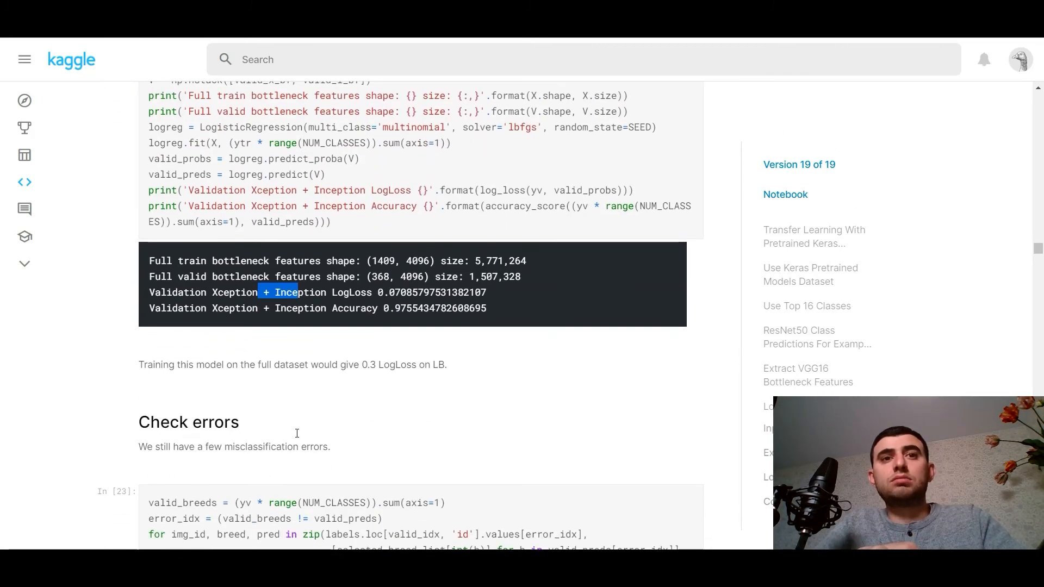
pyautogui.scroll(-3)
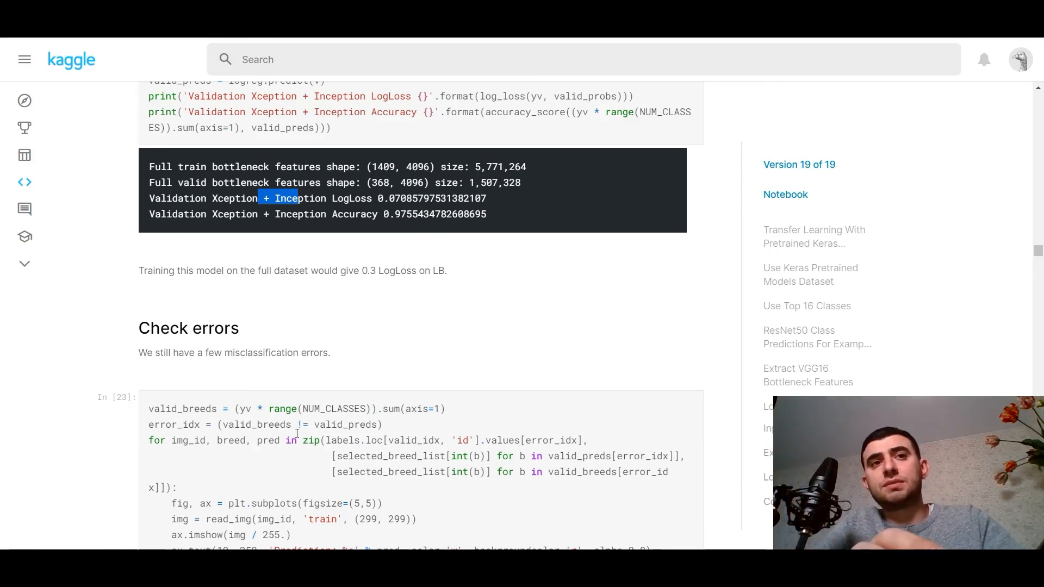
# Step: Scroll through misclassified dog photos with Prediction/LABEL tags down to the 3401 s total time
pyautogui.scroll(-3)
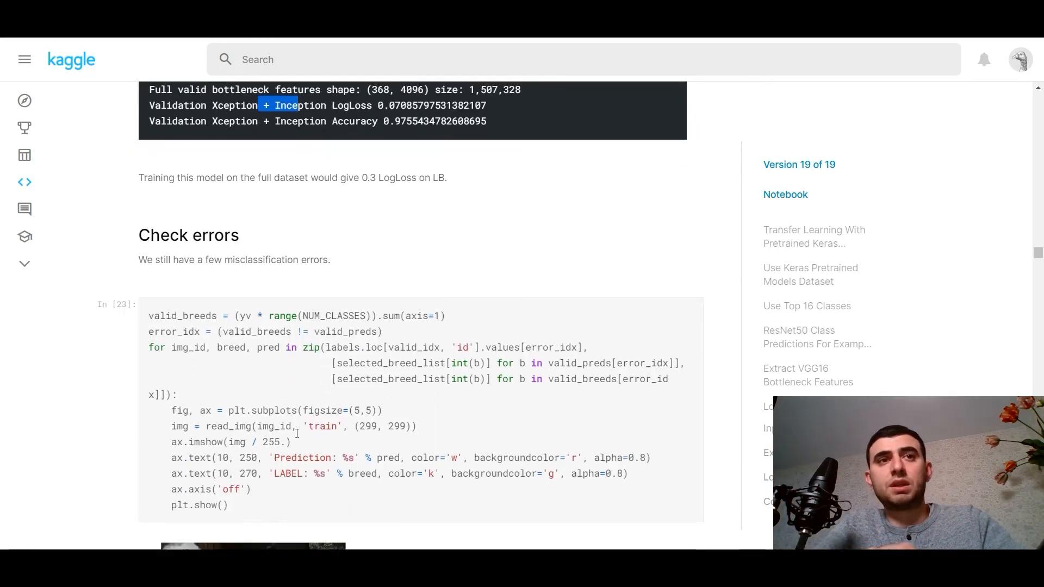
pyautogui.scroll(-3)
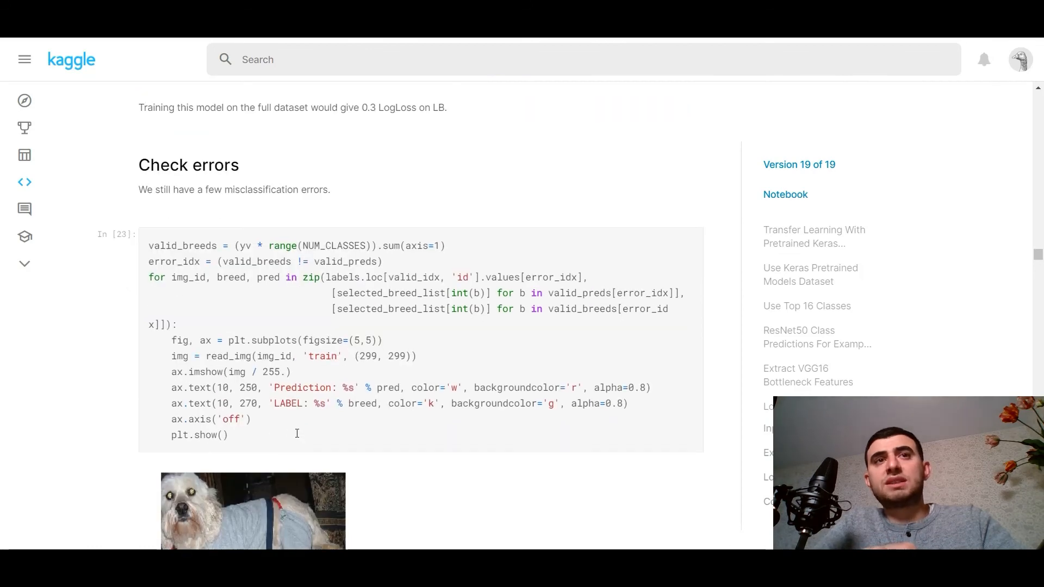
pyautogui.scroll(3)
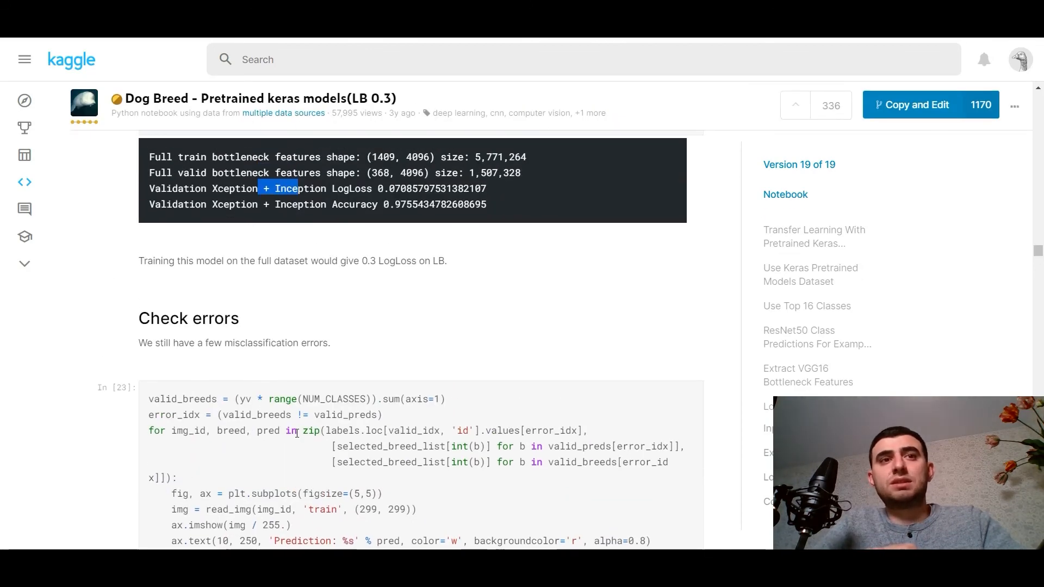
pyautogui.scroll(-3)
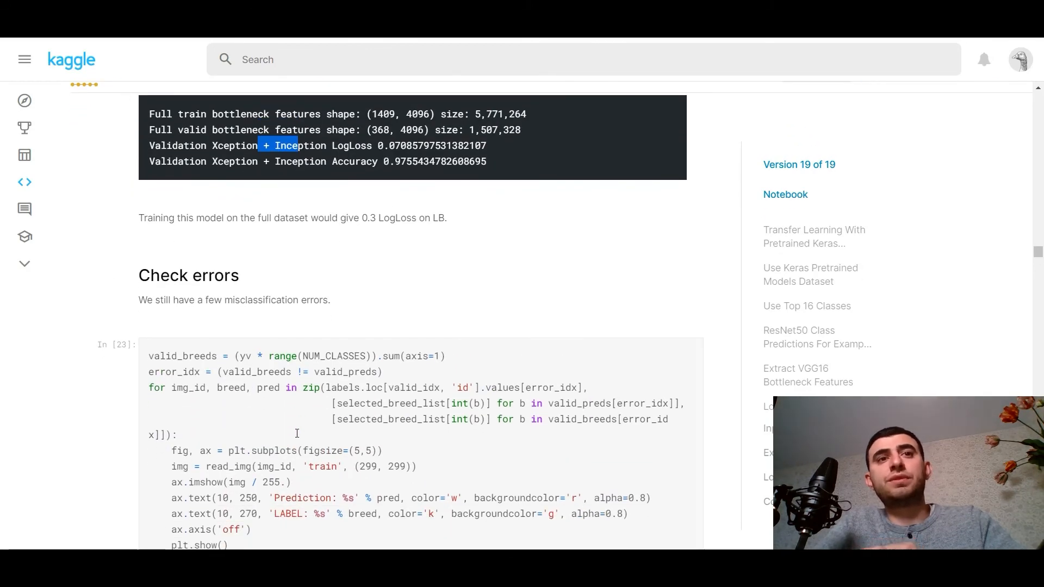
pyautogui.scroll(-3)
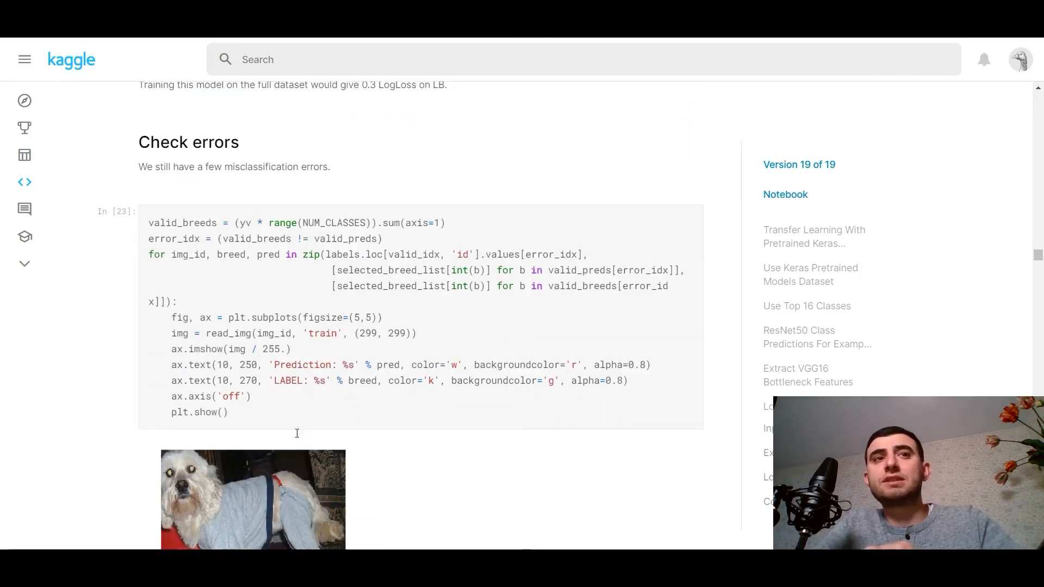
pyautogui.scroll(3)
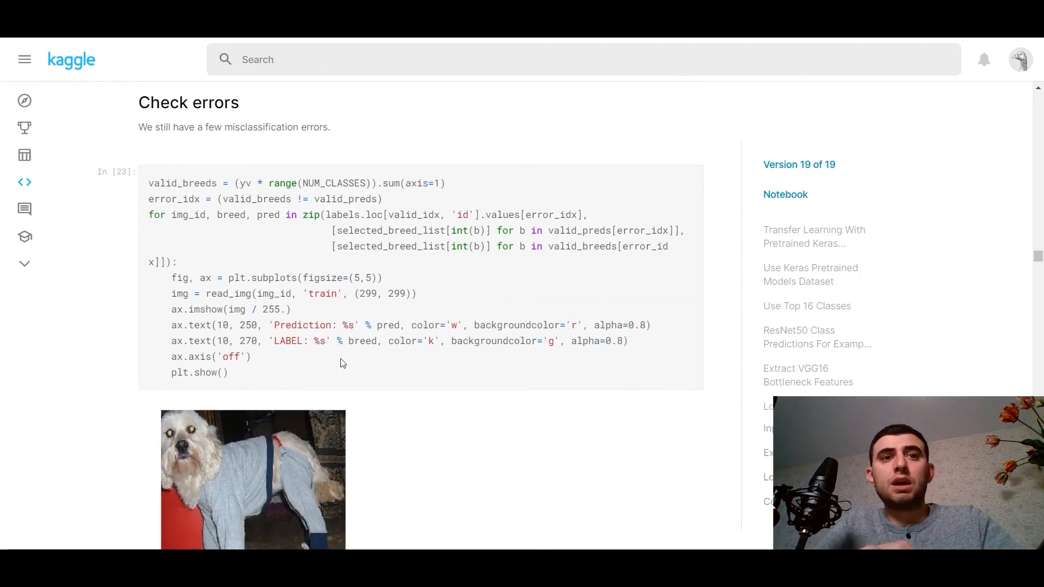
pyautogui.scroll(-3)
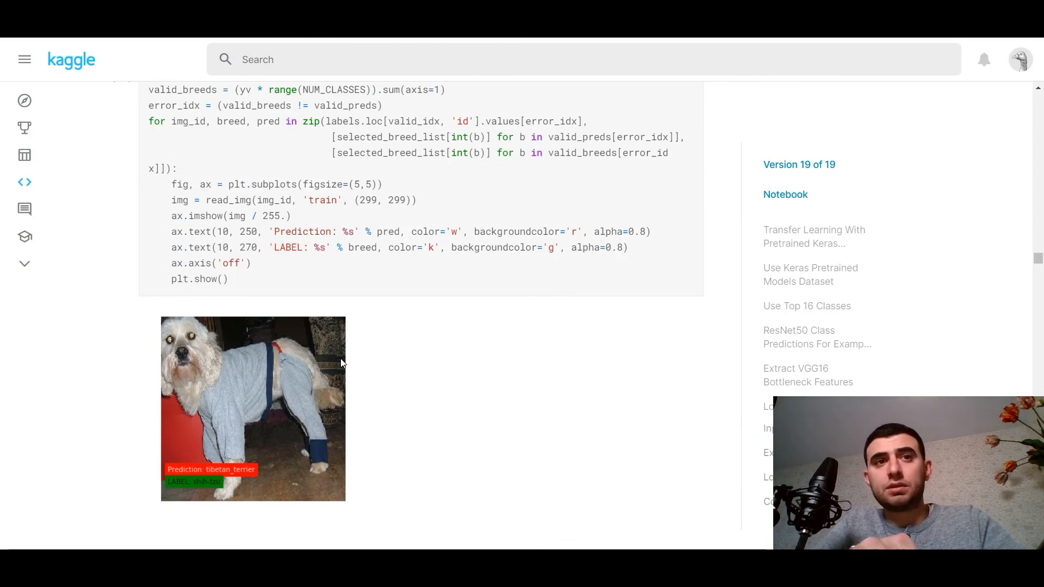
pyautogui.scroll(-3)
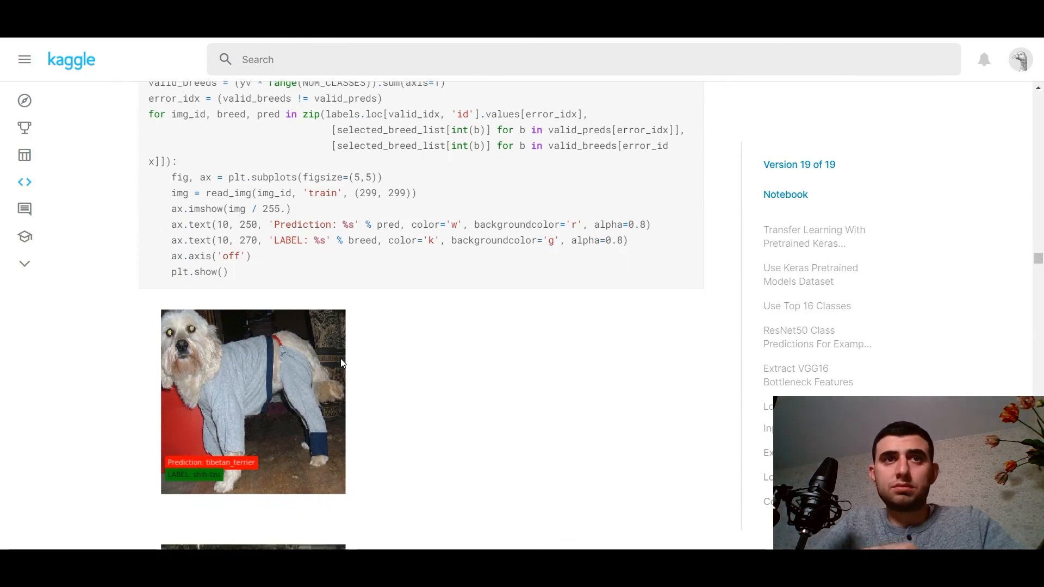
pyautogui.scroll(-3)
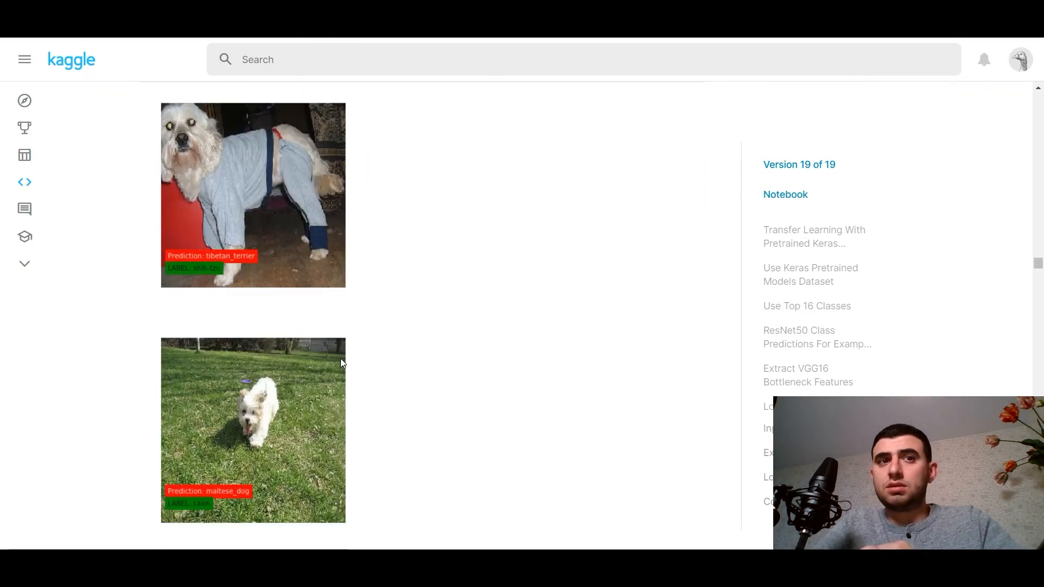
pyautogui.scroll(-3)
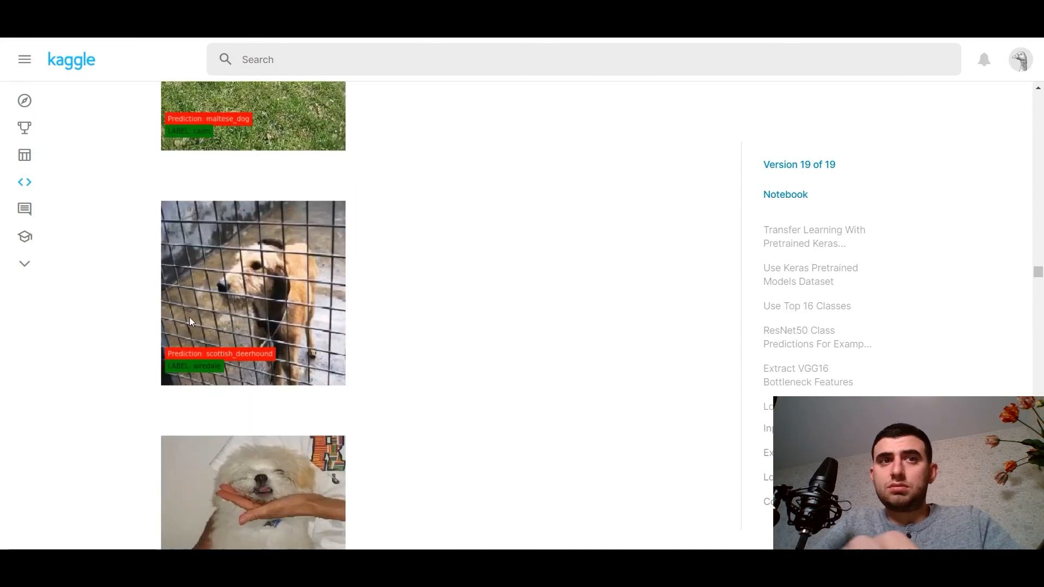
pyautogui.scroll(-3)
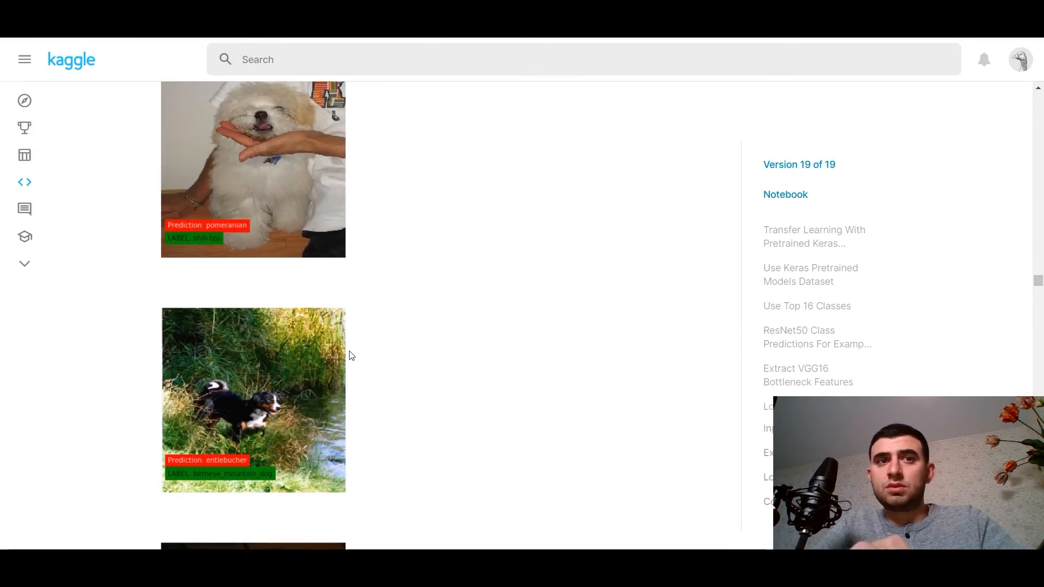
pyautogui.scroll(-3)
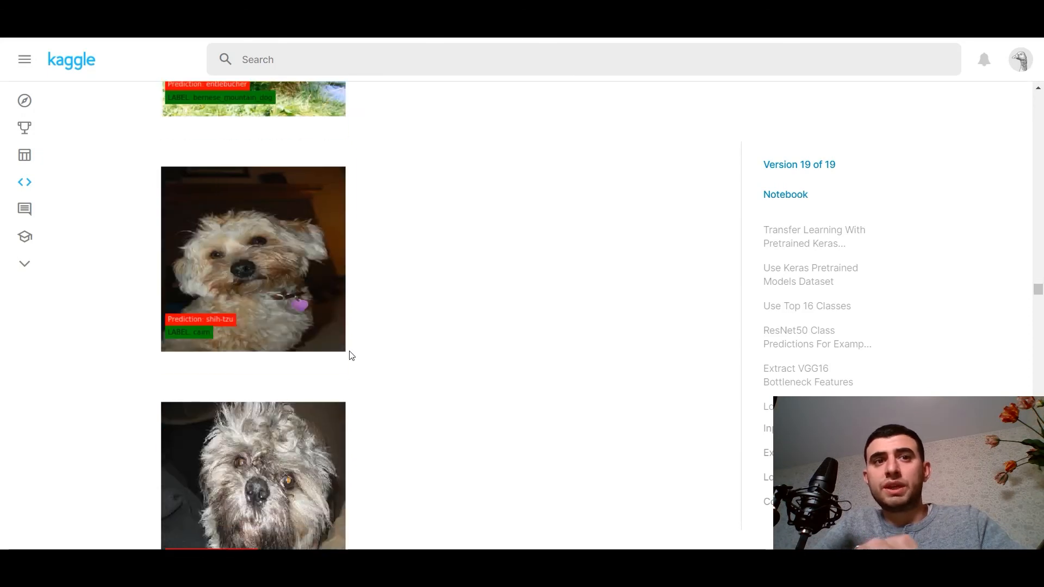
pyautogui.scroll(-3)
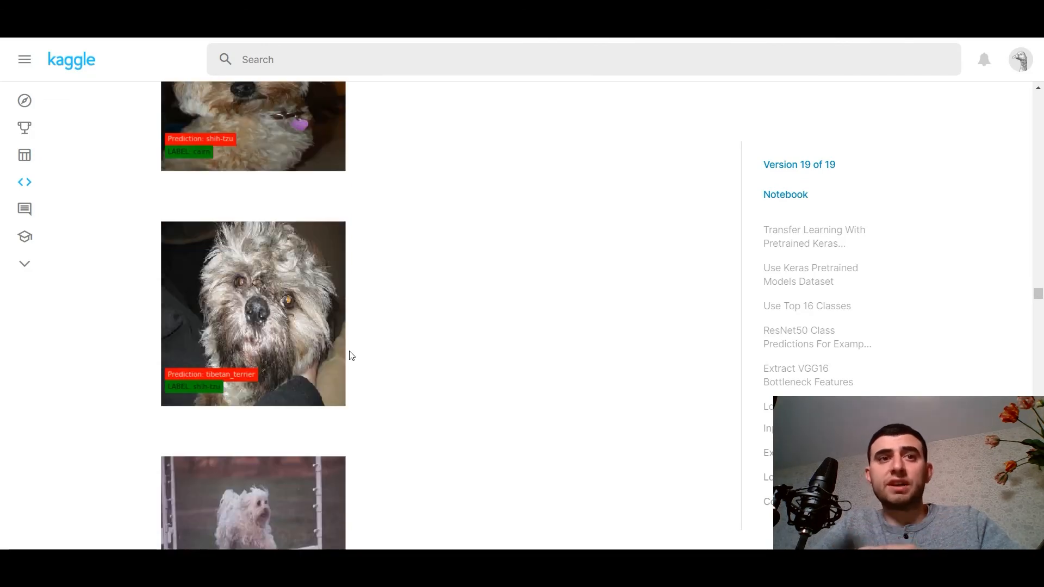
pyautogui.scroll(-3)
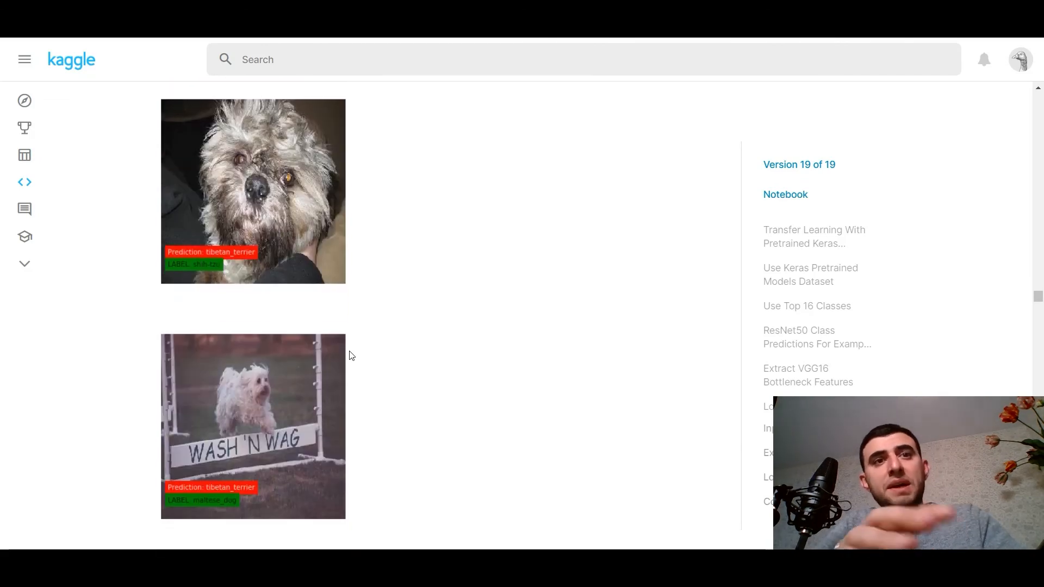
pyautogui.scroll(-3)
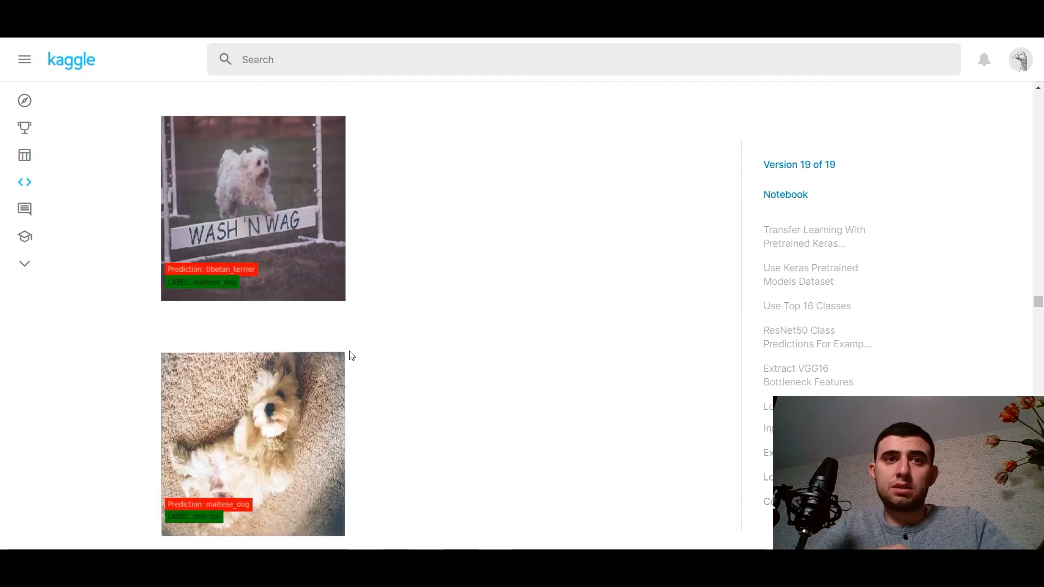
pyautogui.scroll(-3)
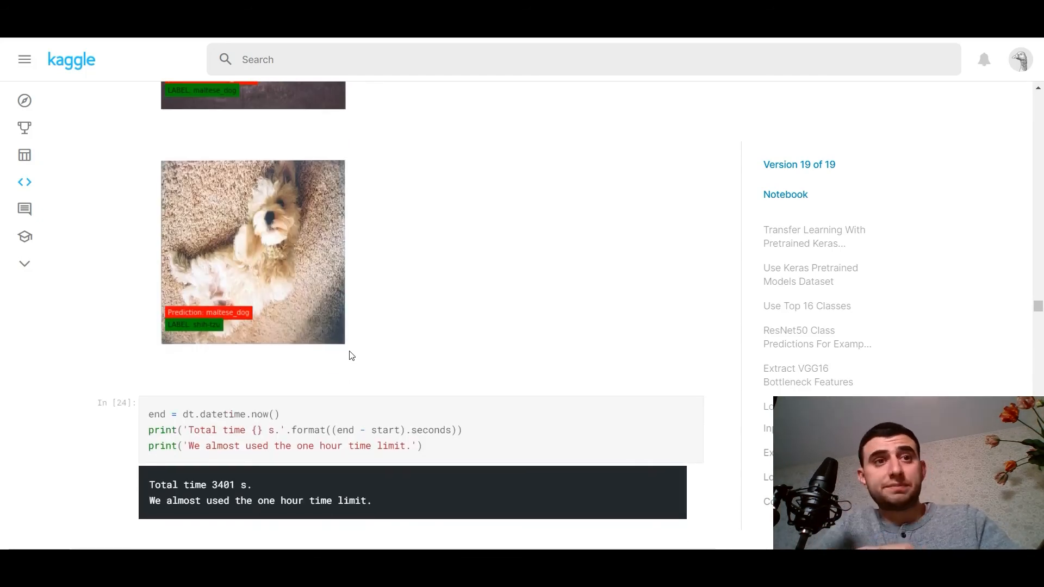
# Step: Scroll to the license footer at the bottom, then back up to Check errors
pyautogui.scroll(-3)
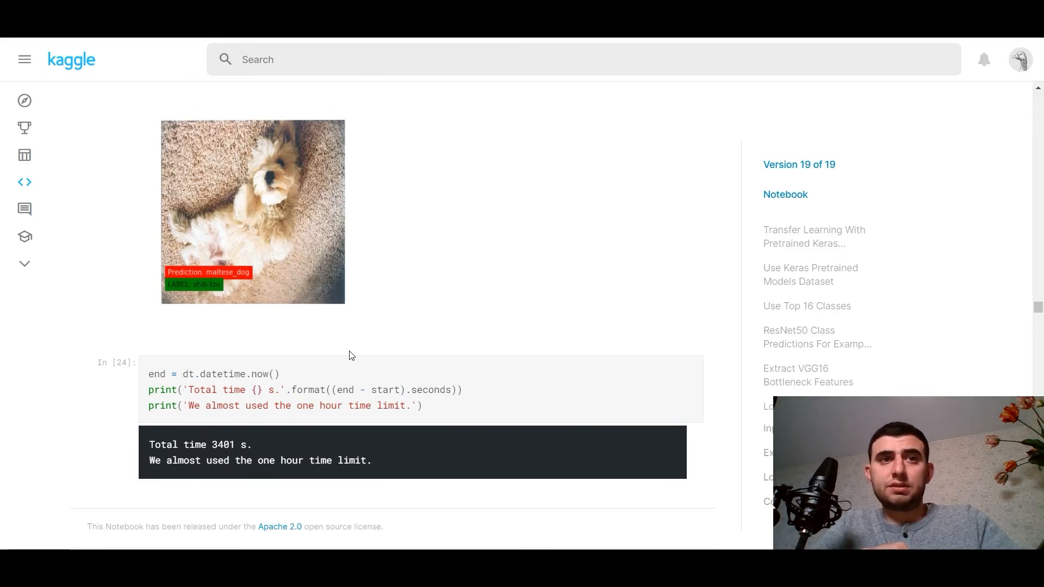
pyautogui.scroll(-3)
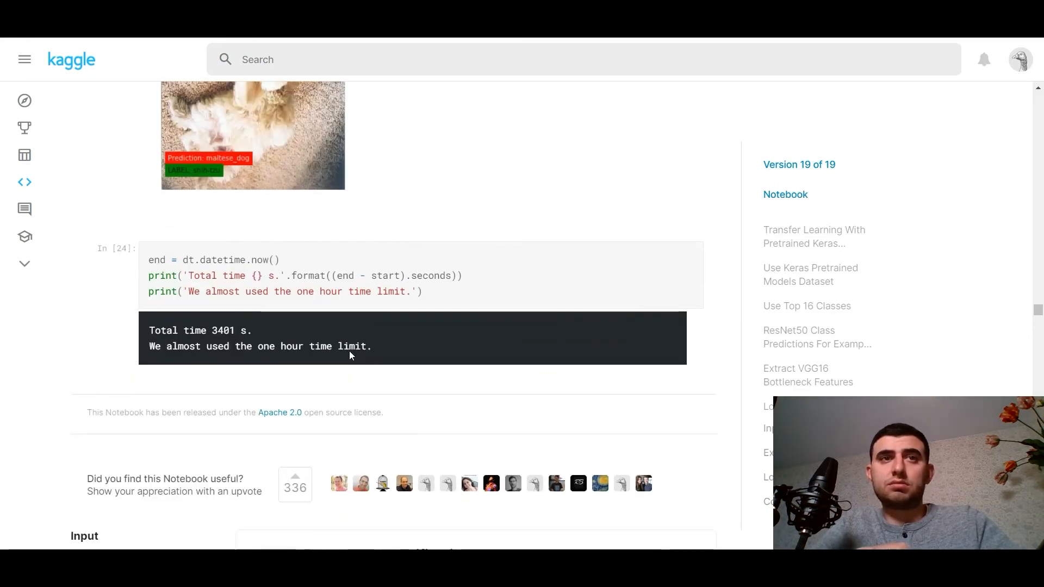
pyautogui.scroll(3)
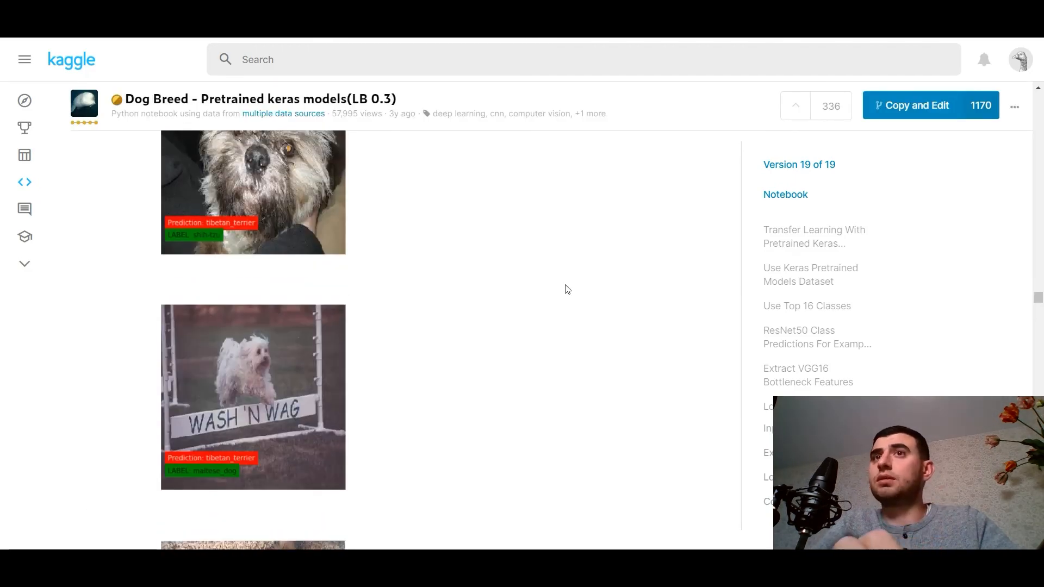
pyautogui.moveTo(574, 299)
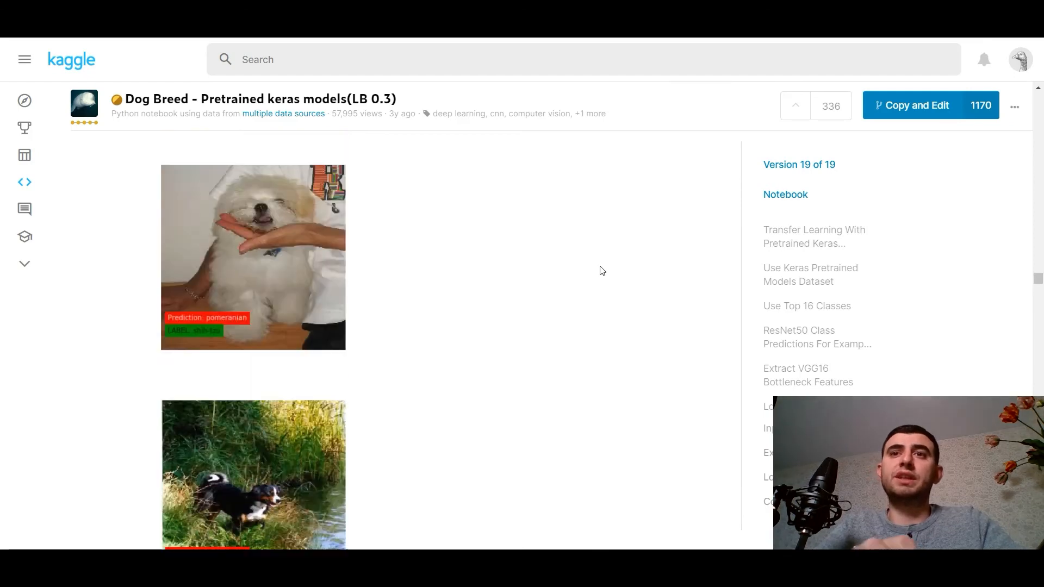
pyautogui.scroll(3)
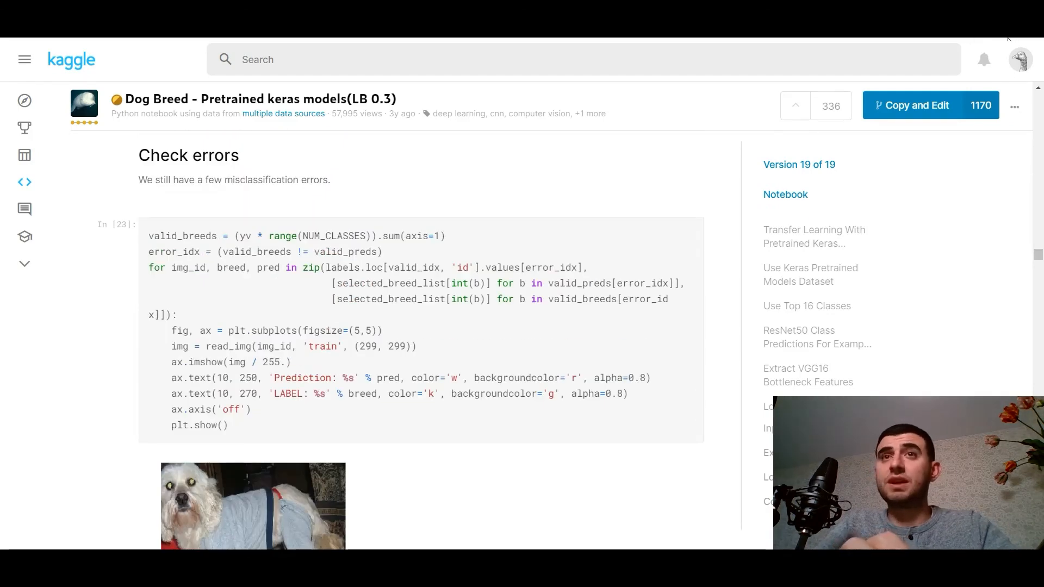